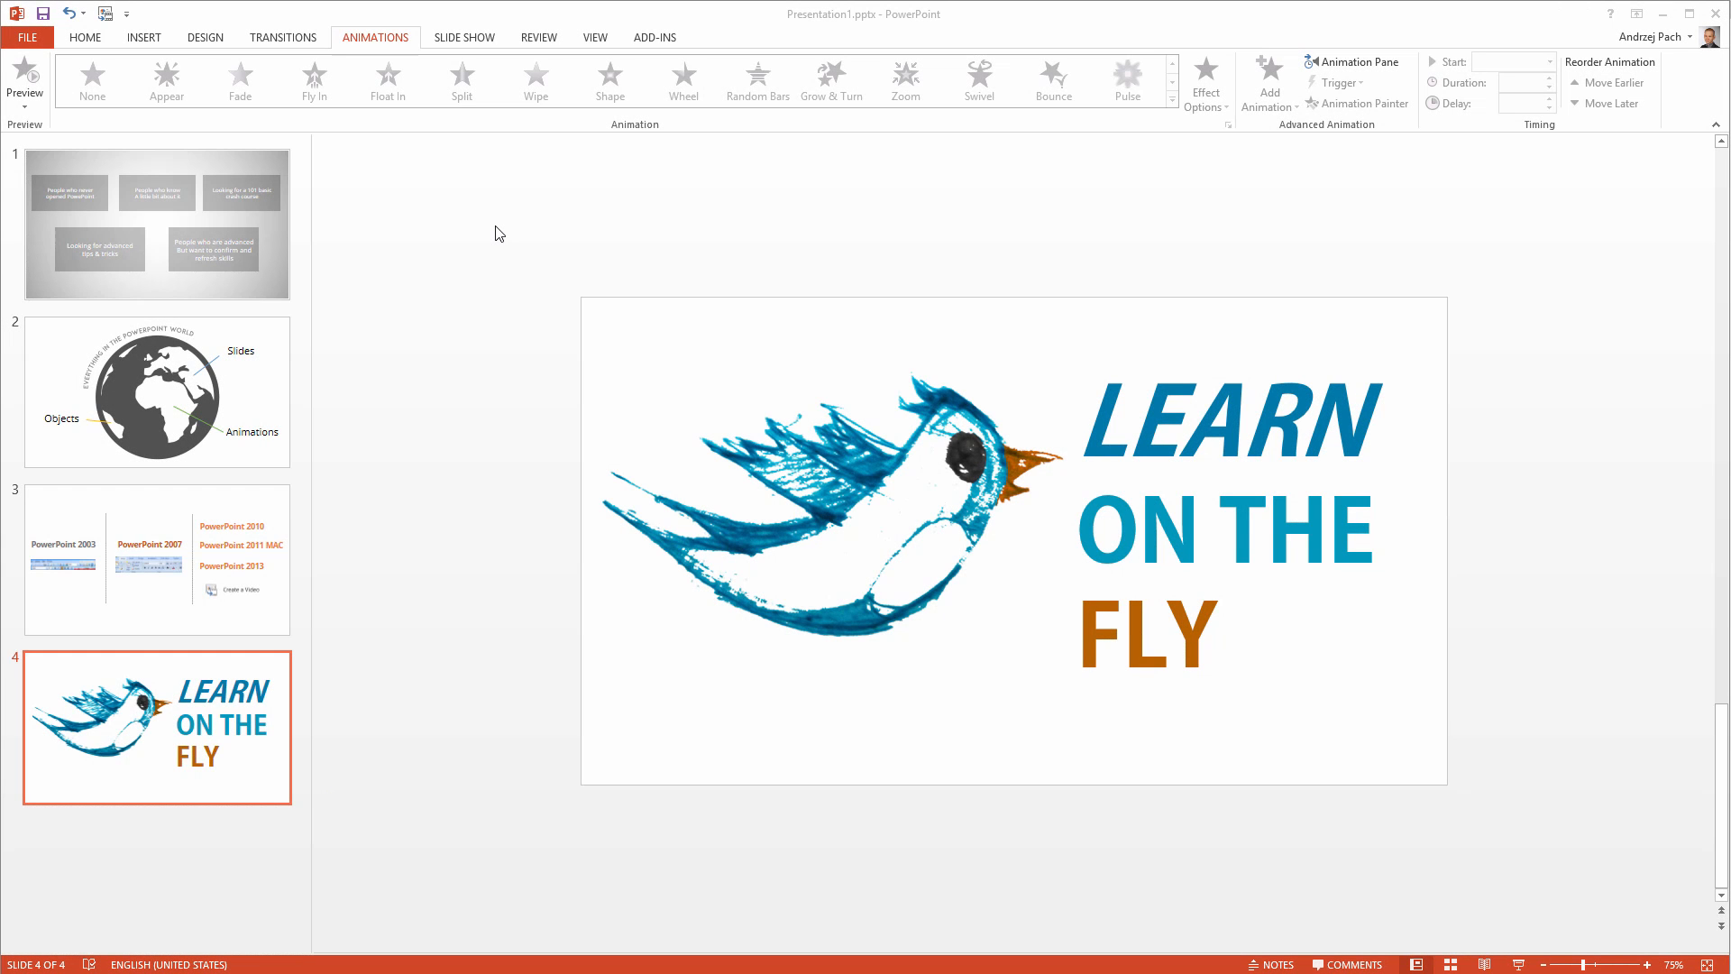
pyautogui.moveTo(492, 223)
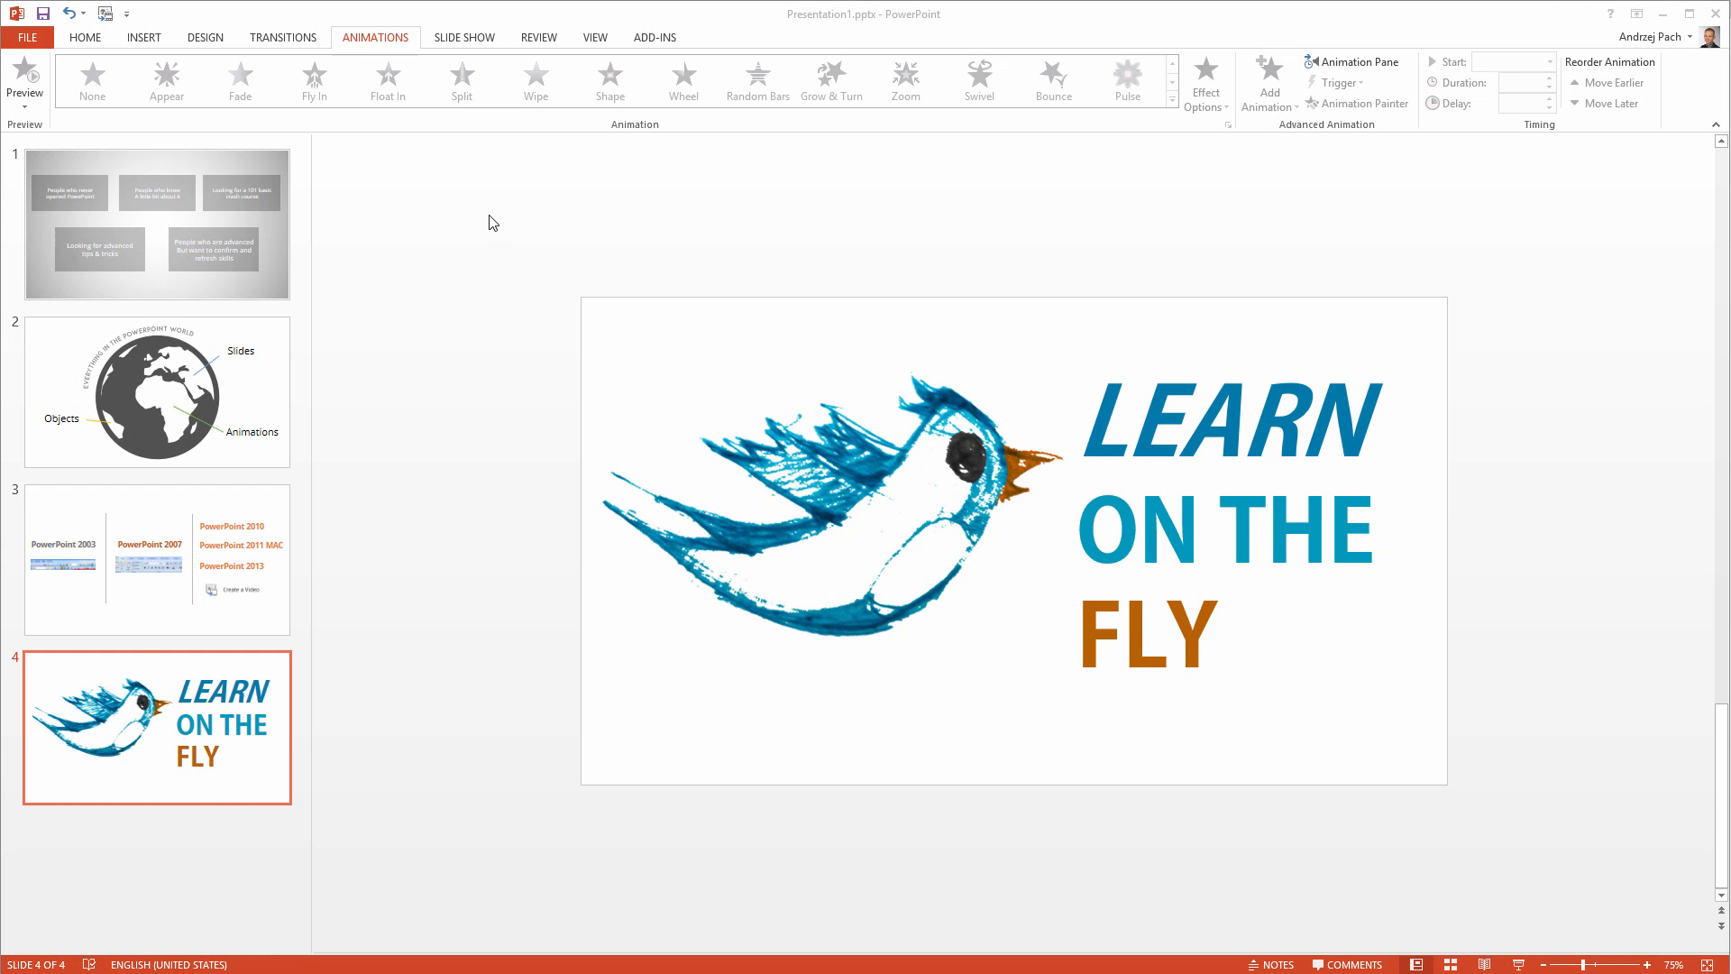
pyautogui.moveTo(1170, 852)
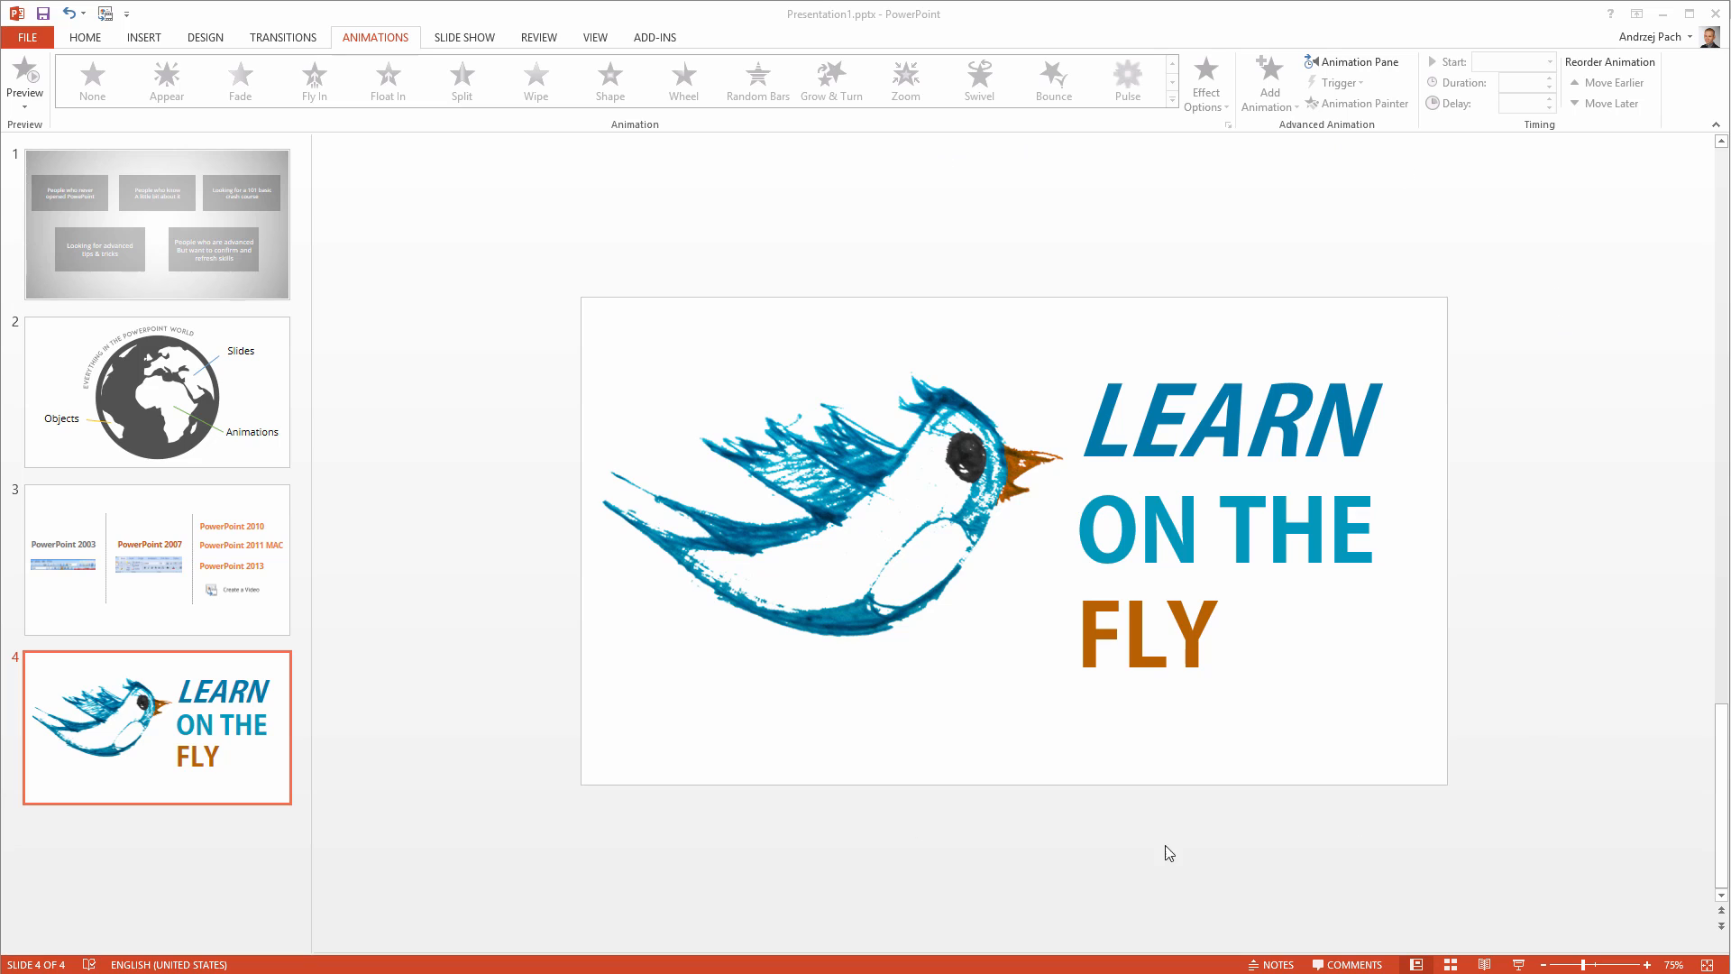
pyautogui.moveTo(481, 597)
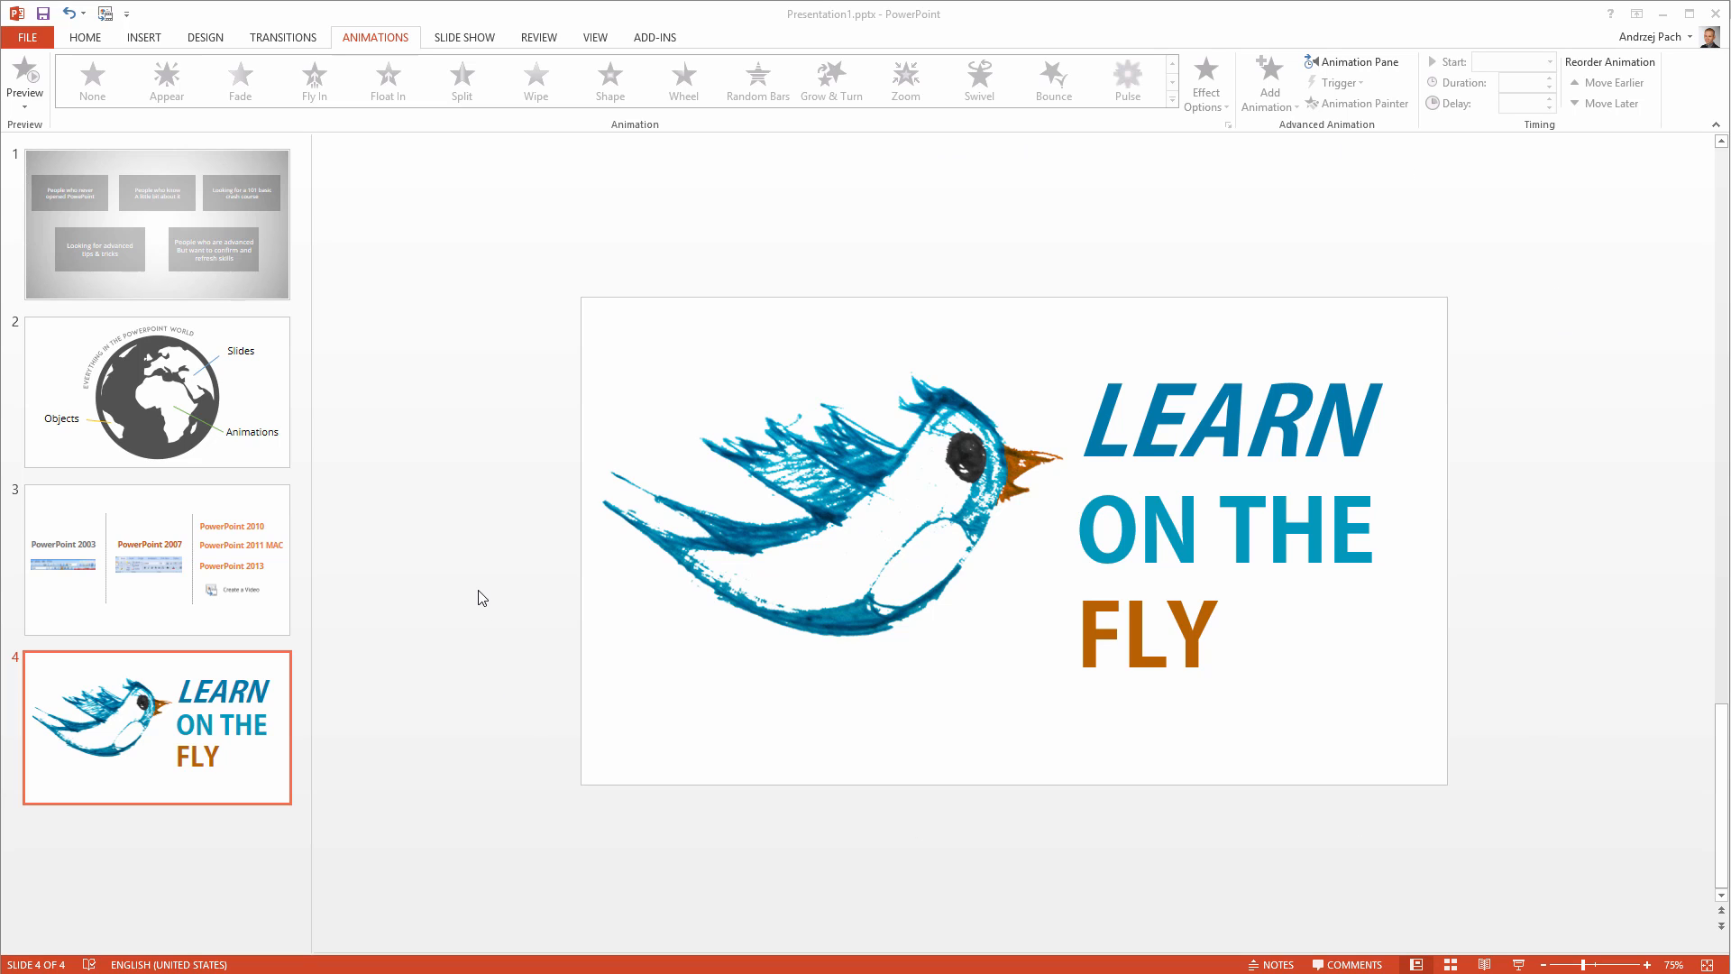
pyautogui.moveTo(475, 491)
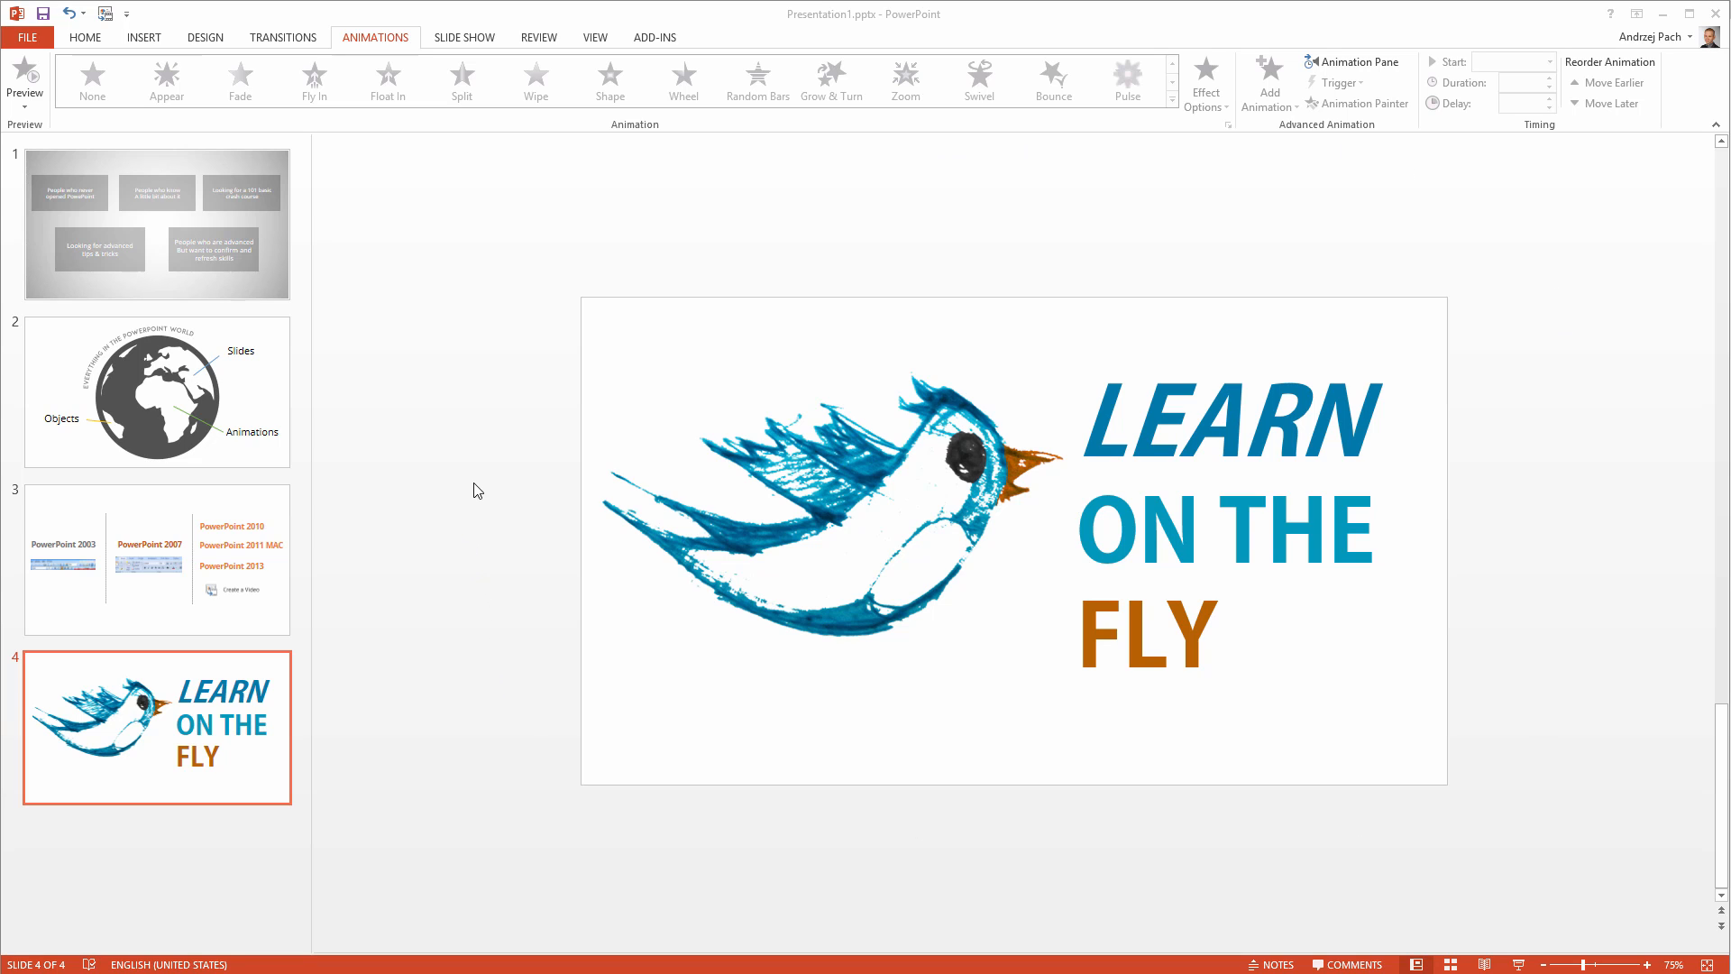
pyautogui.moveTo(483, 446)
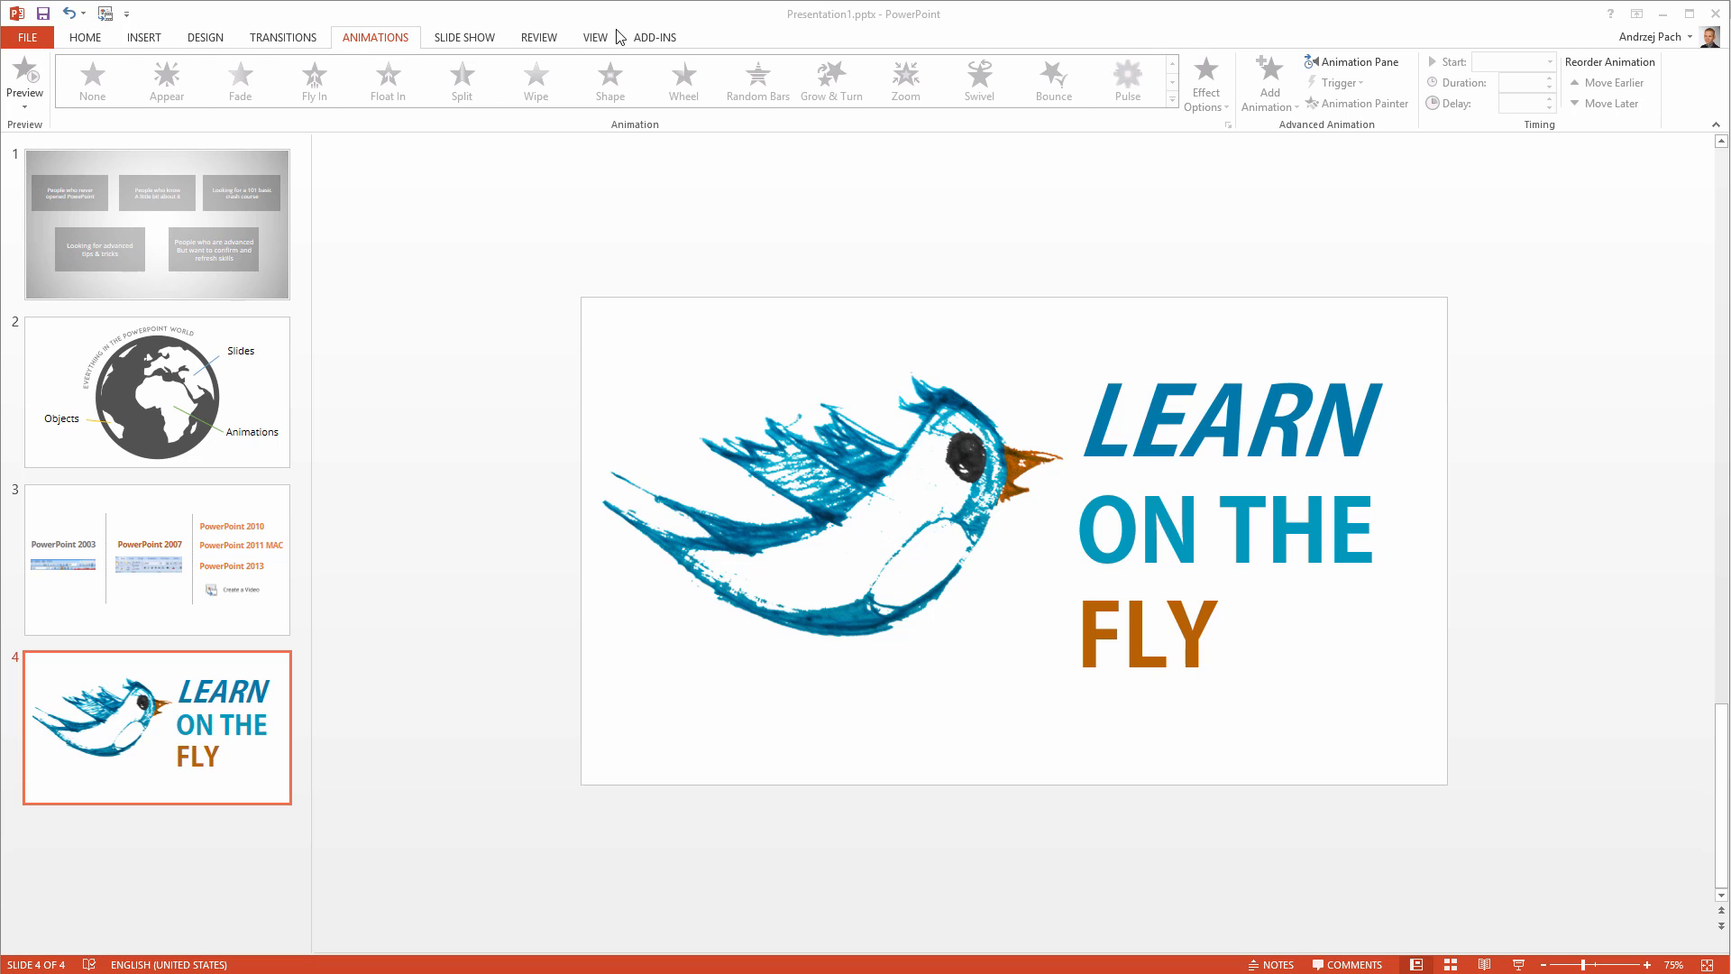
# Browse the Home, Design and Animations tabs, then the File info and export pages.
pyautogui.click(84, 36)
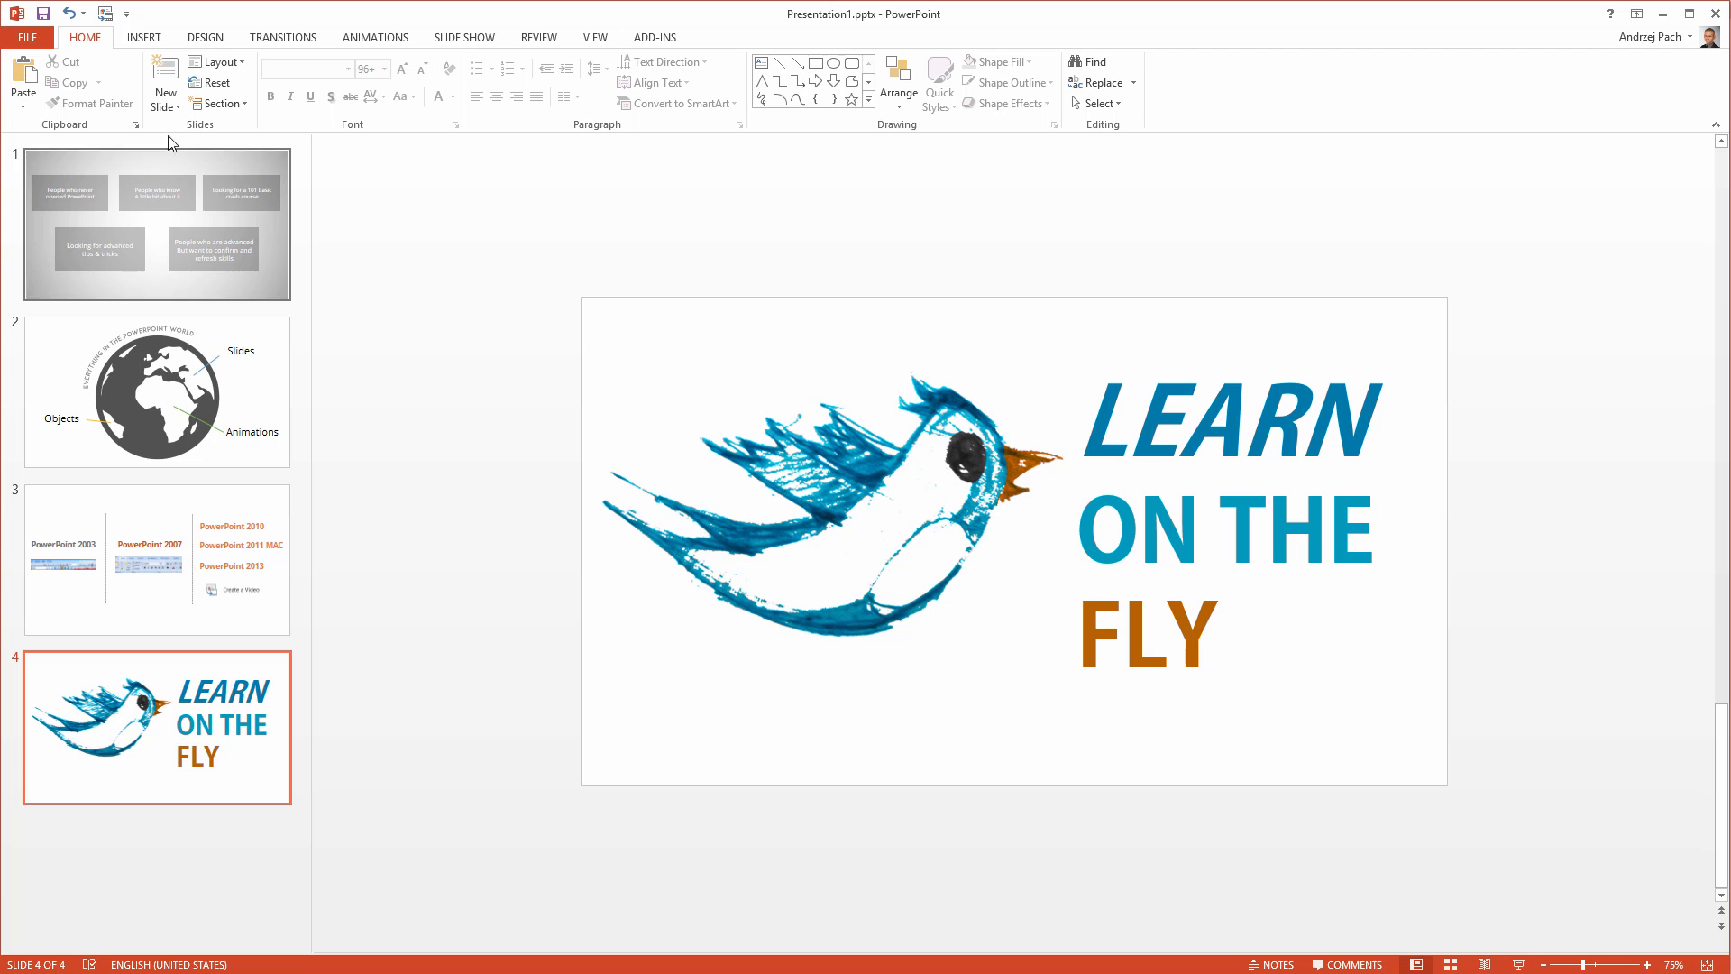
pyautogui.click(206, 36)
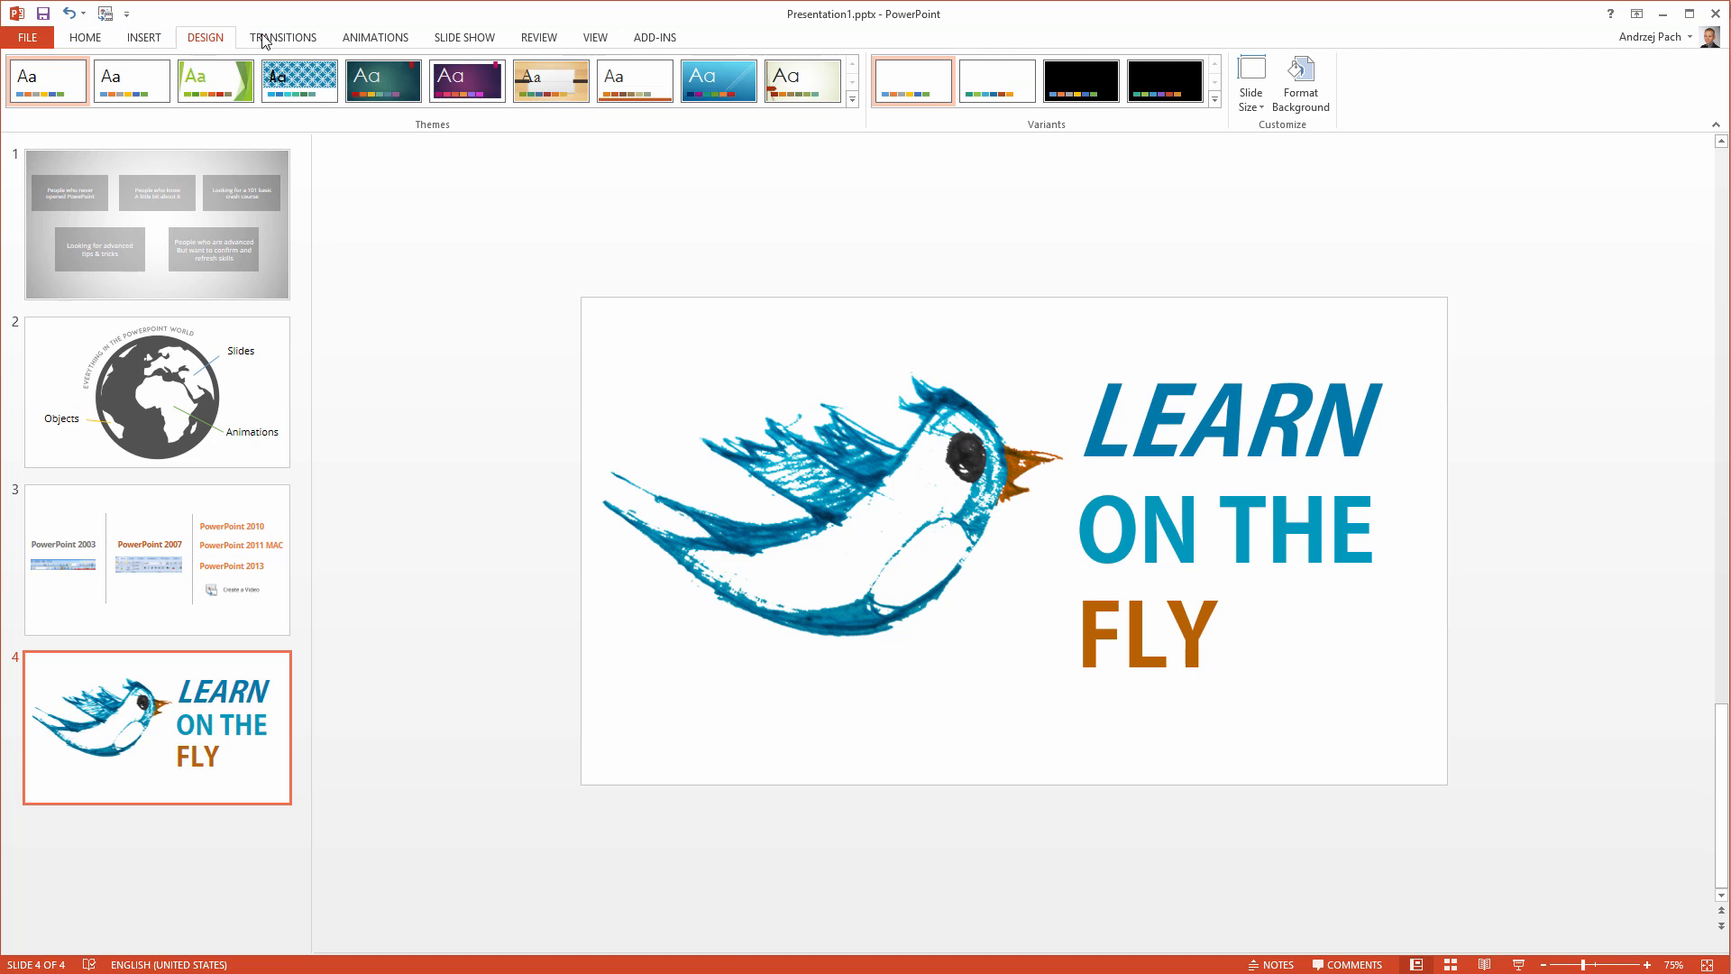
pyautogui.click(374, 36)
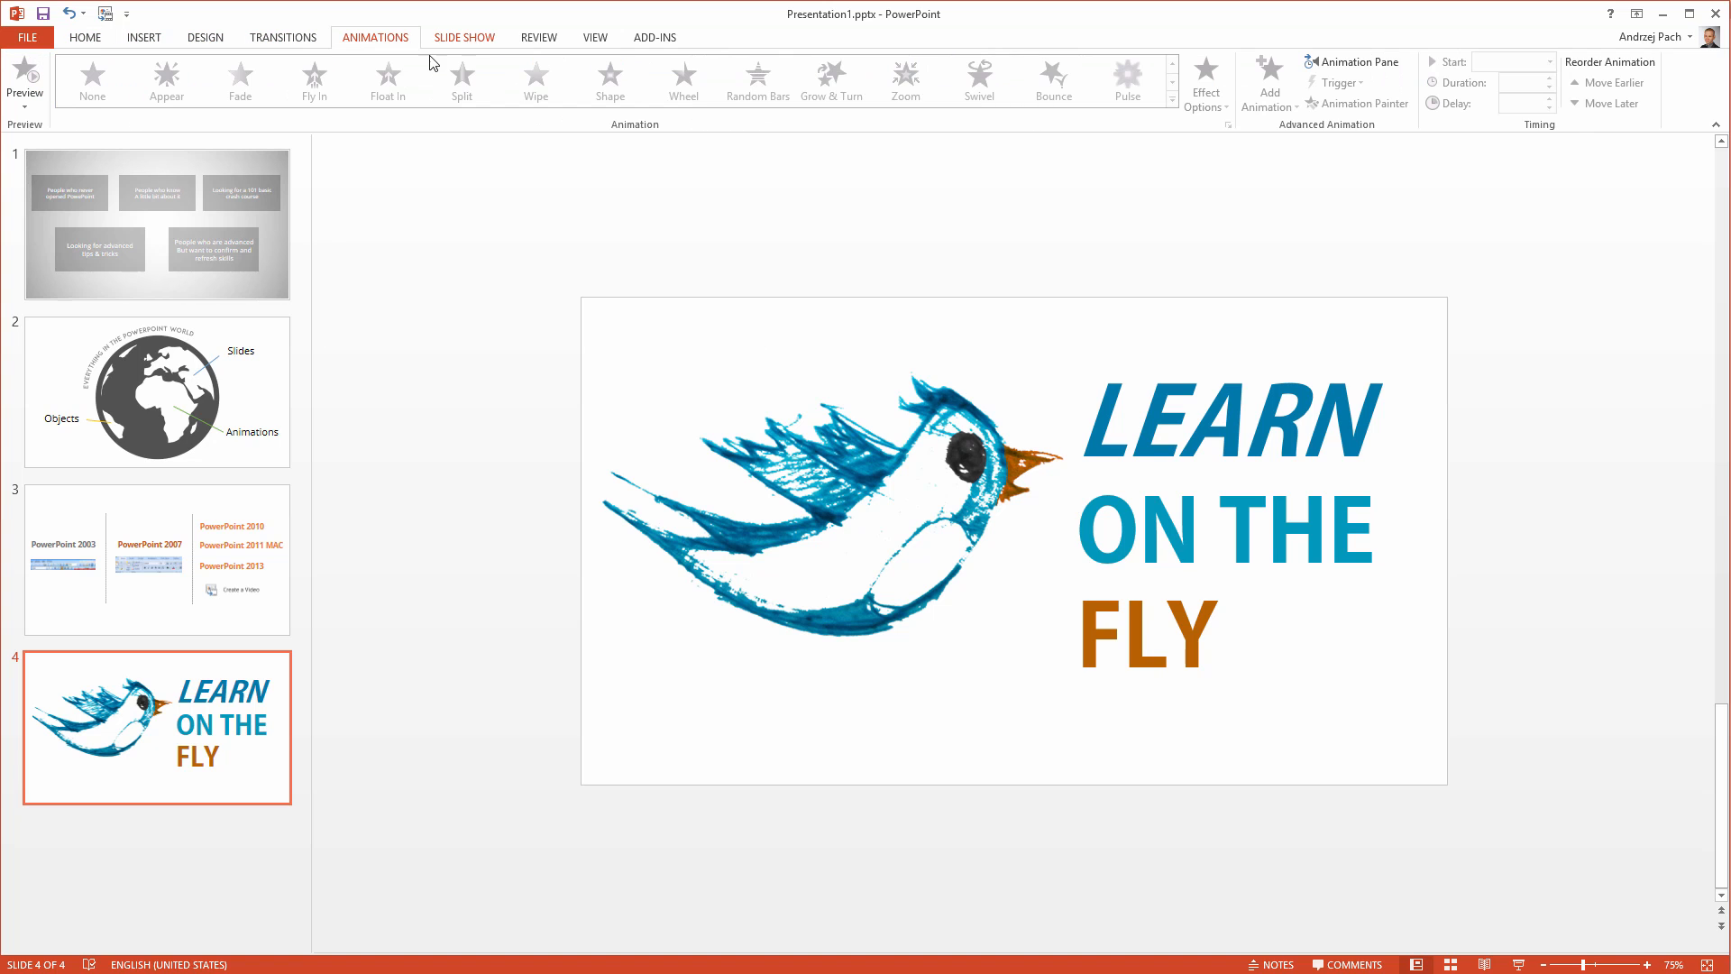
pyautogui.click(28, 36)
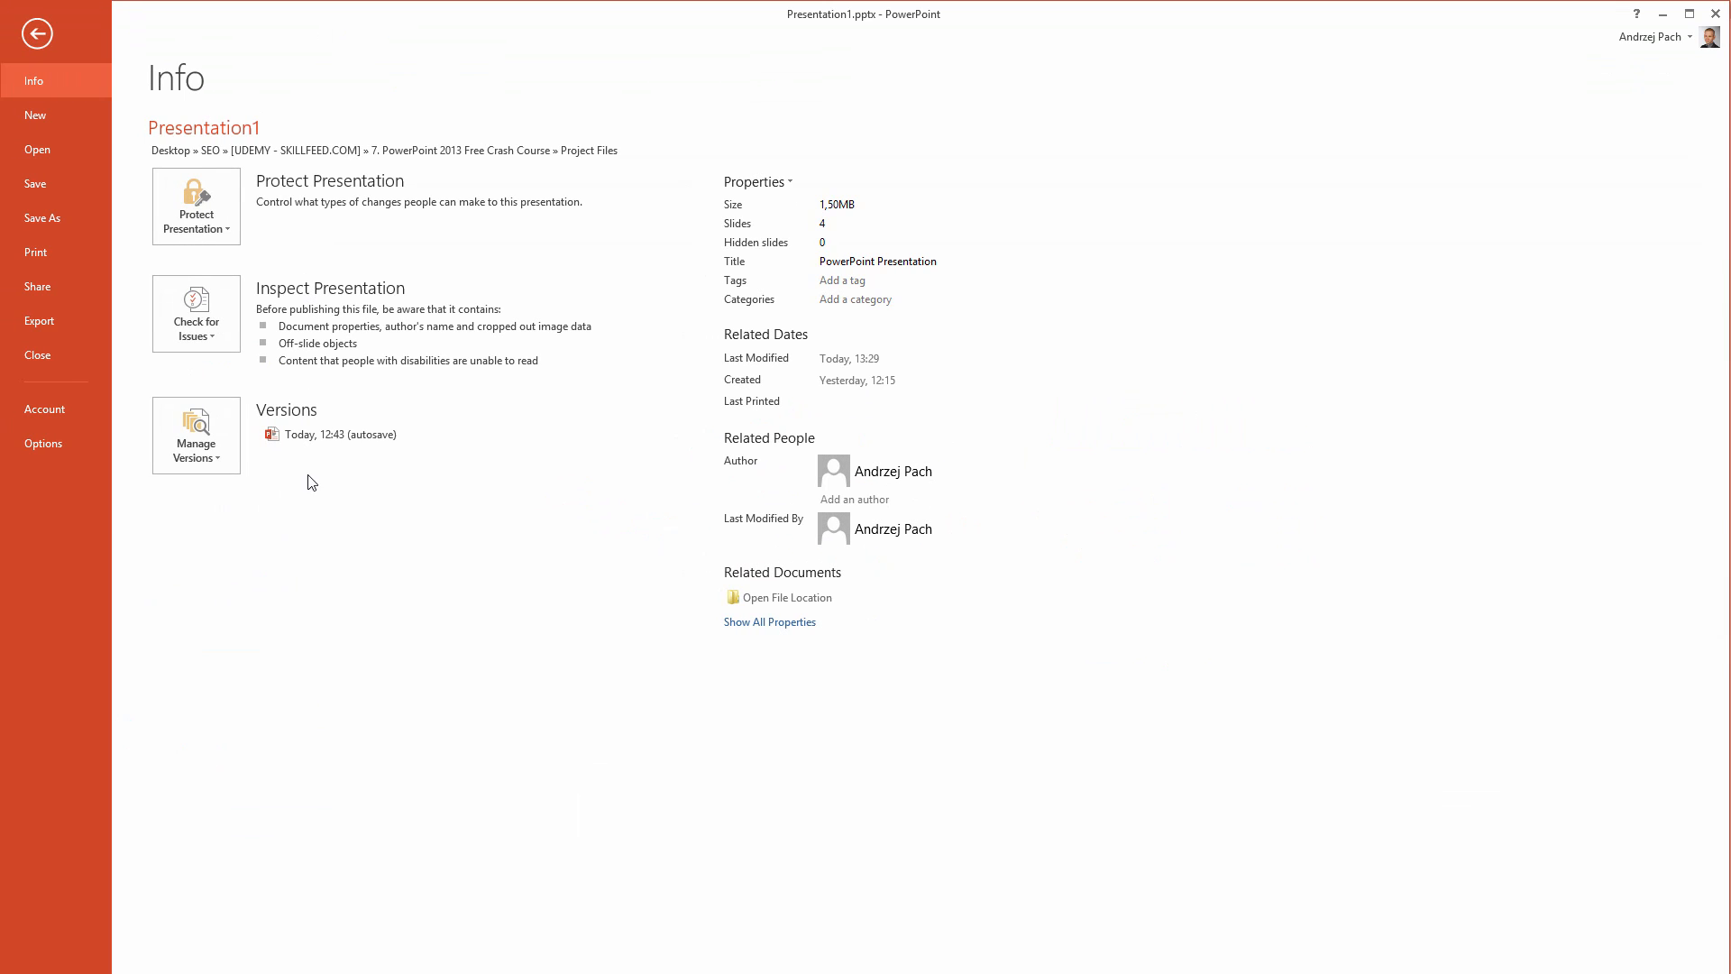
pyautogui.moveTo(498, 599)
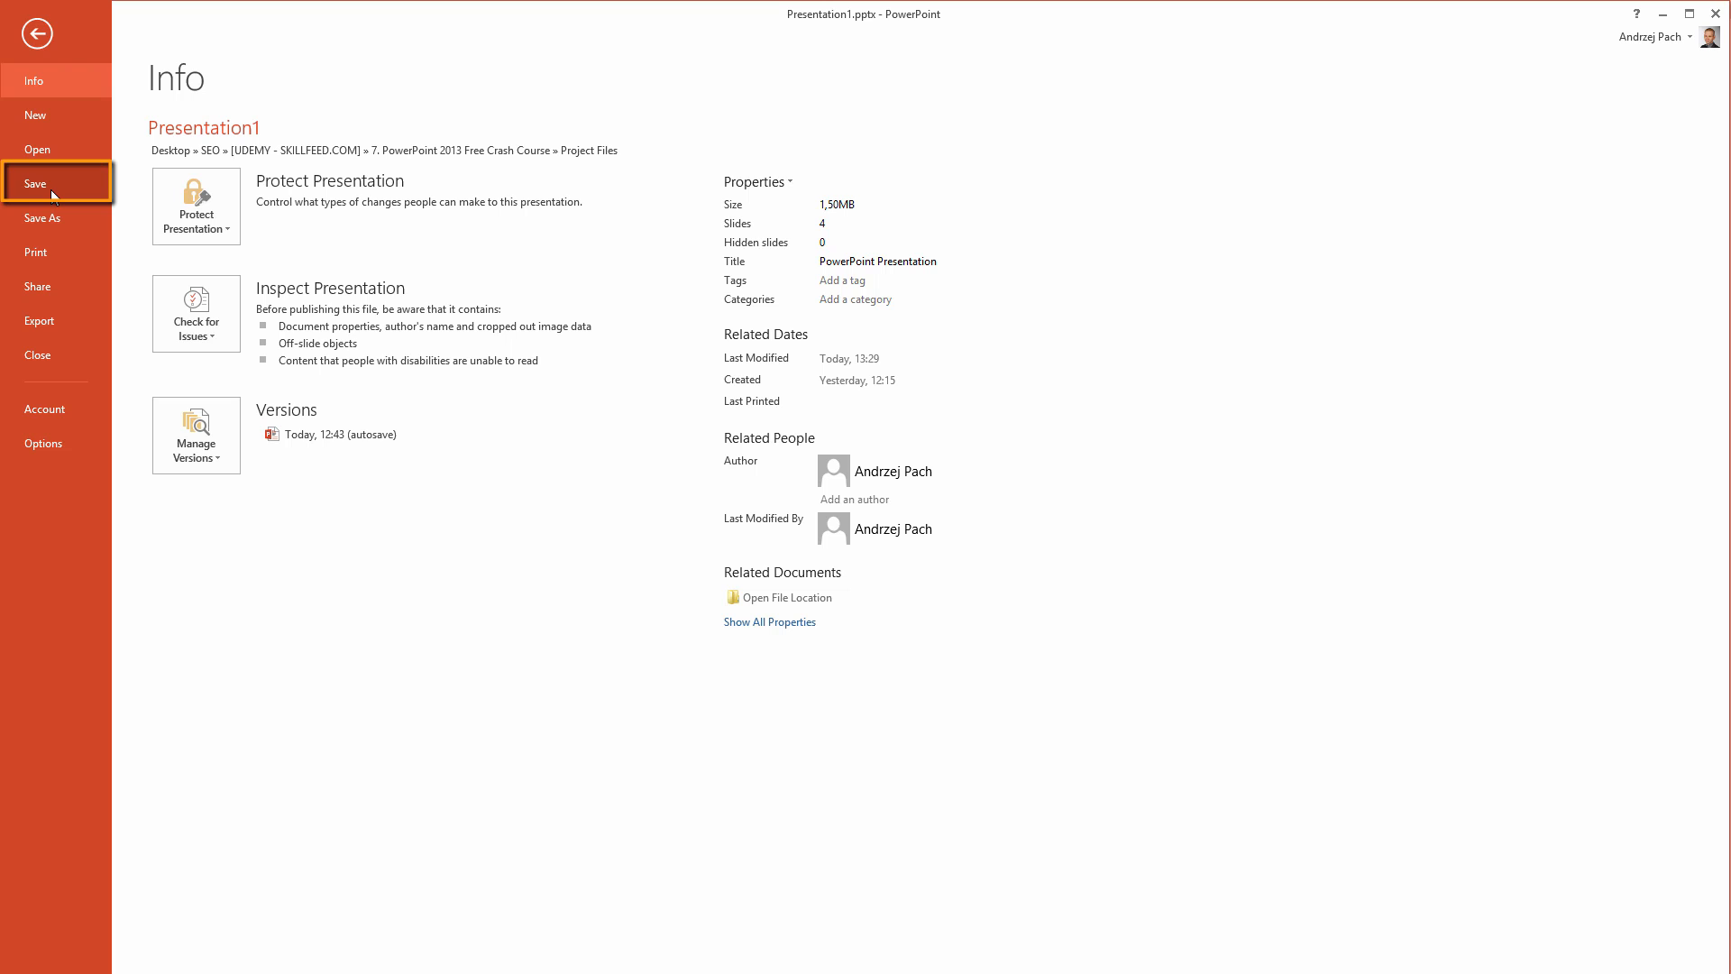
pyautogui.click(39, 320)
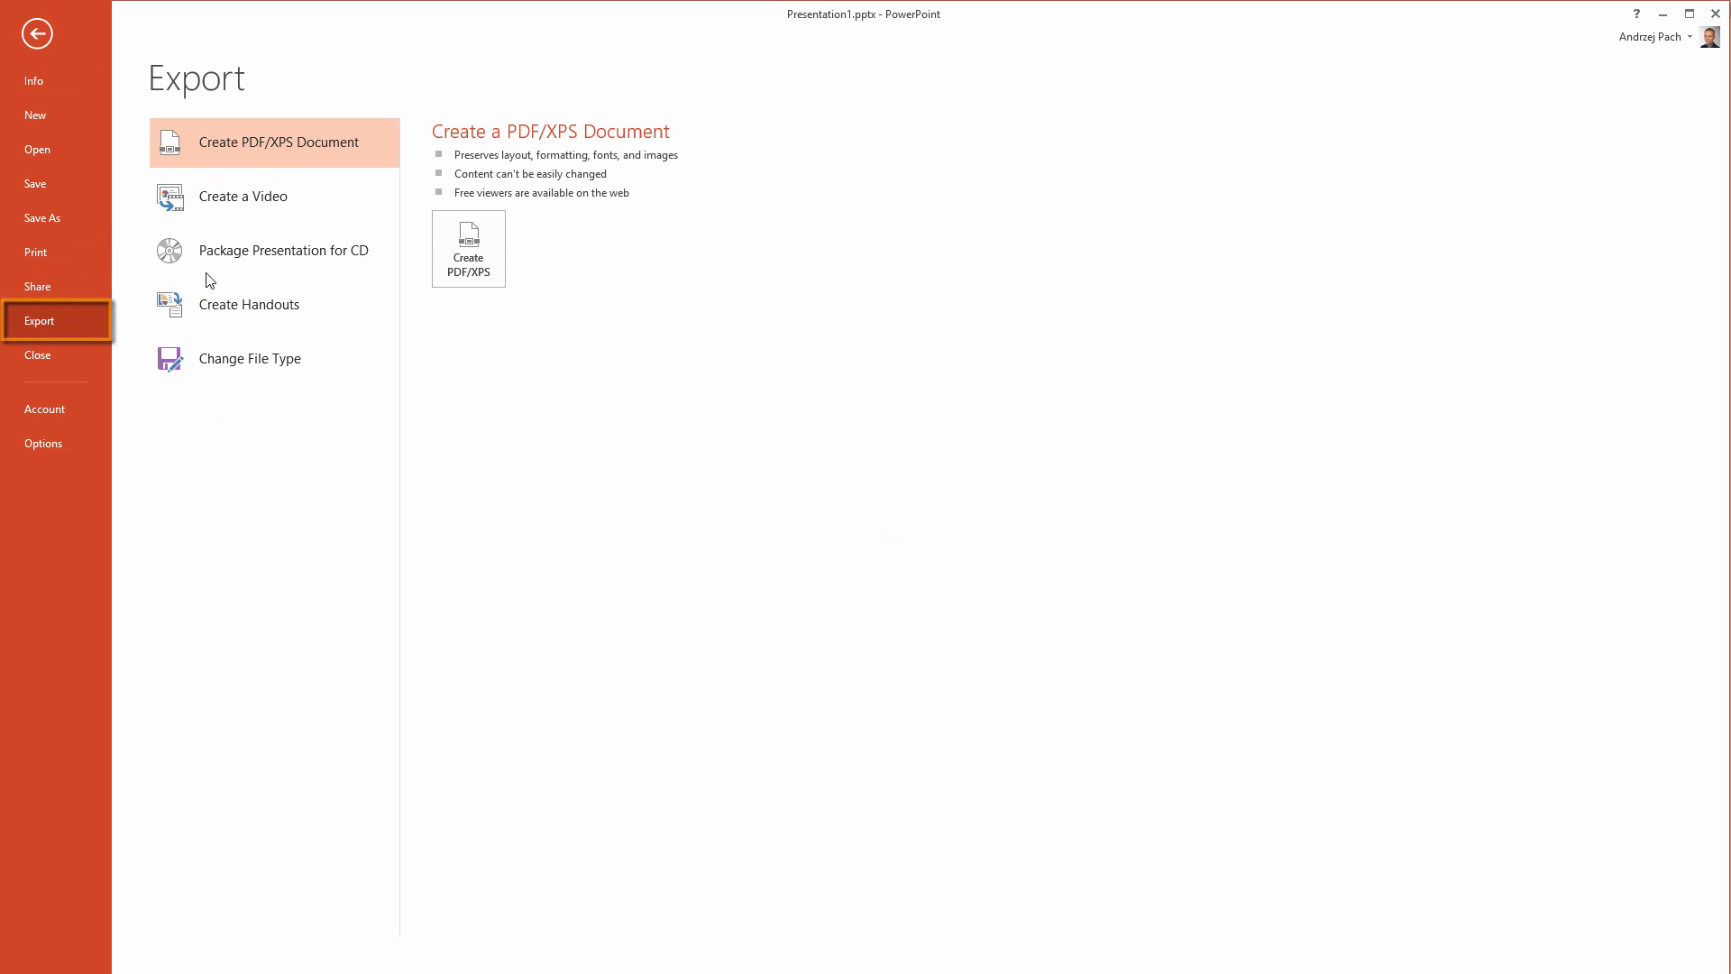
pyautogui.moveTo(274, 197)
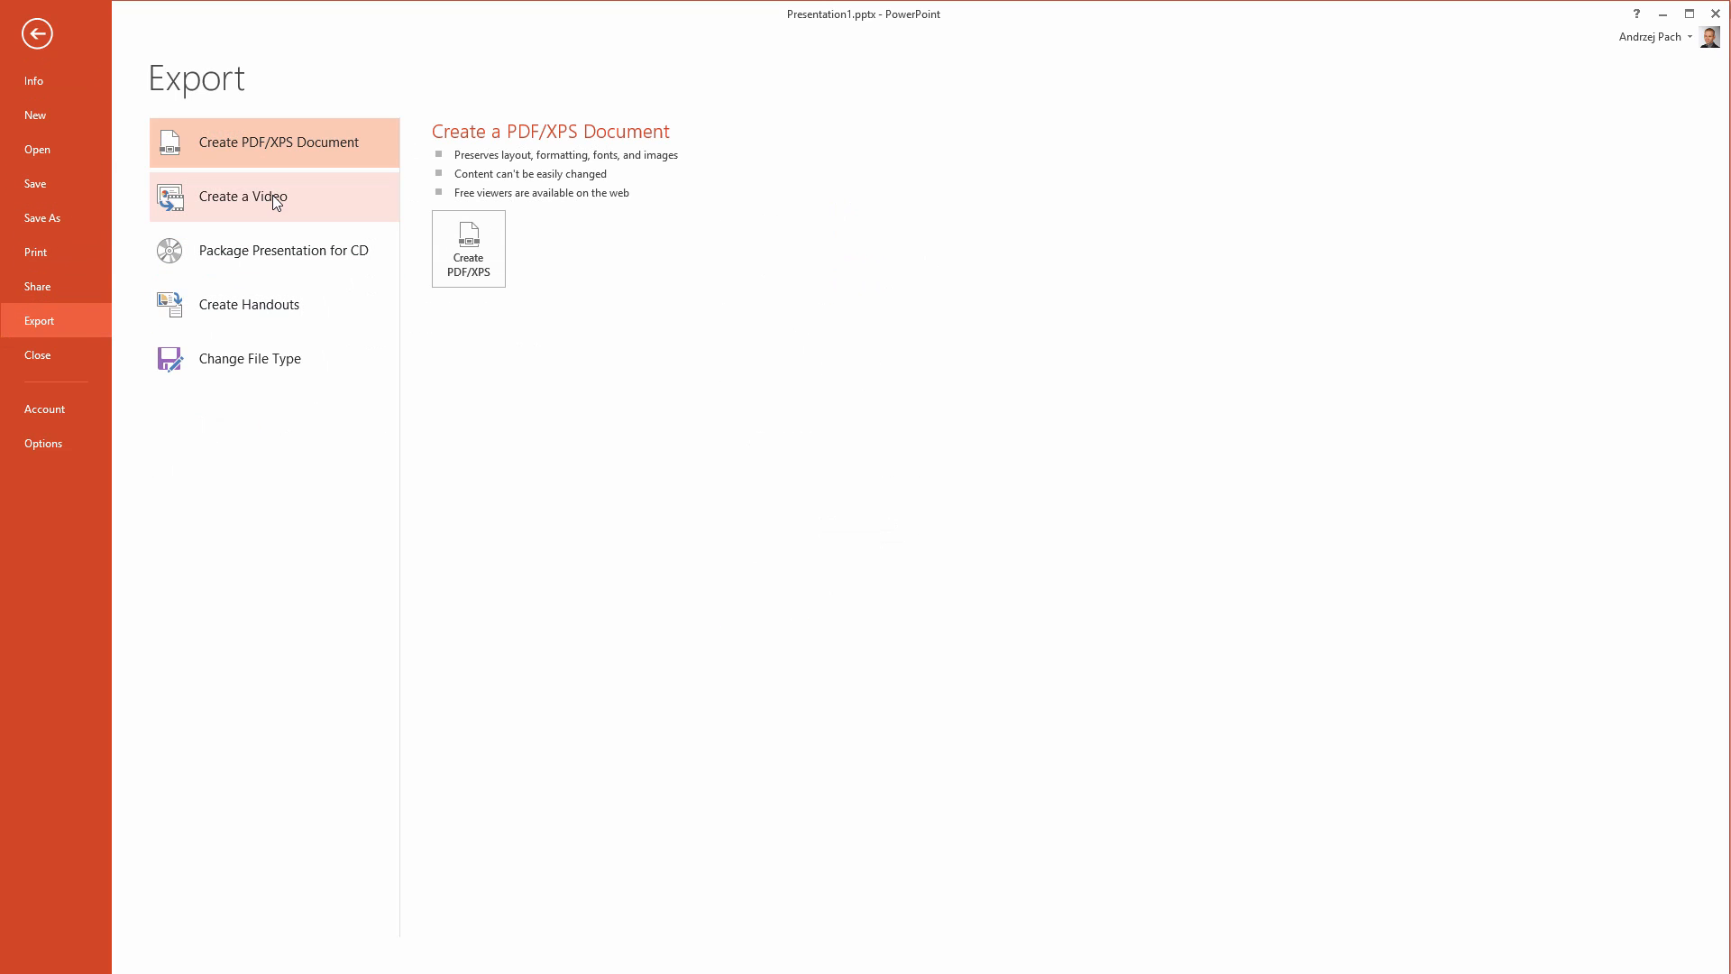
pyautogui.moveTo(48, 207)
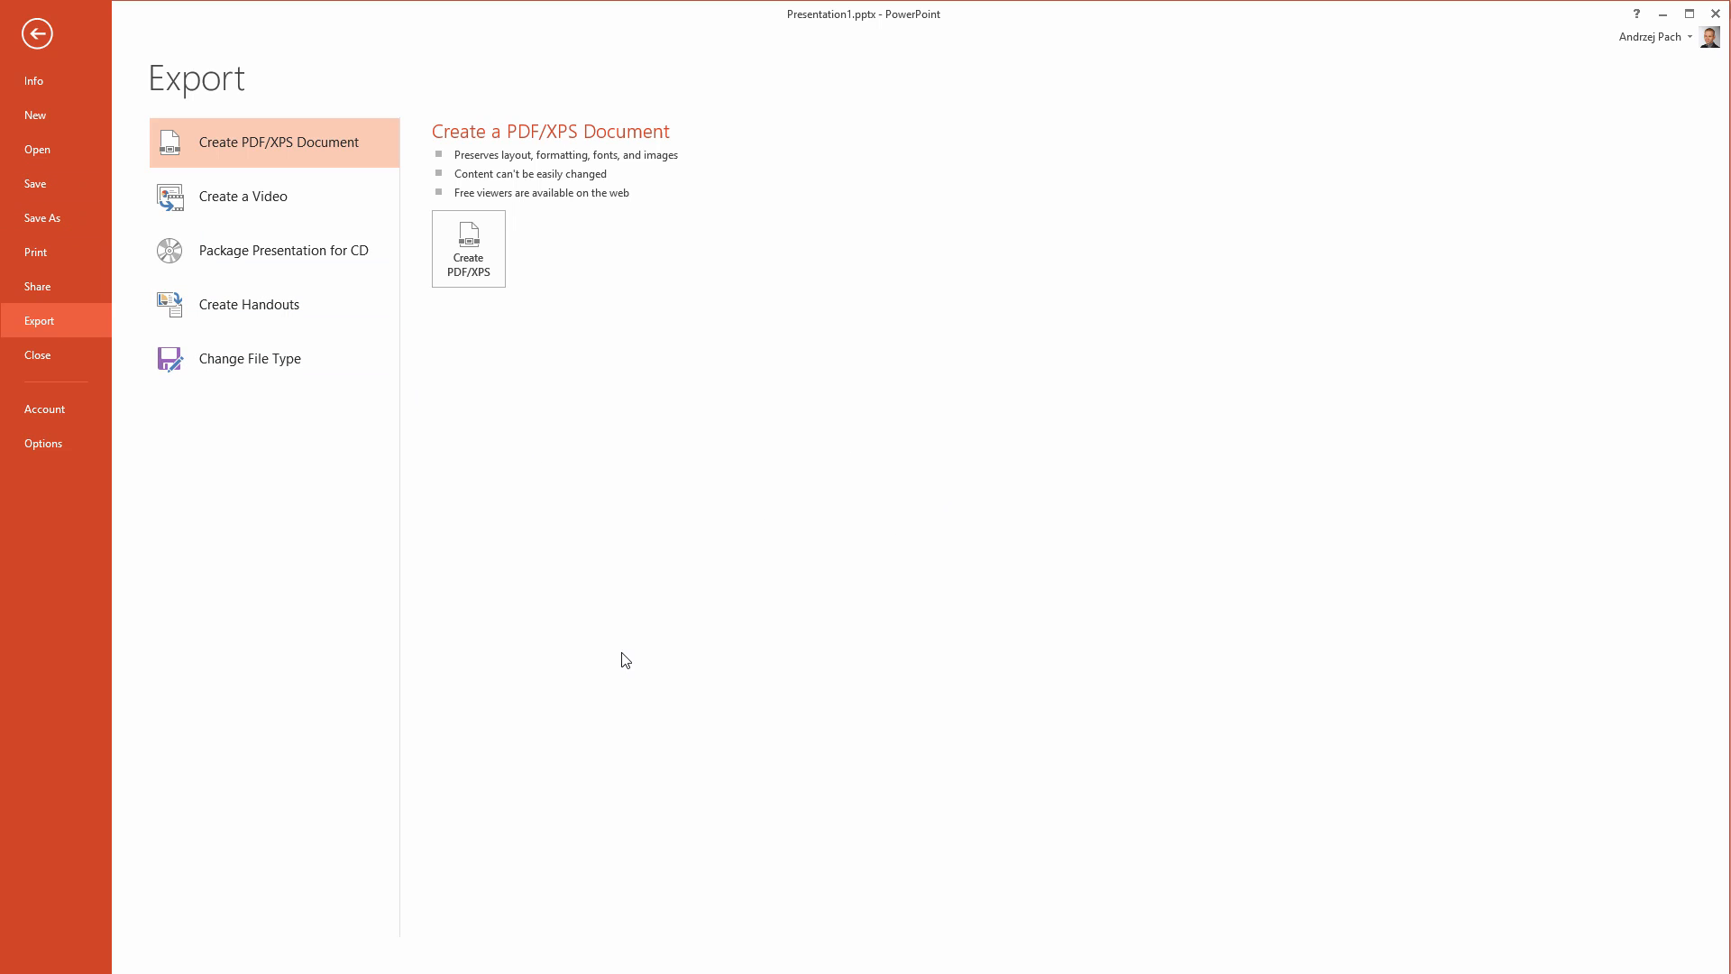
pyautogui.moveTo(244, 162)
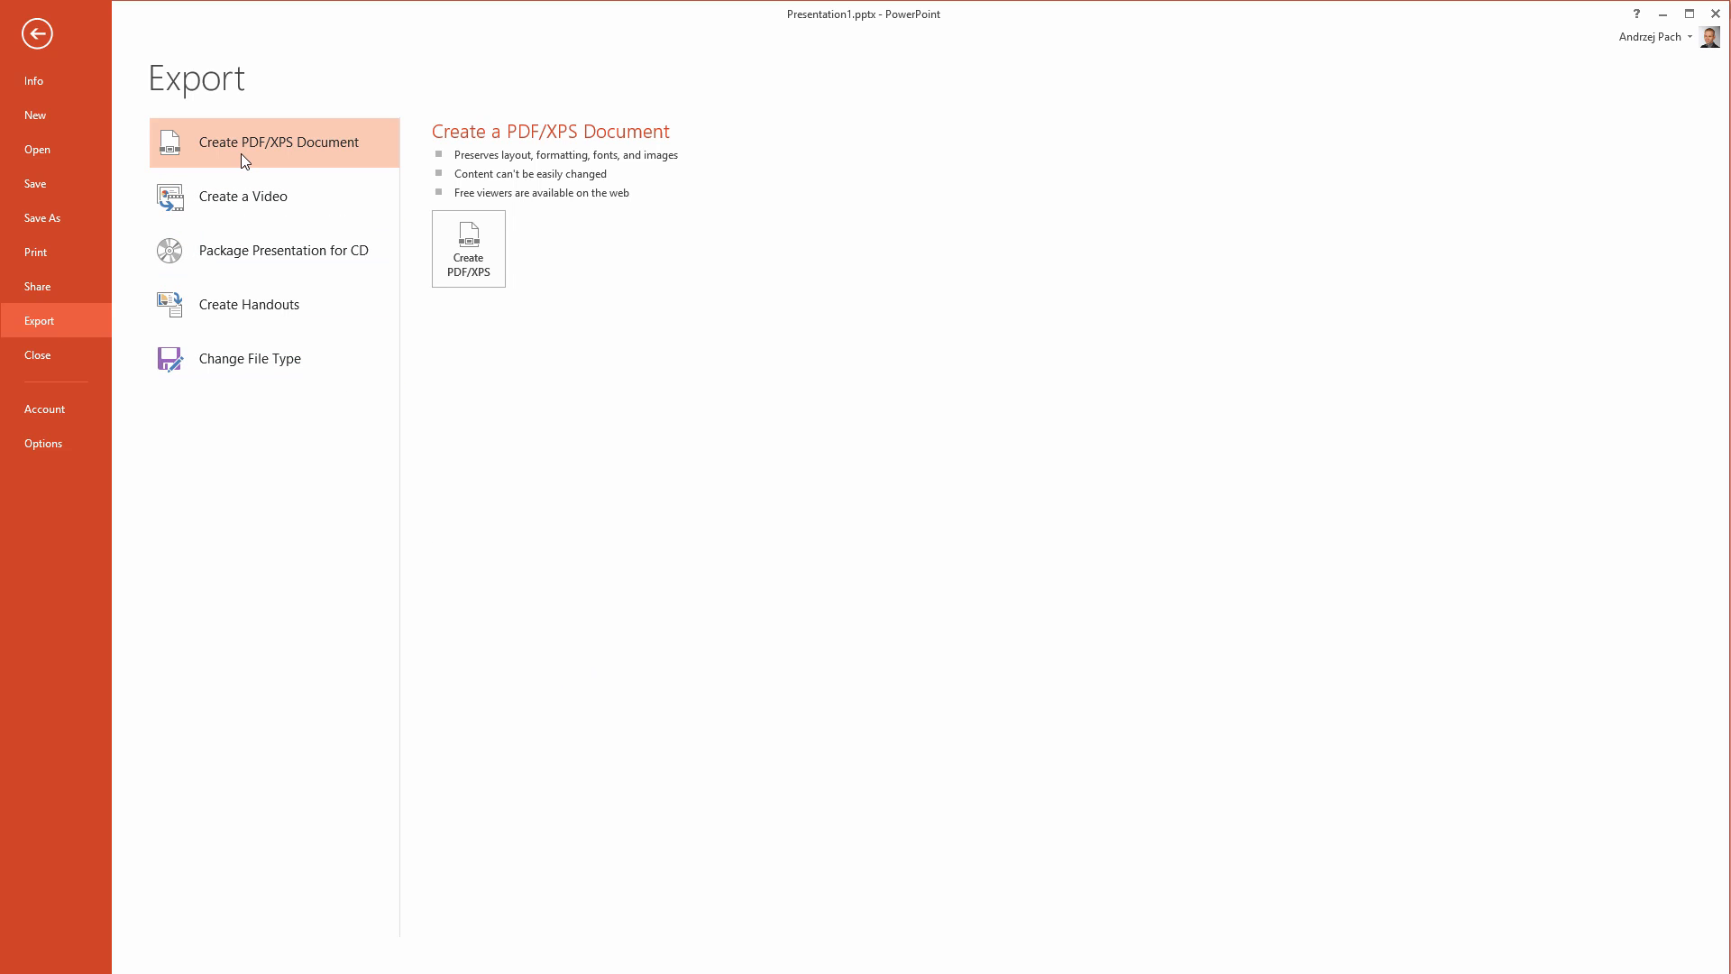
pyautogui.moveTo(264, 205)
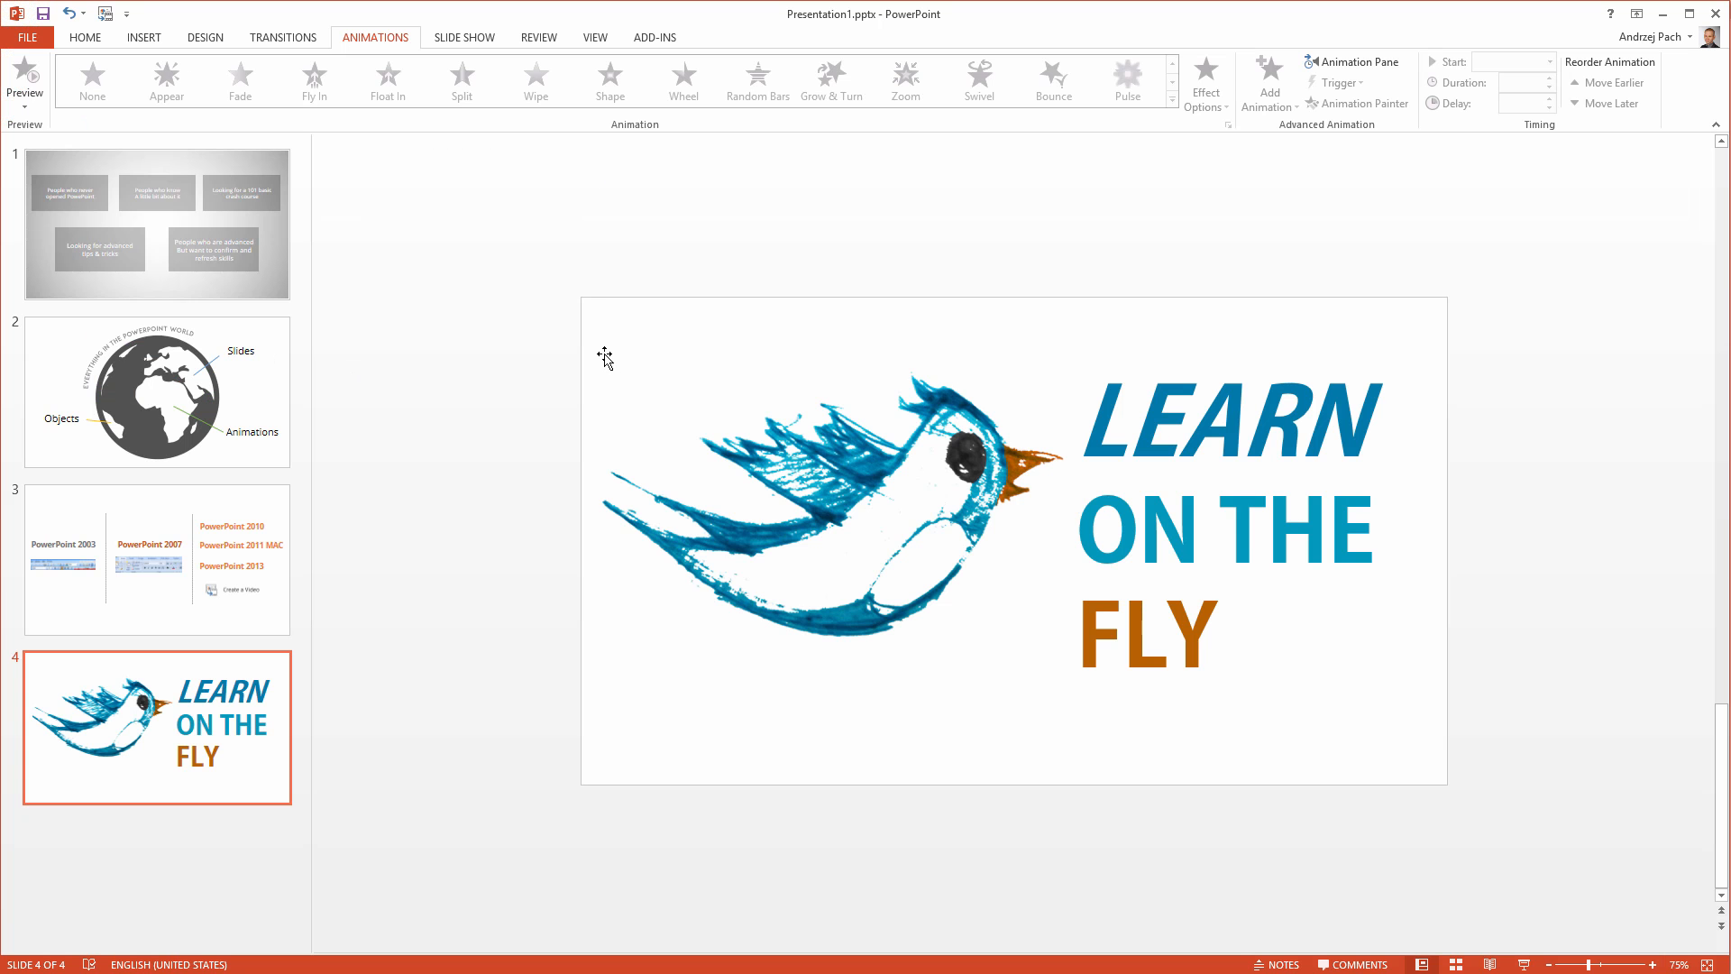
pyautogui.moveTo(211, 9)
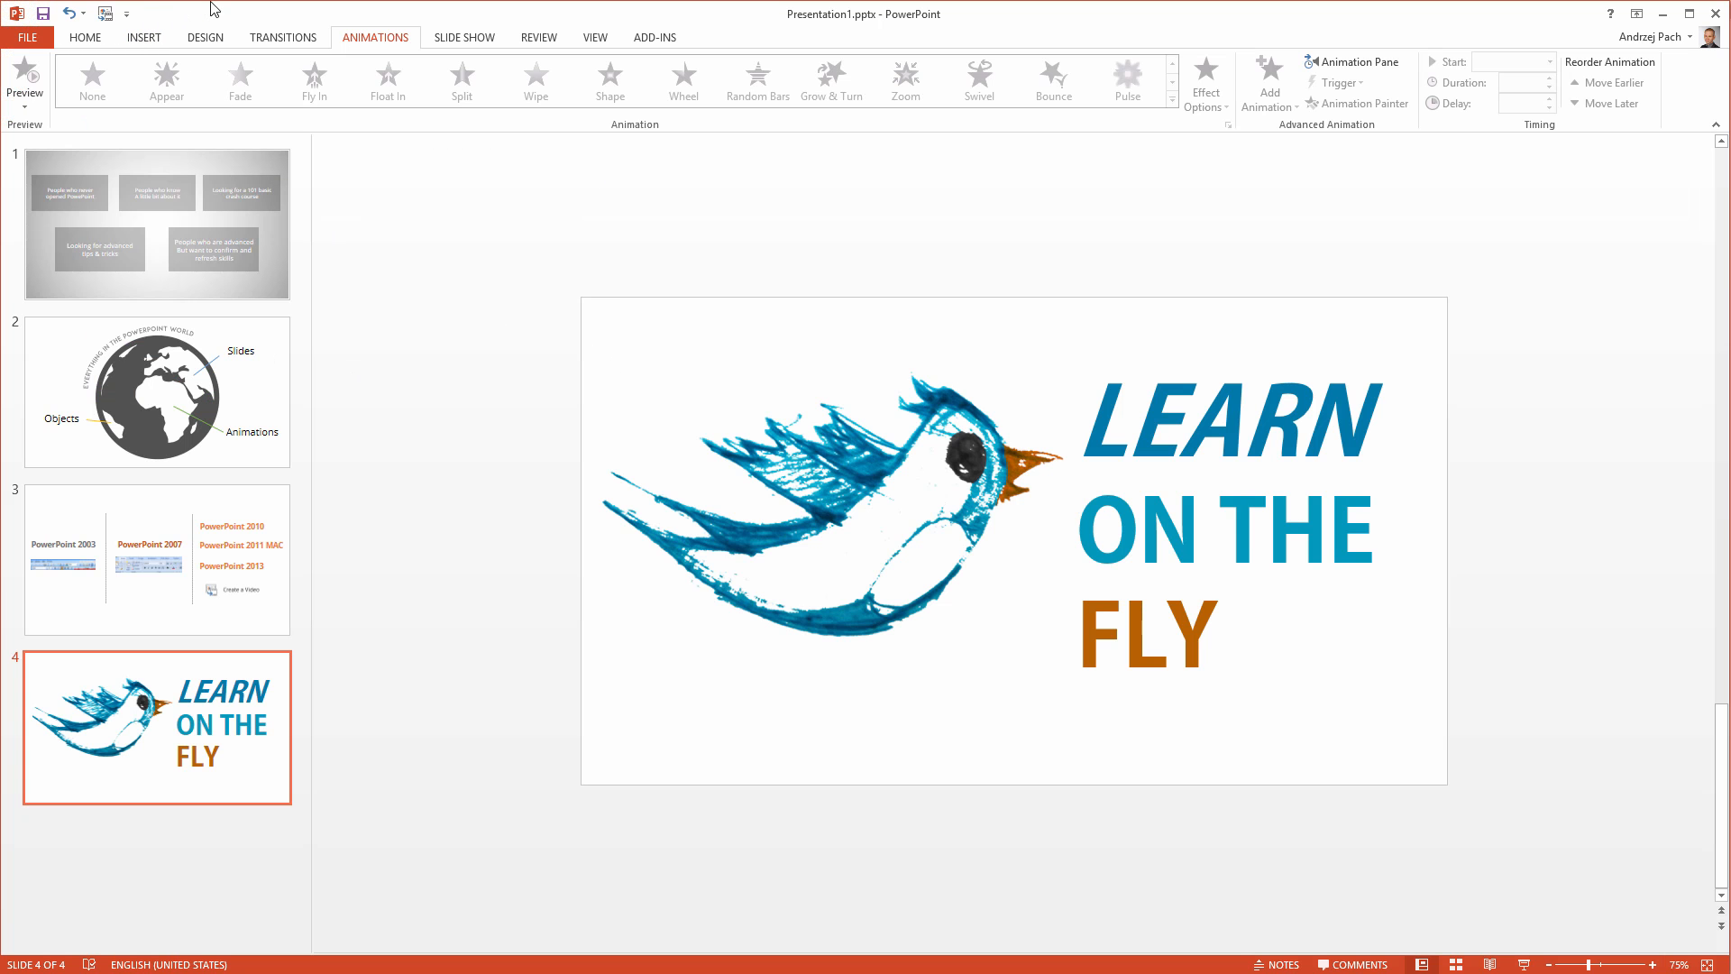
pyautogui.moveTo(285, 20)
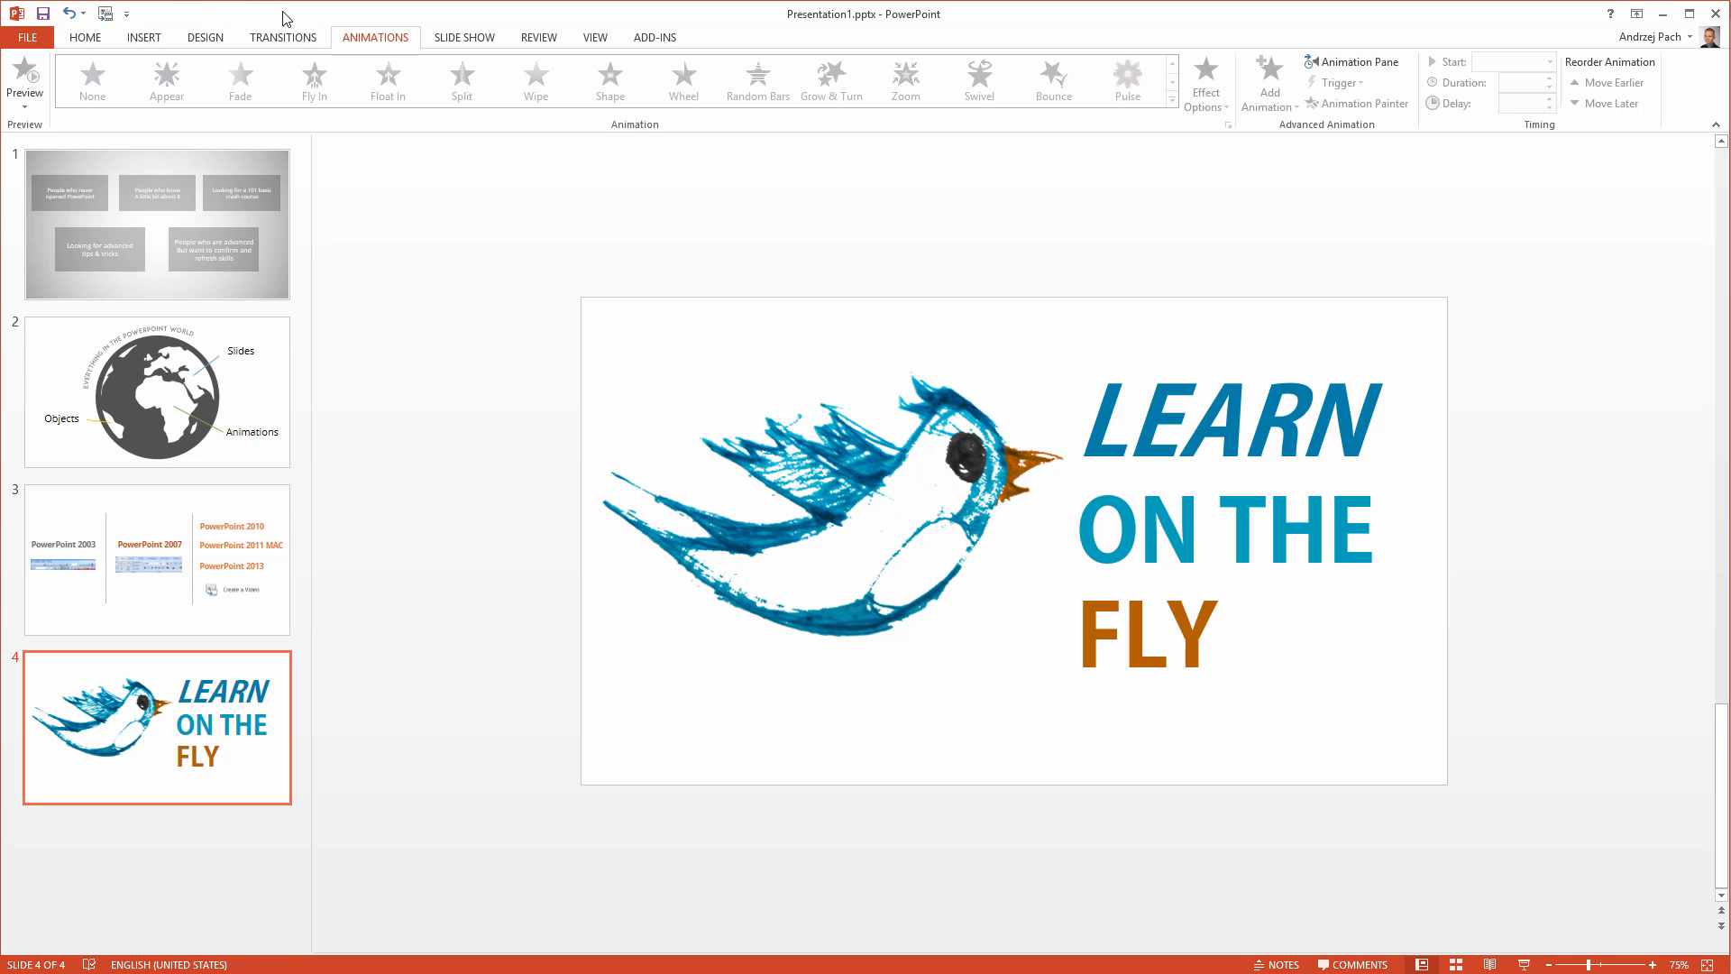
pyautogui.moveTo(557, 276)
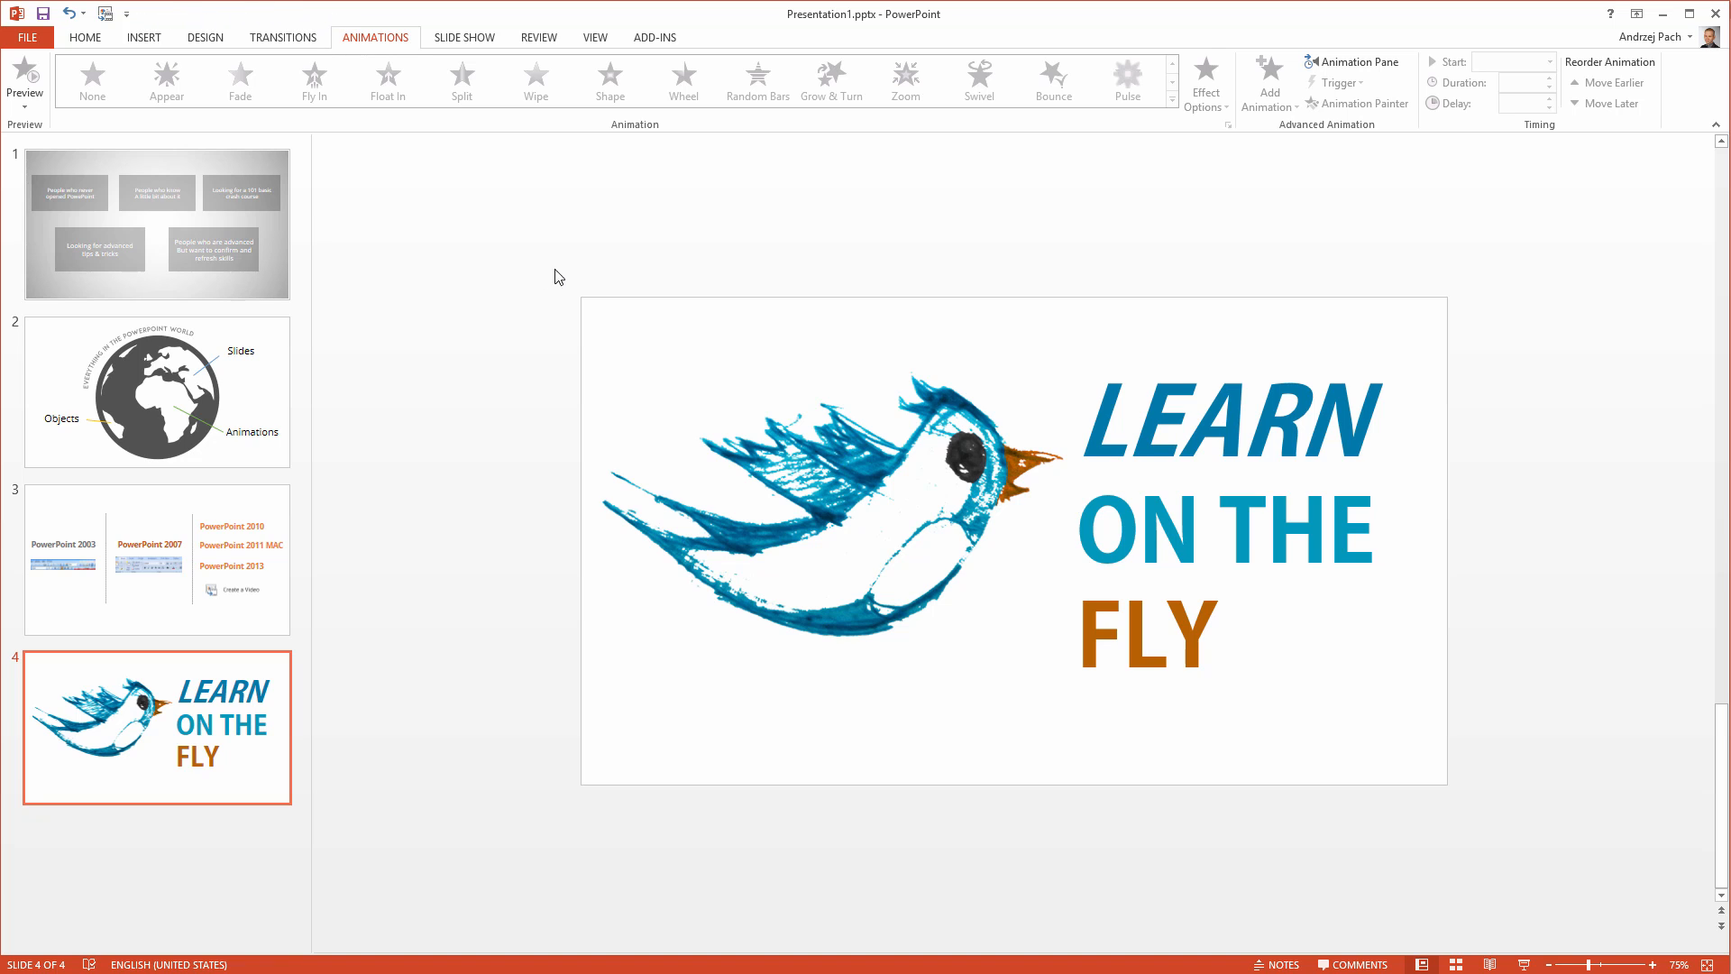
pyautogui.moveTo(388, 349)
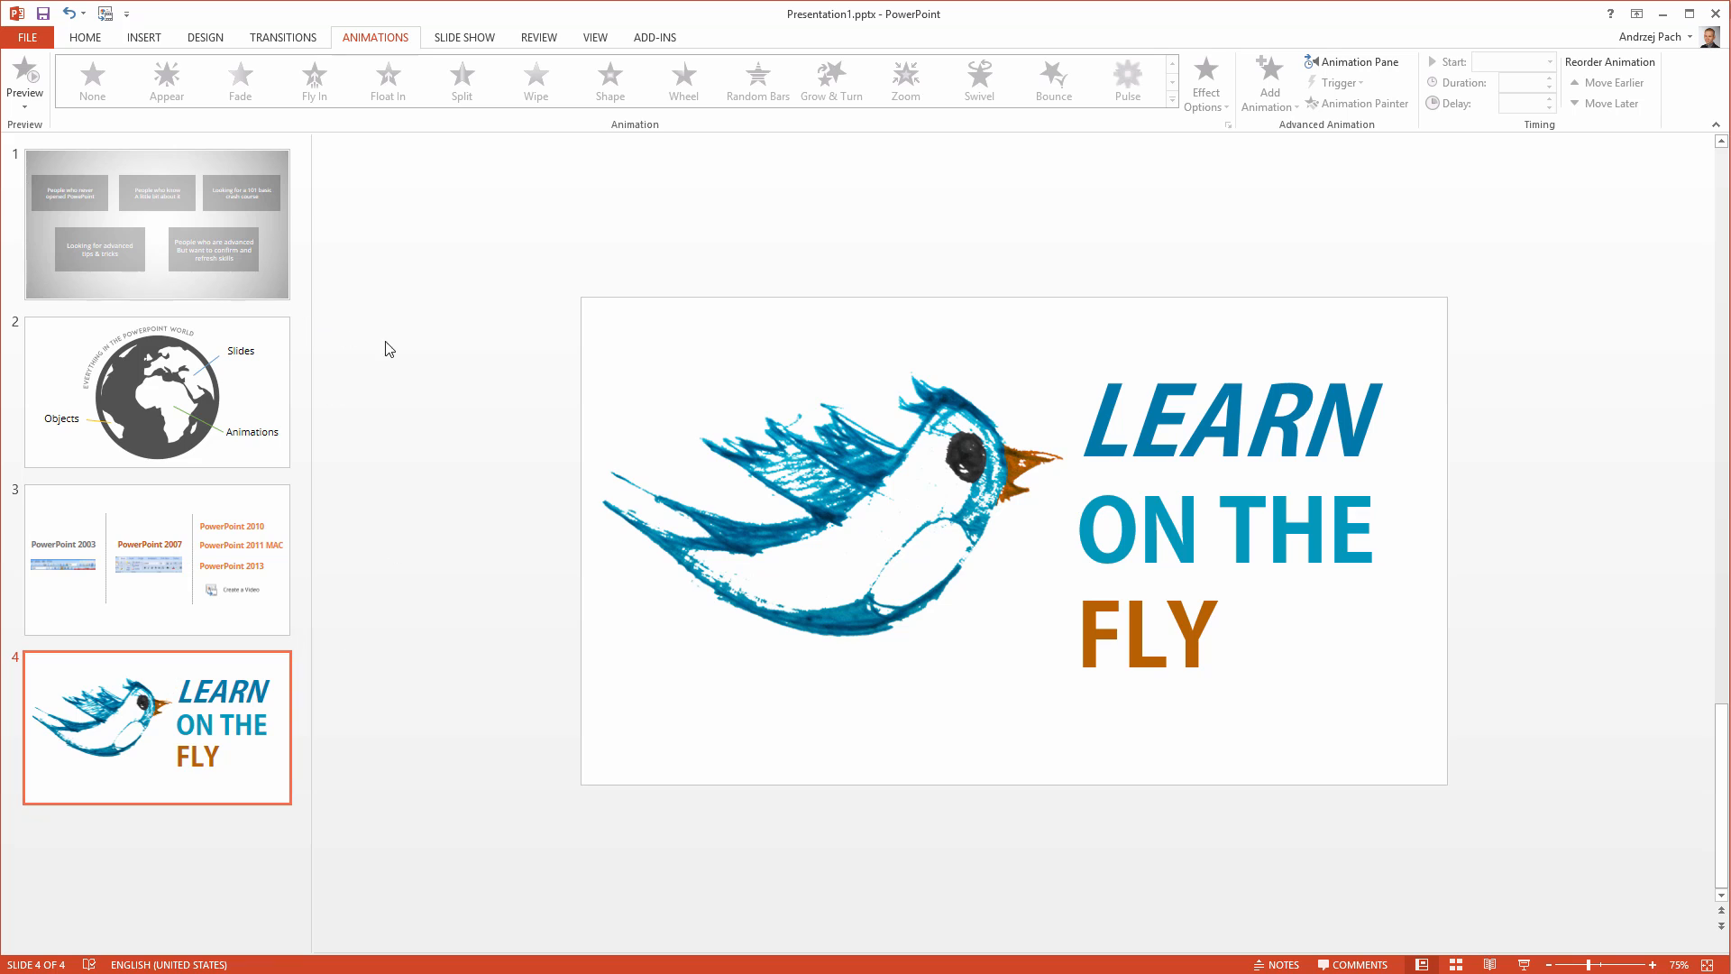
pyautogui.moveTo(394, 341)
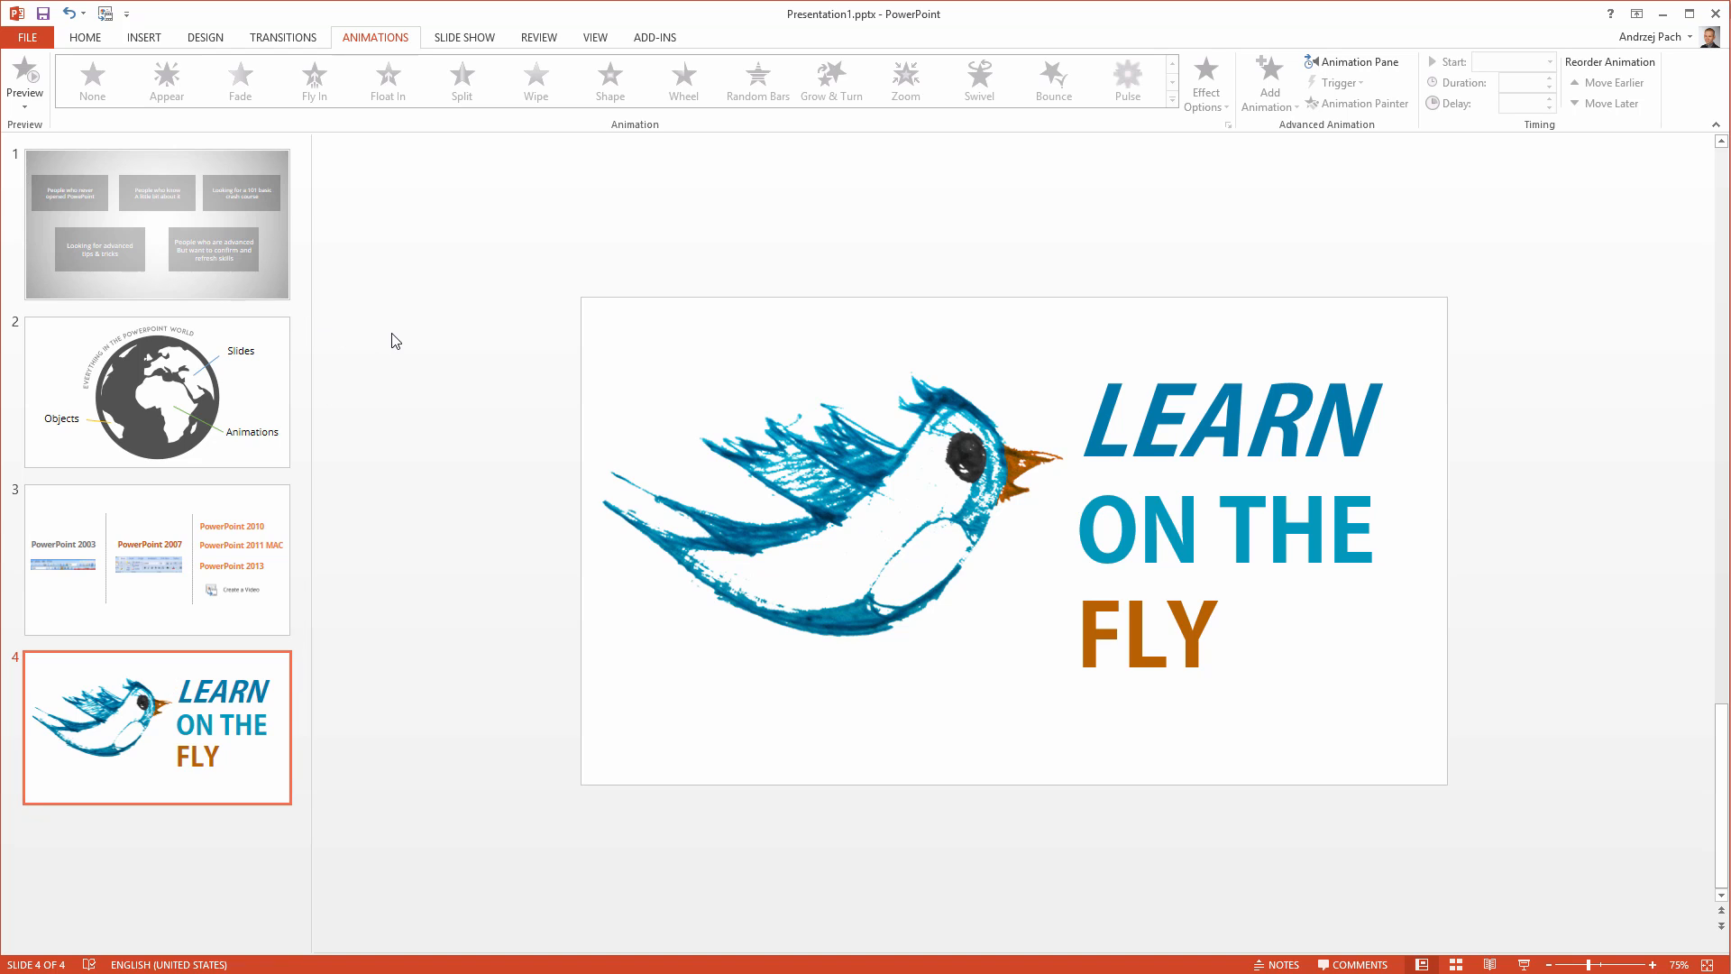
pyautogui.moveTo(620, 494)
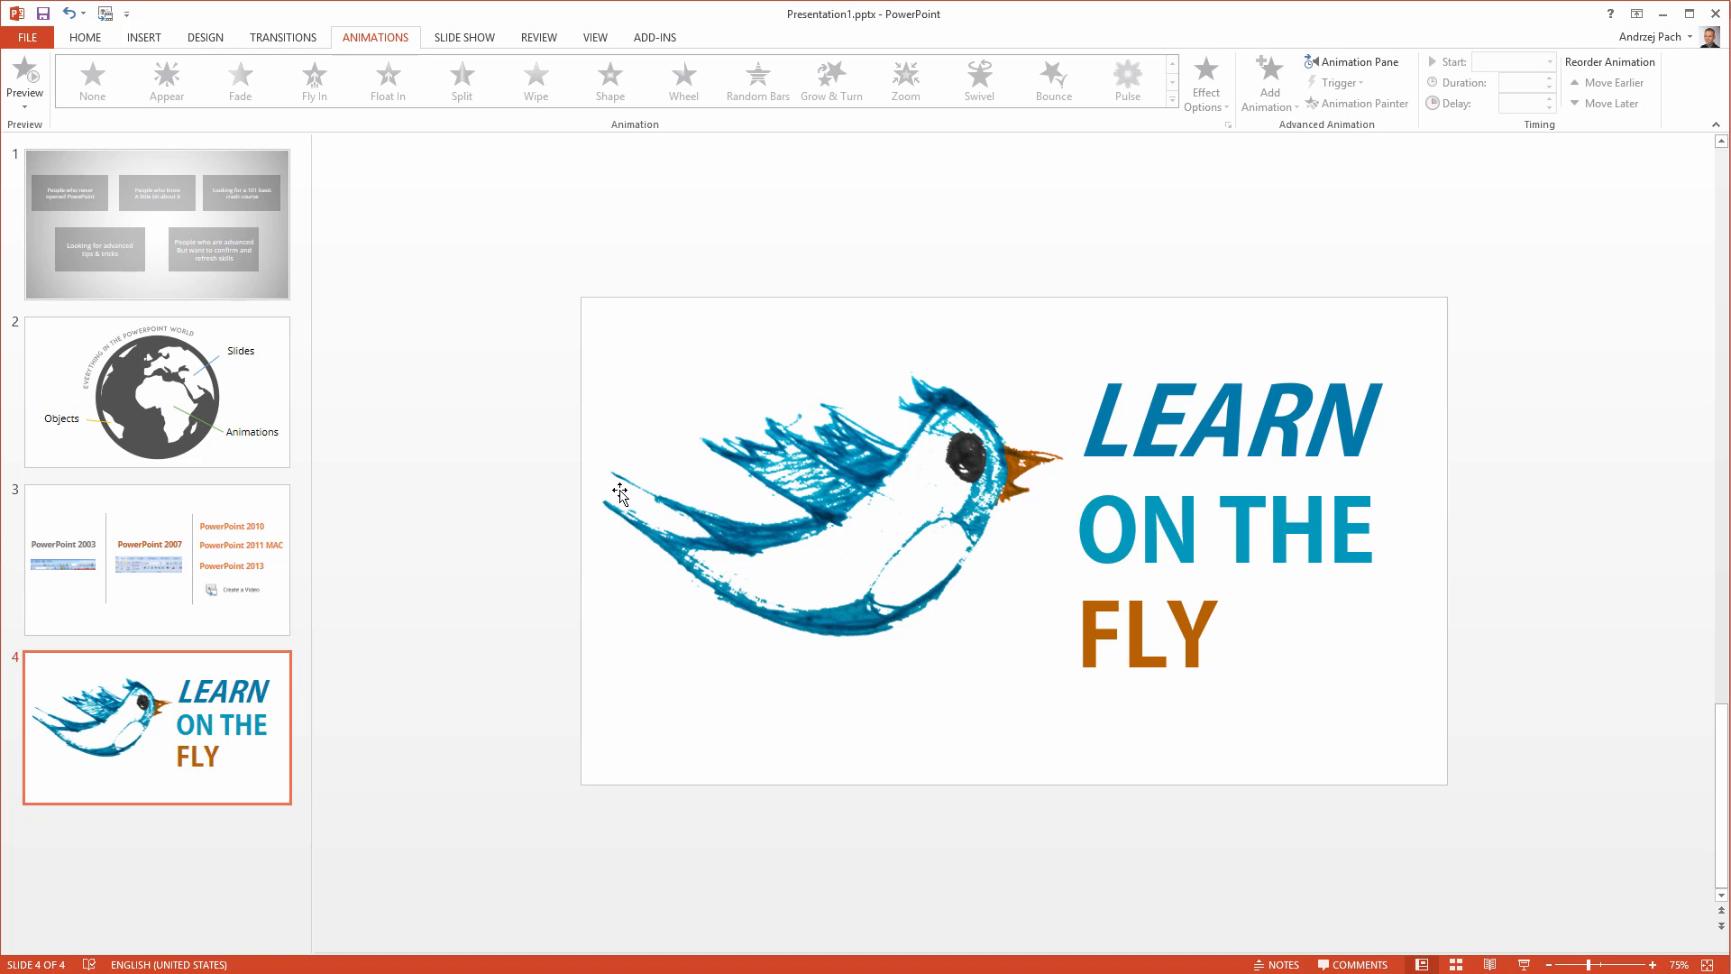
pyautogui.moveTo(411, 455)
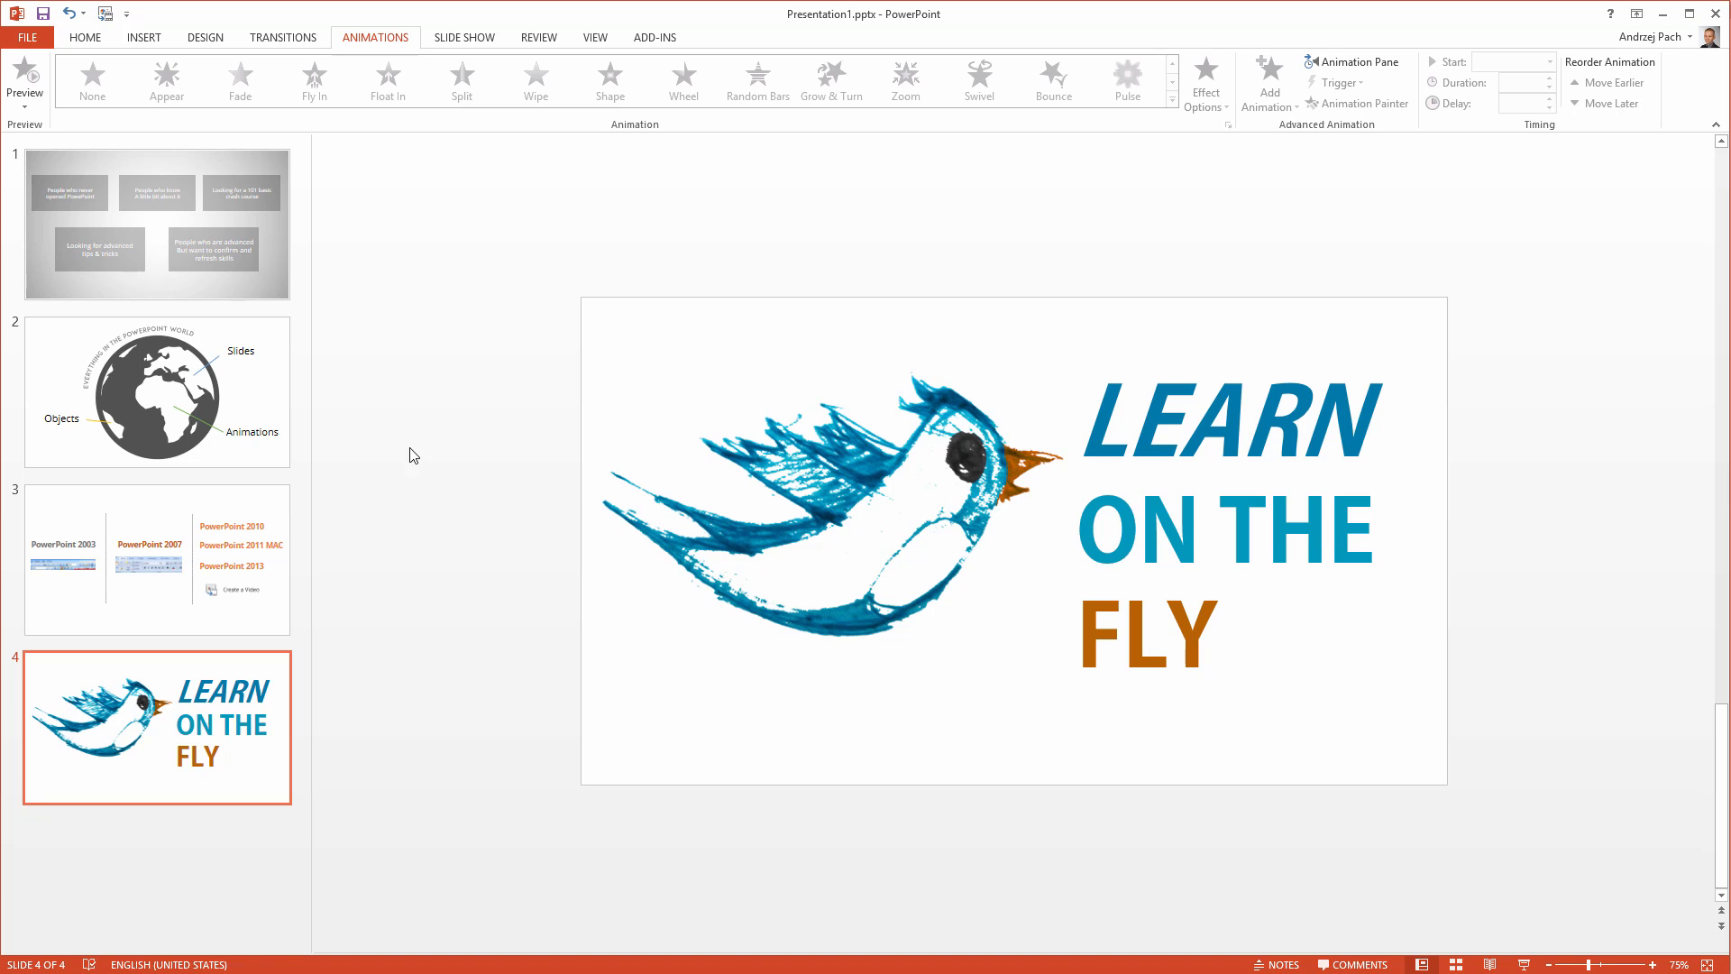
pyautogui.moveTo(185, 413)
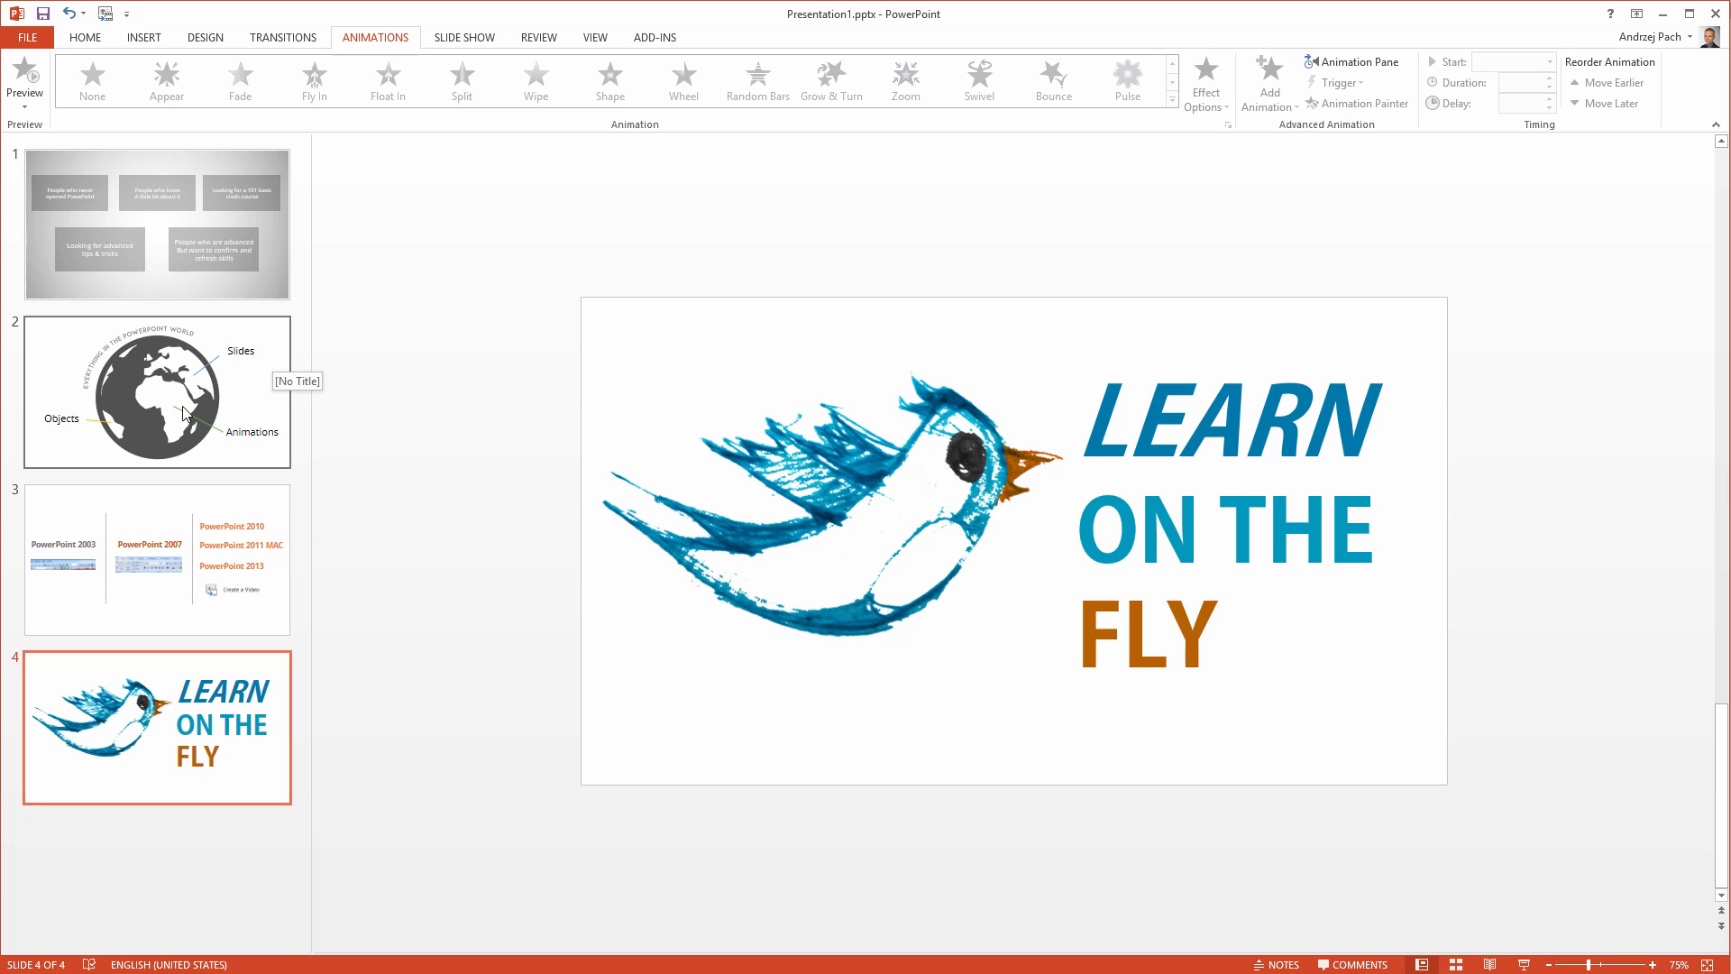
pyautogui.moveTo(203, 272)
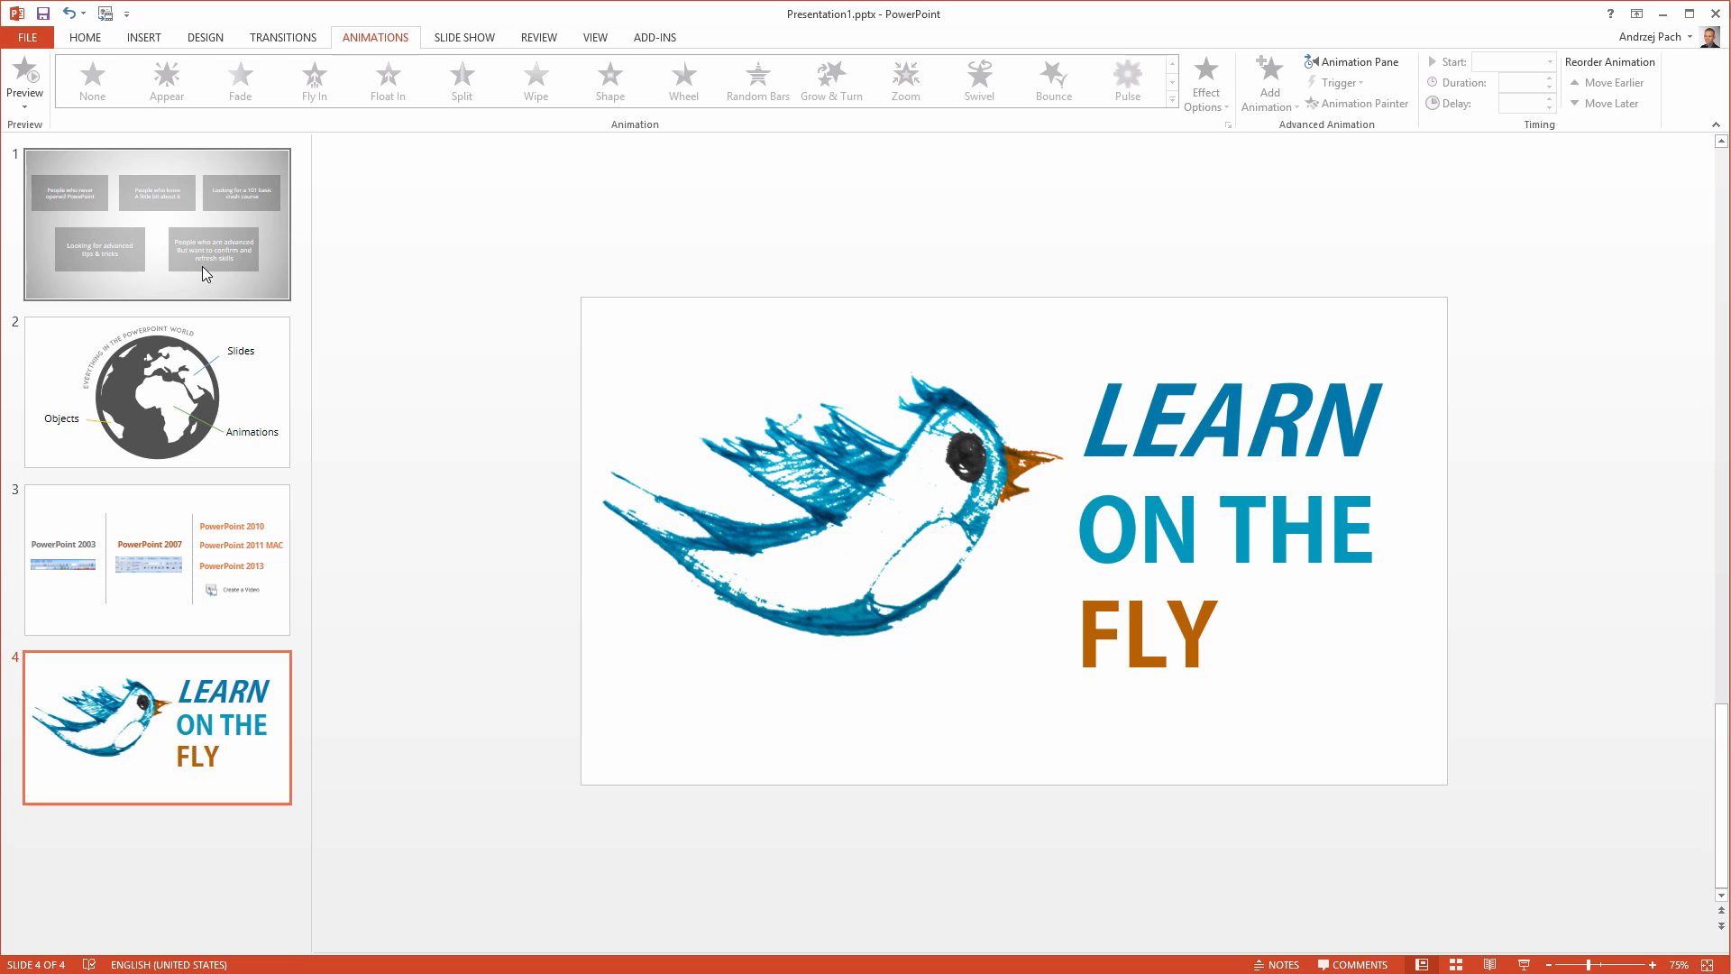
# Select the audience slide, then pick up the Learn on the Fly slide to reorder.
pyautogui.click(157, 225)
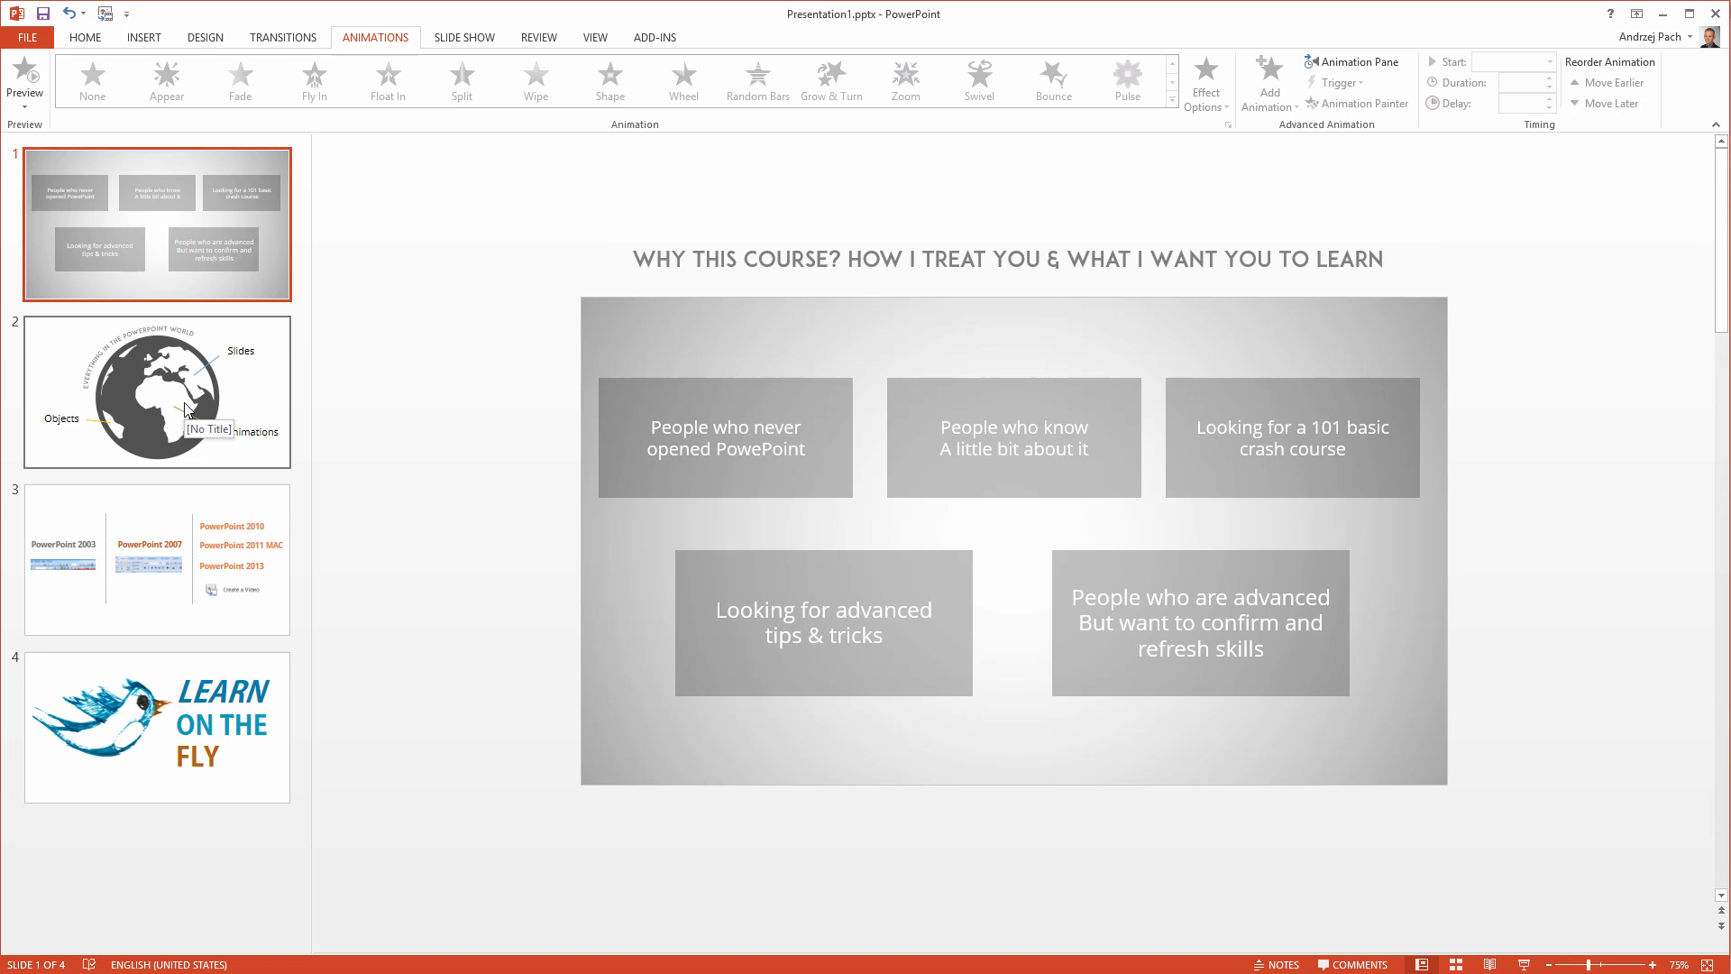
pyautogui.click(157, 560)
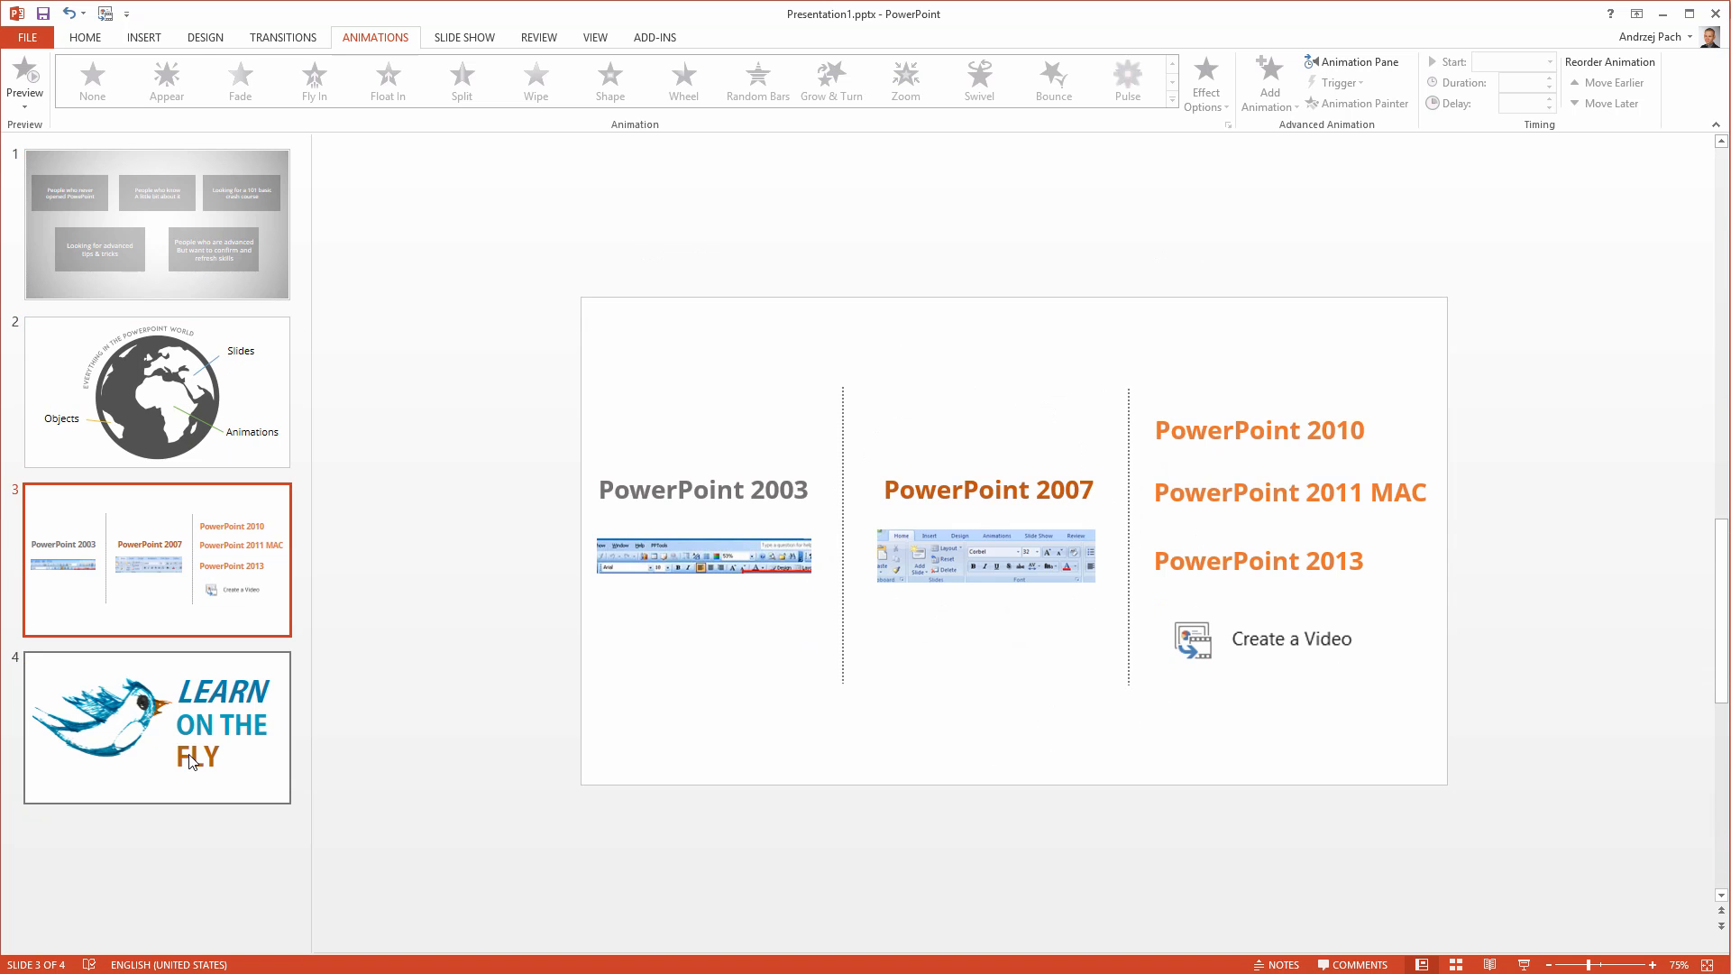
pyautogui.click(157, 727)
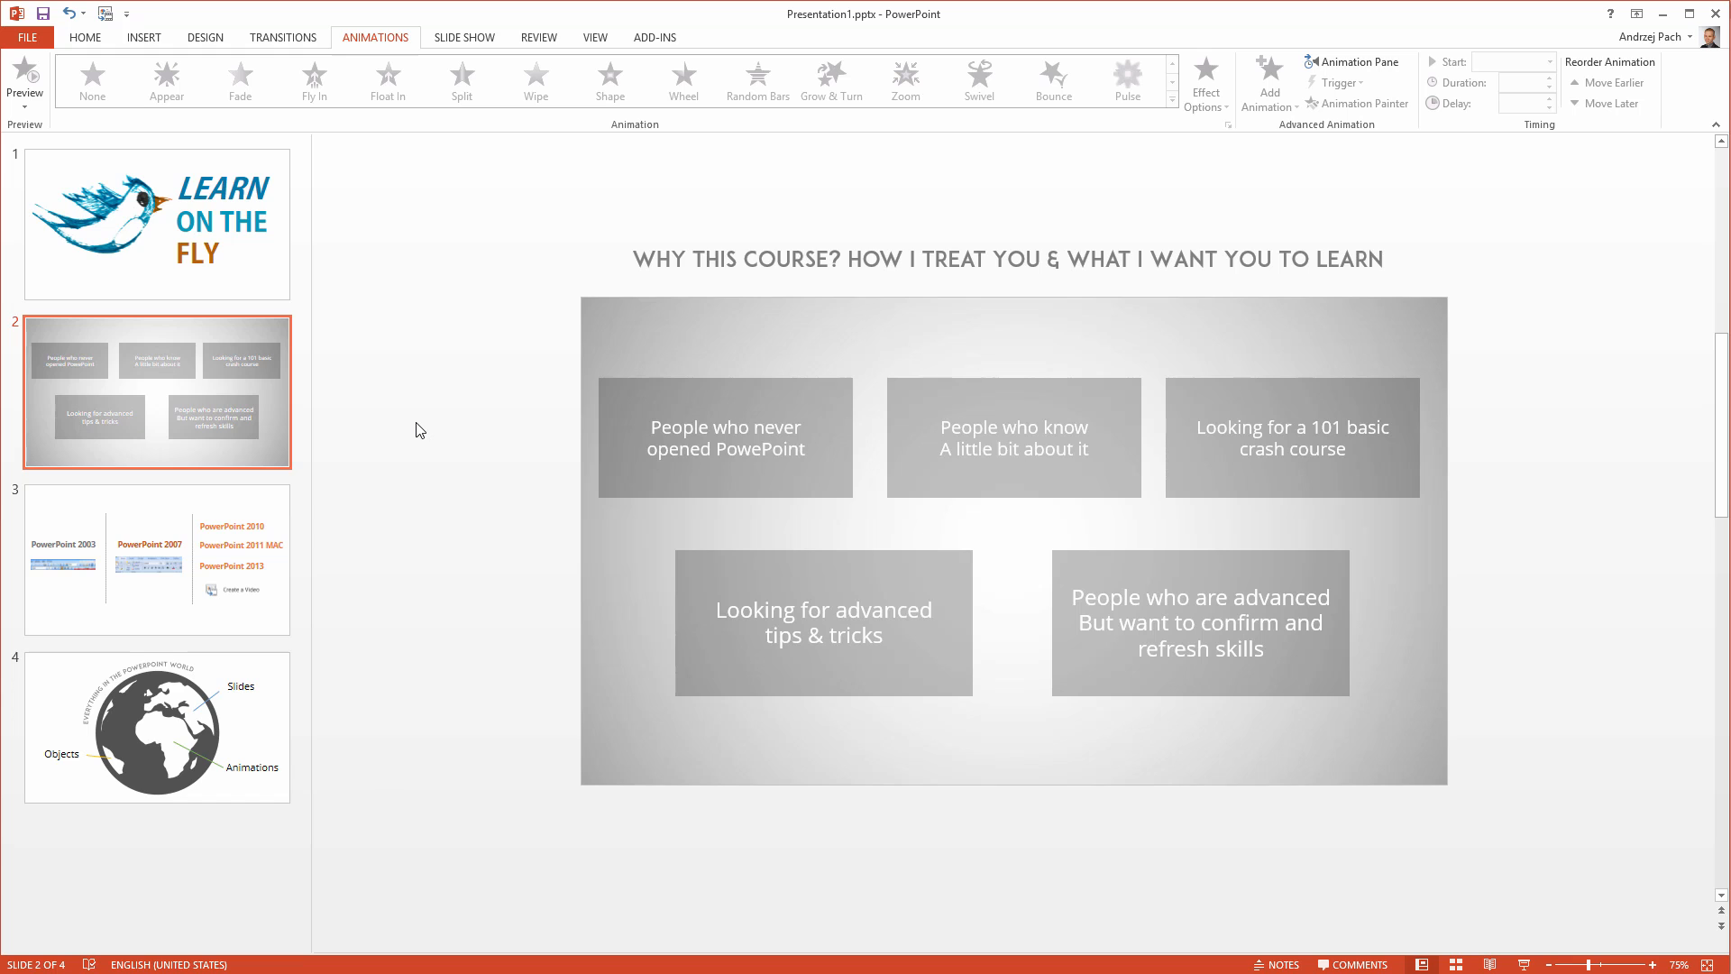
pyautogui.moveTo(659, 168)
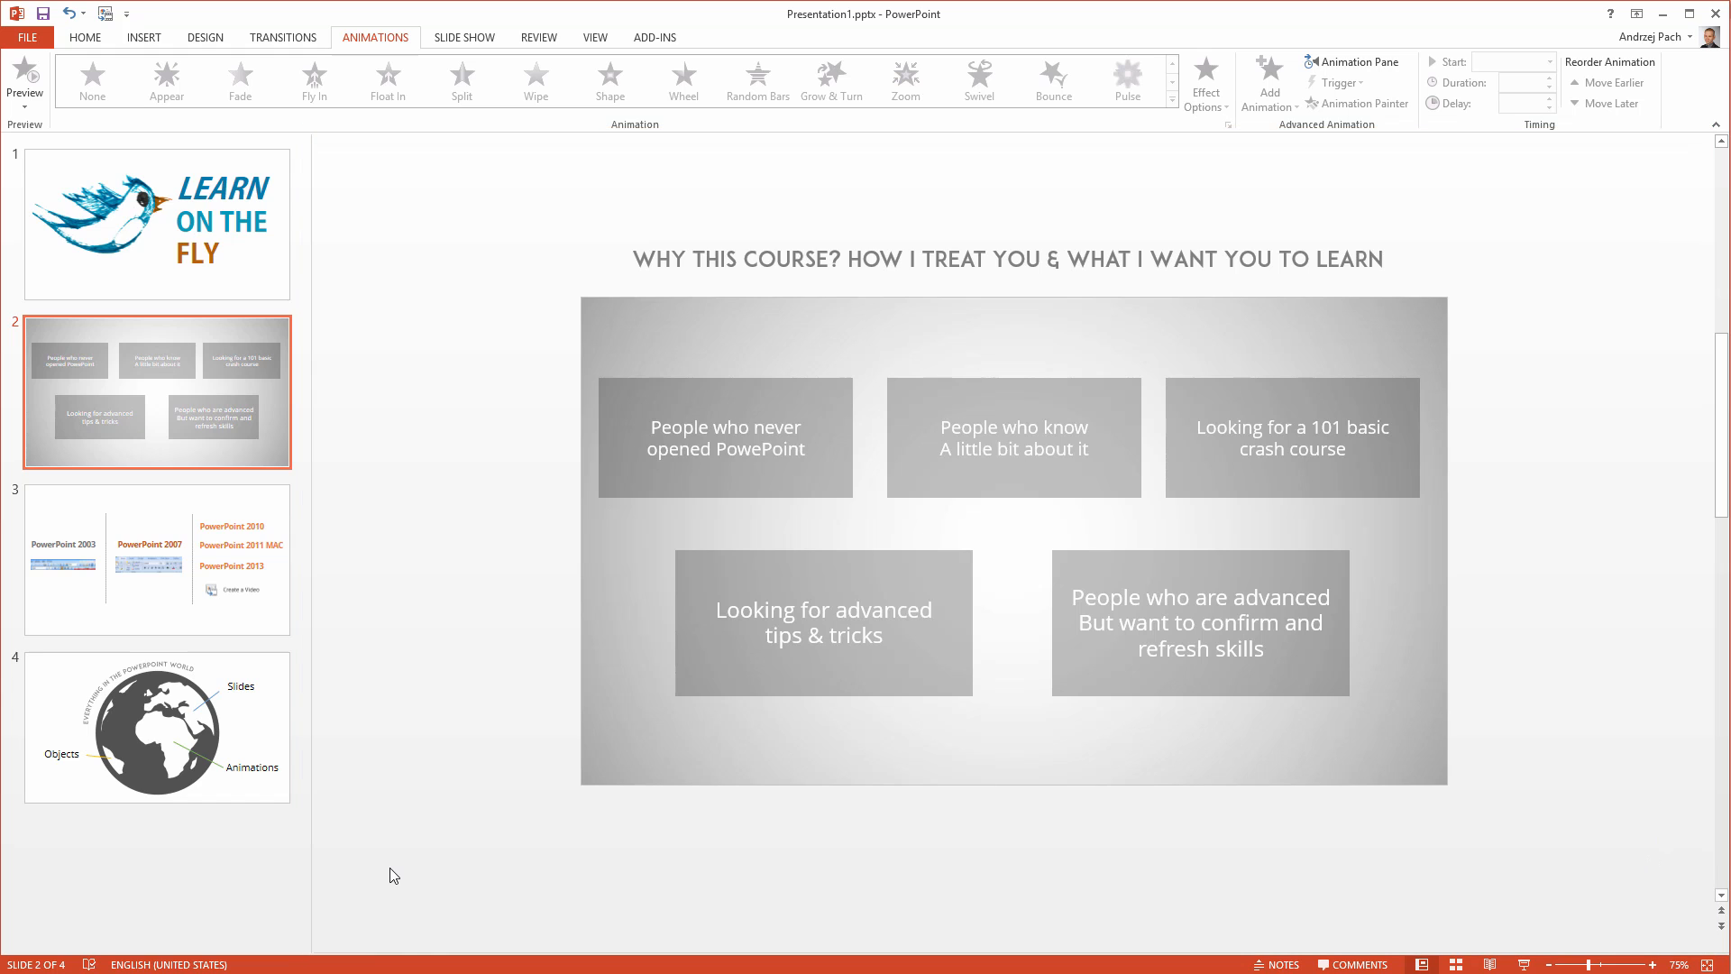
pyautogui.moveTo(343, 691)
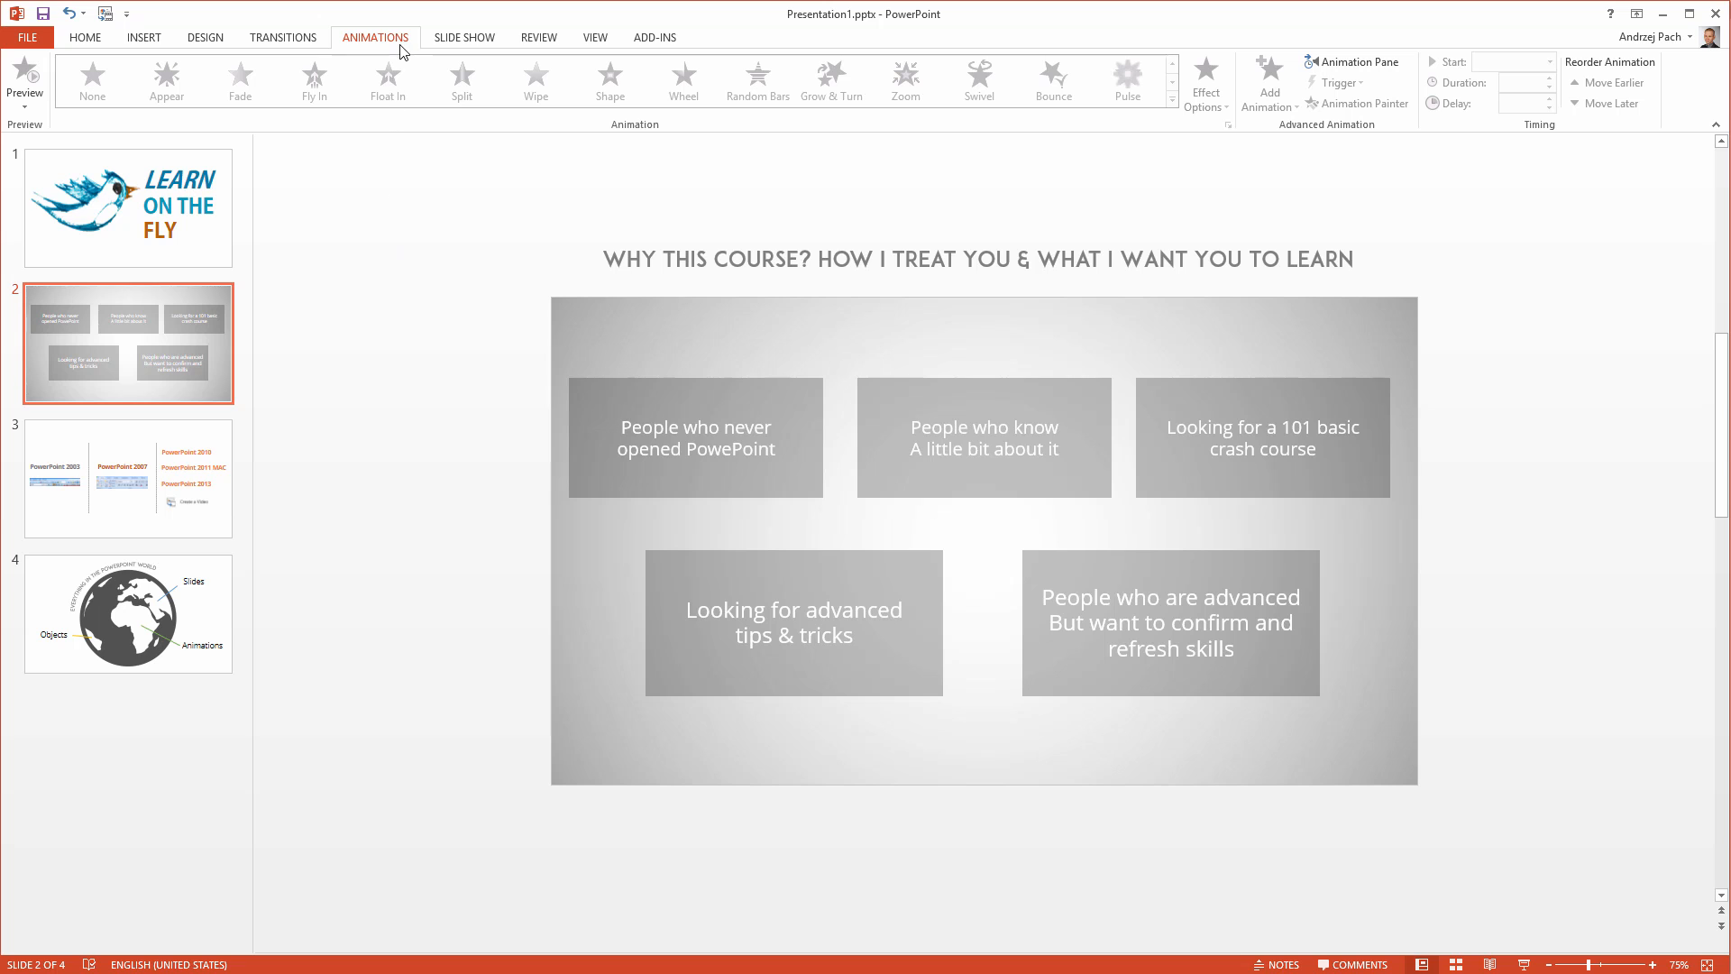
# Show the Animation Pane listing the slide's animations.
pyautogui.click(1352, 60)
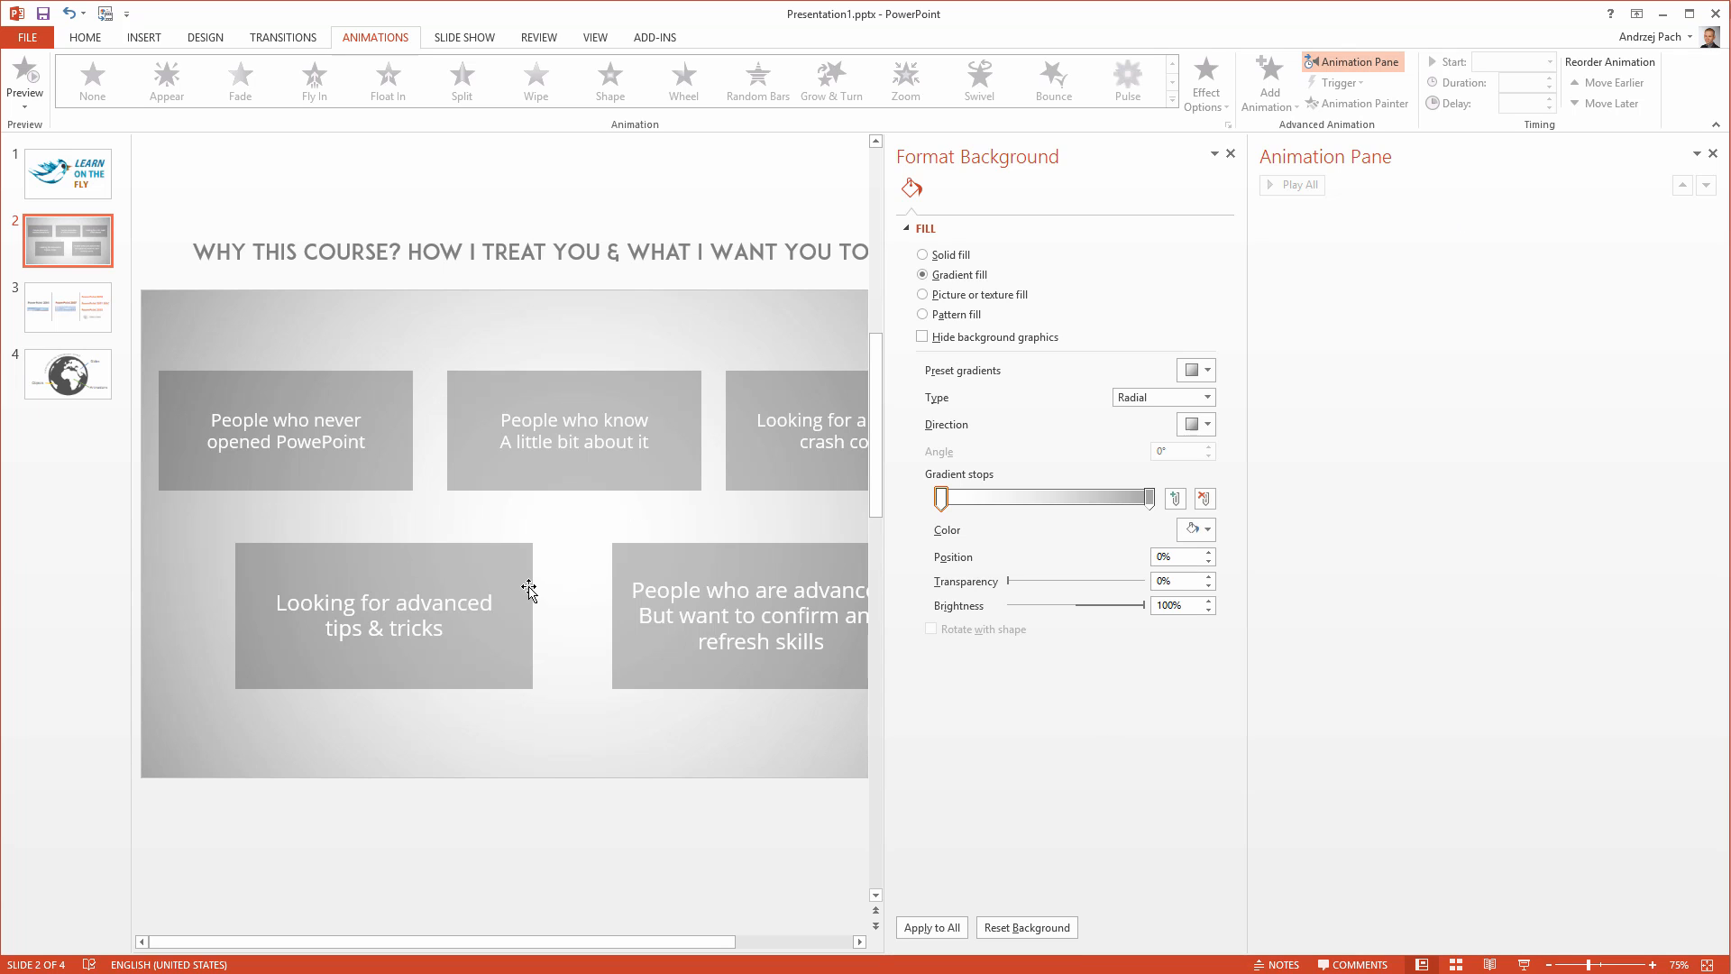
pyautogui.moveTo(536, 588)
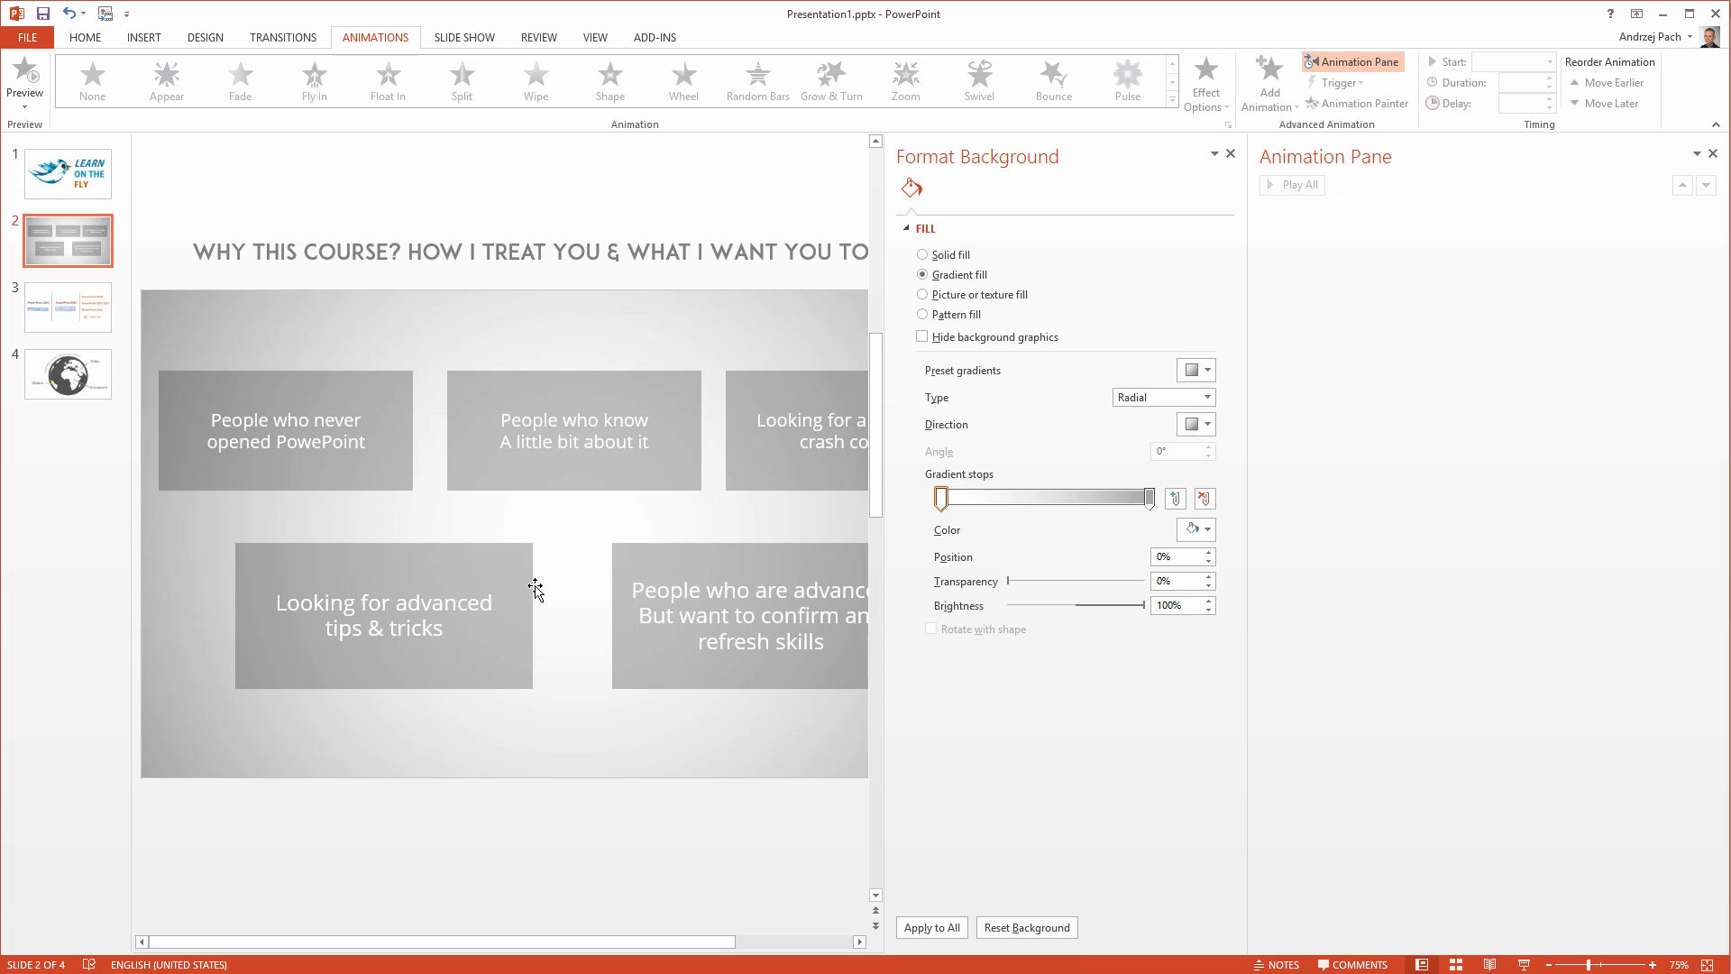
pyautogui.moveTo(1495, 815)
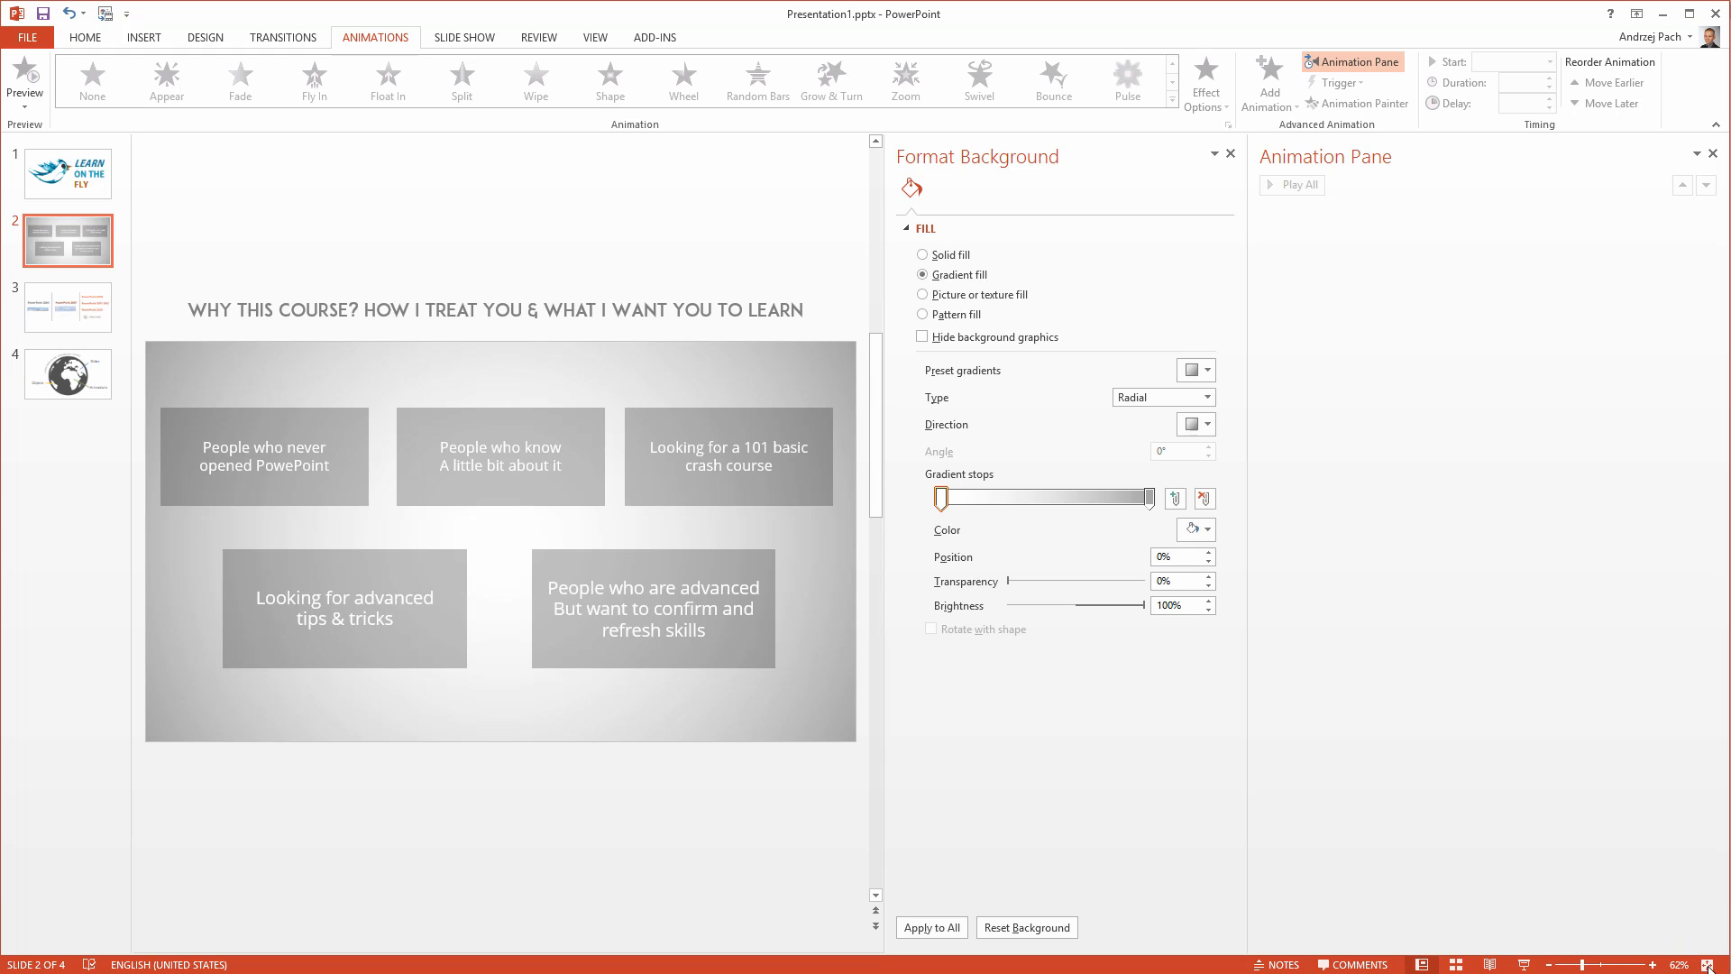
pyautogui.moveTo(806, 304)
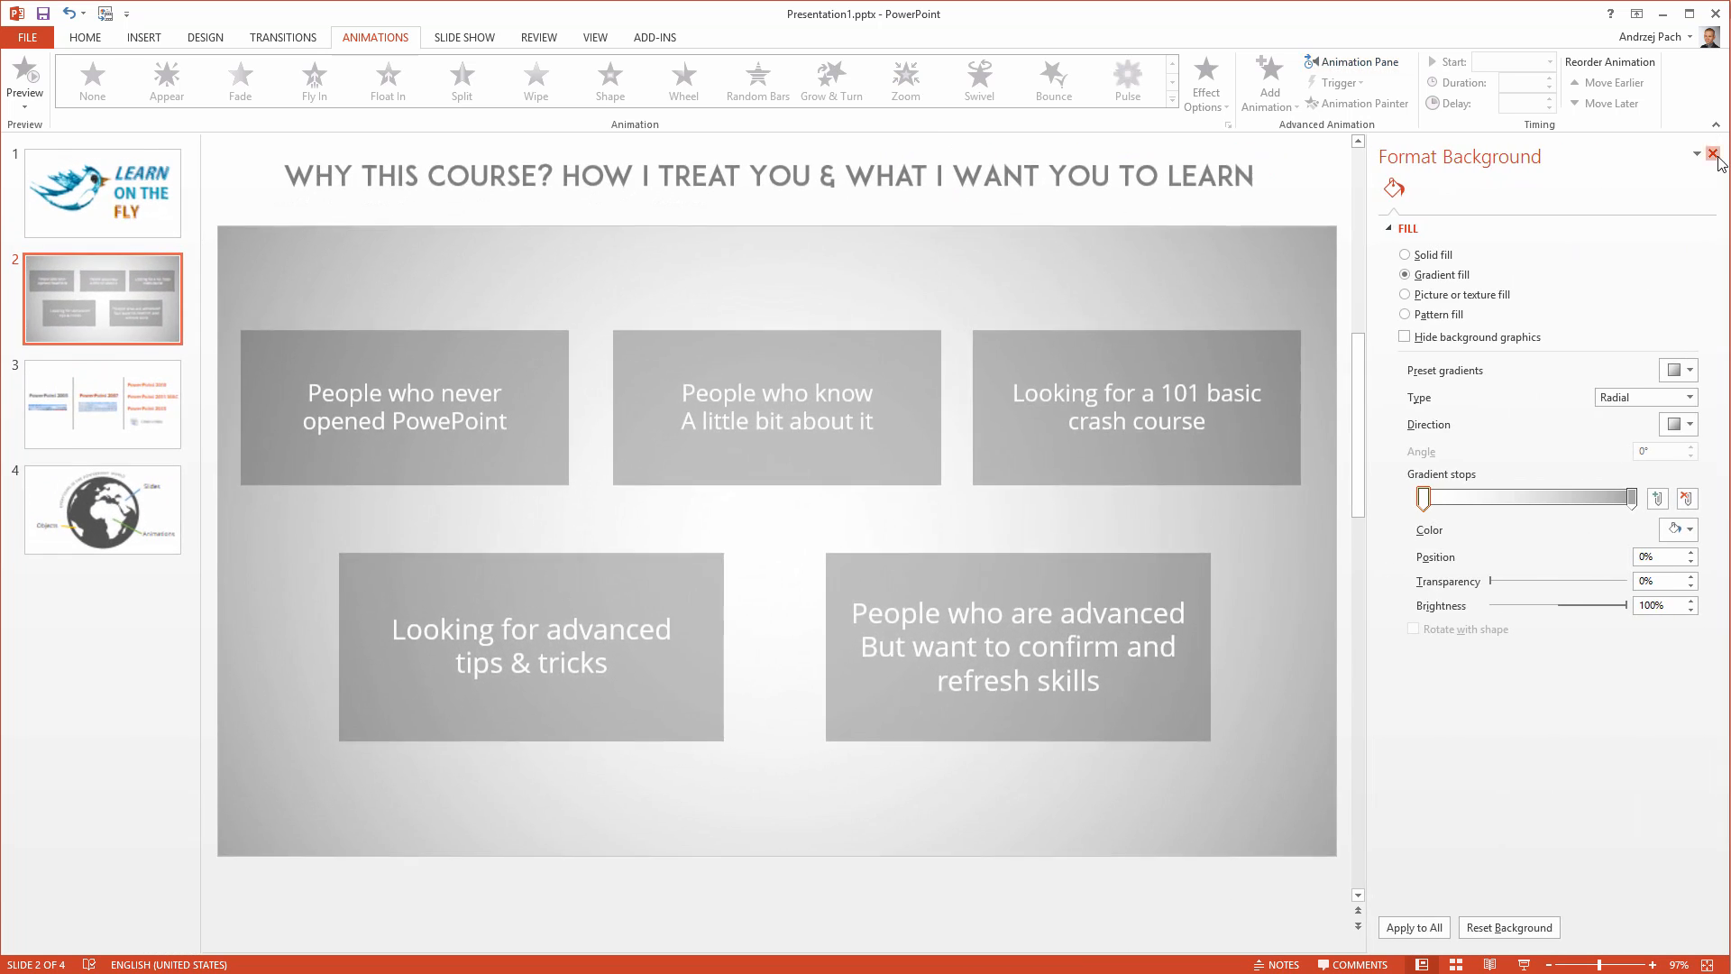
# Close the Format Background pane.
pyautogui.click(1715, 154)
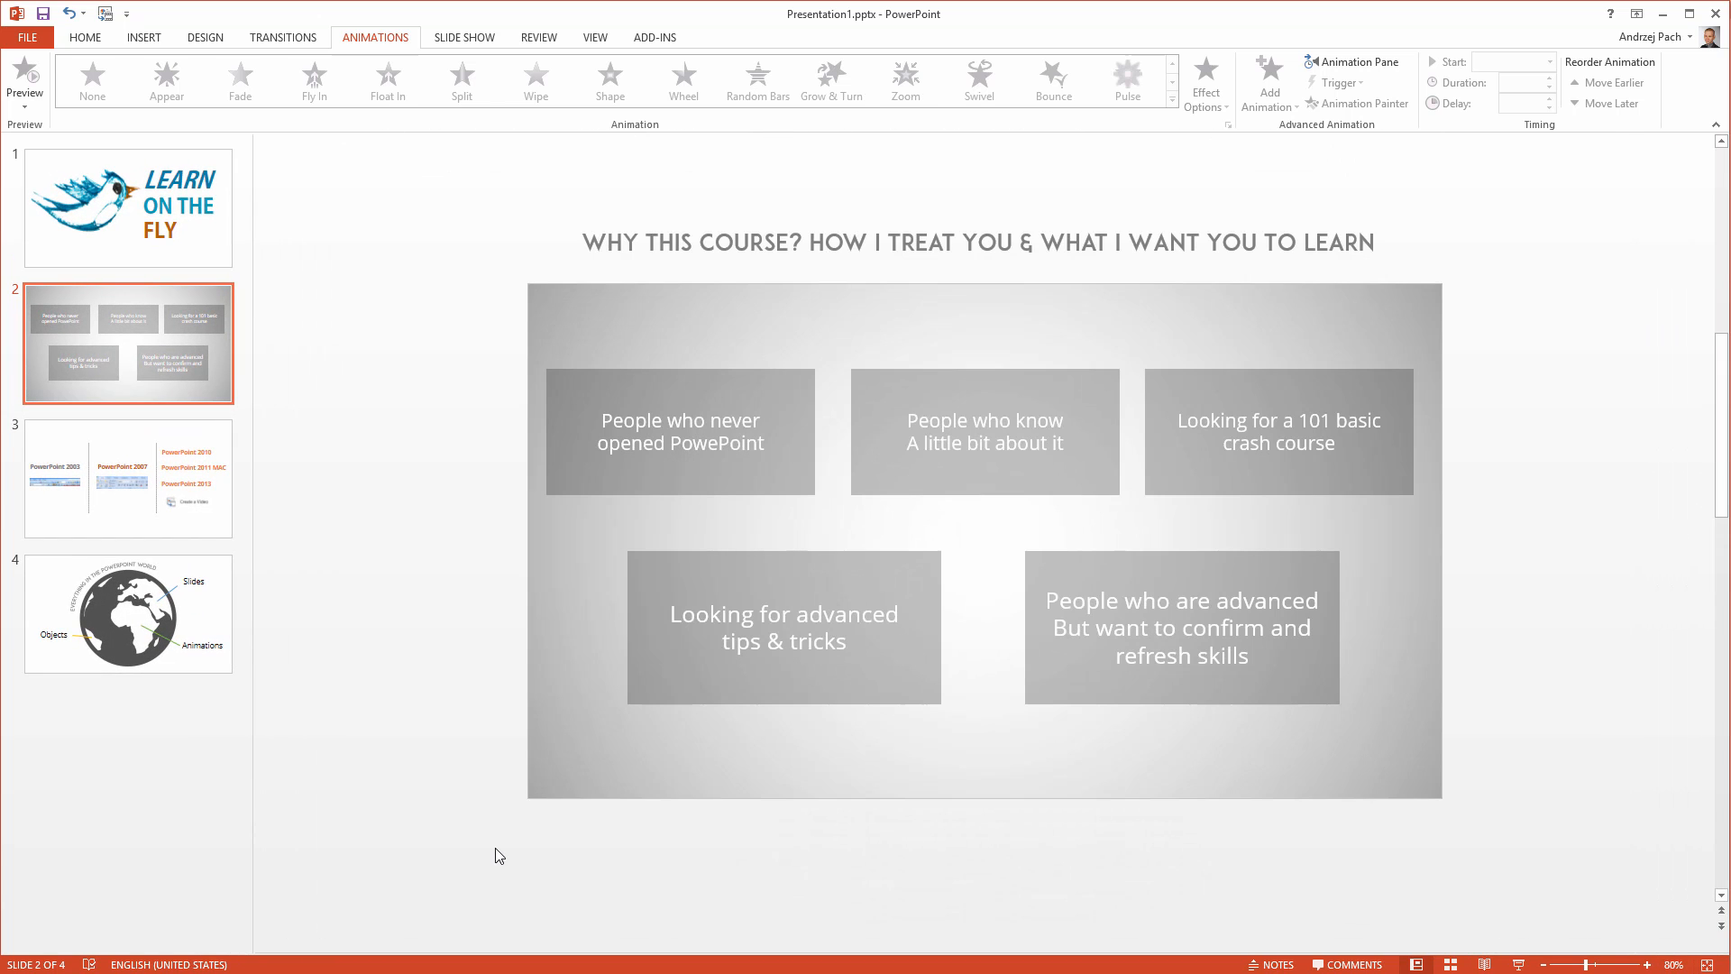
pyautogui.moveTo(479, 275)
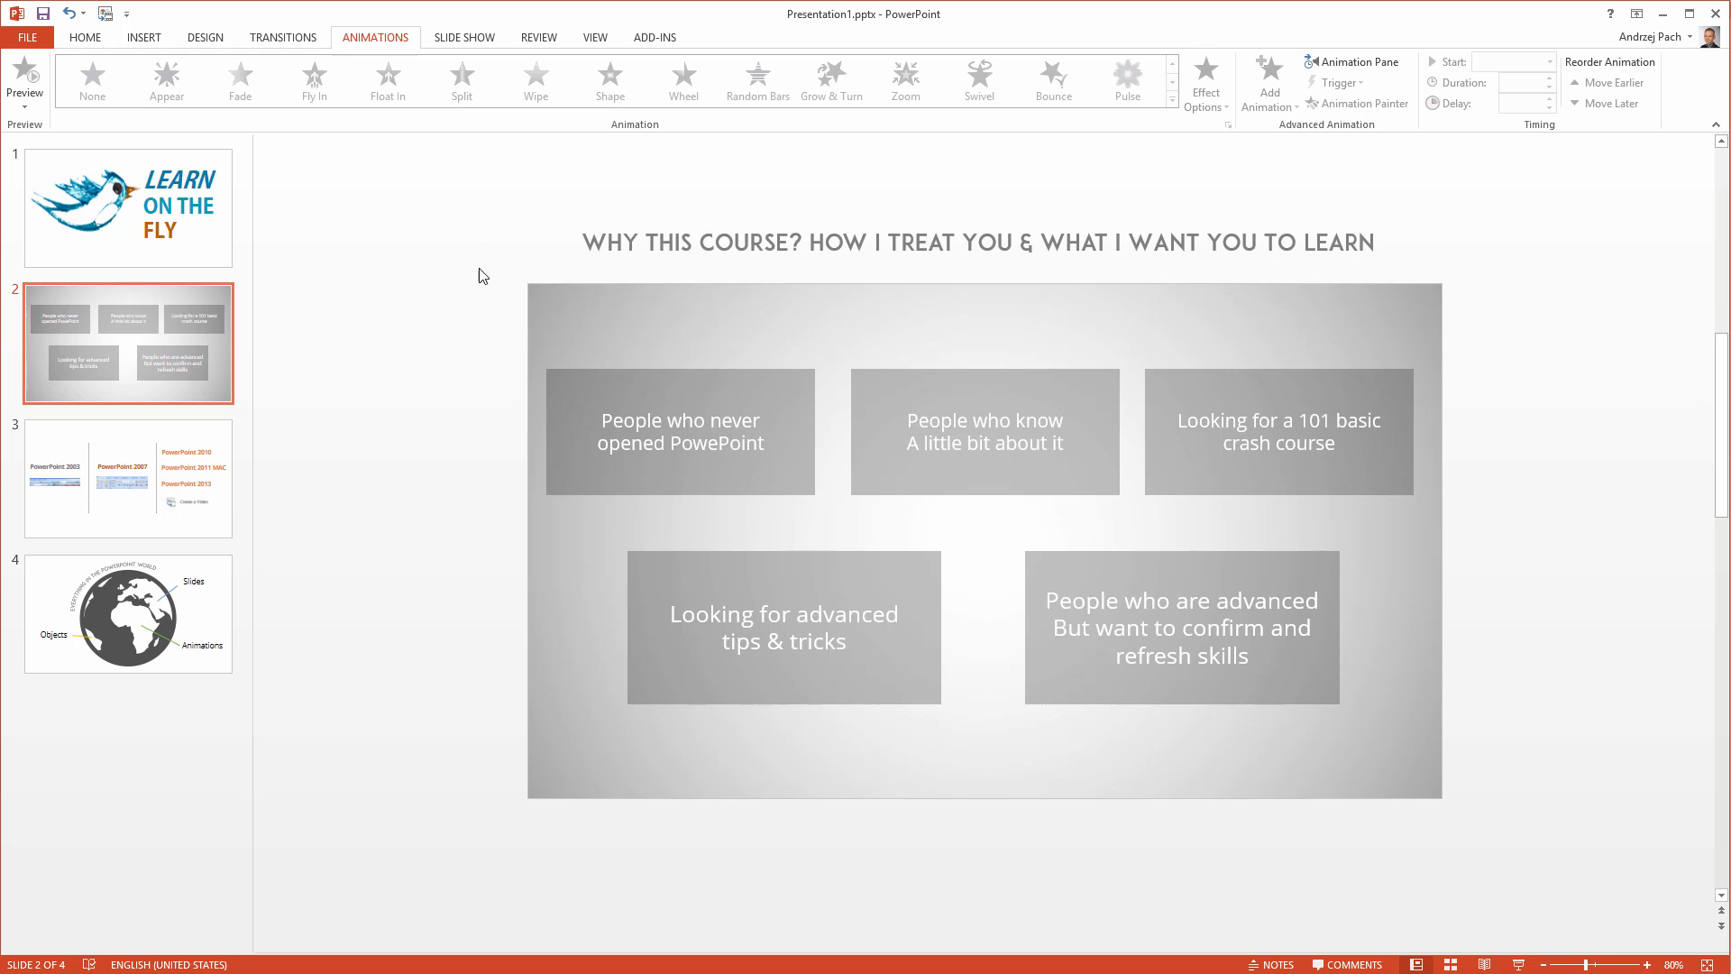
pyautogui.moveTo(567, 680)
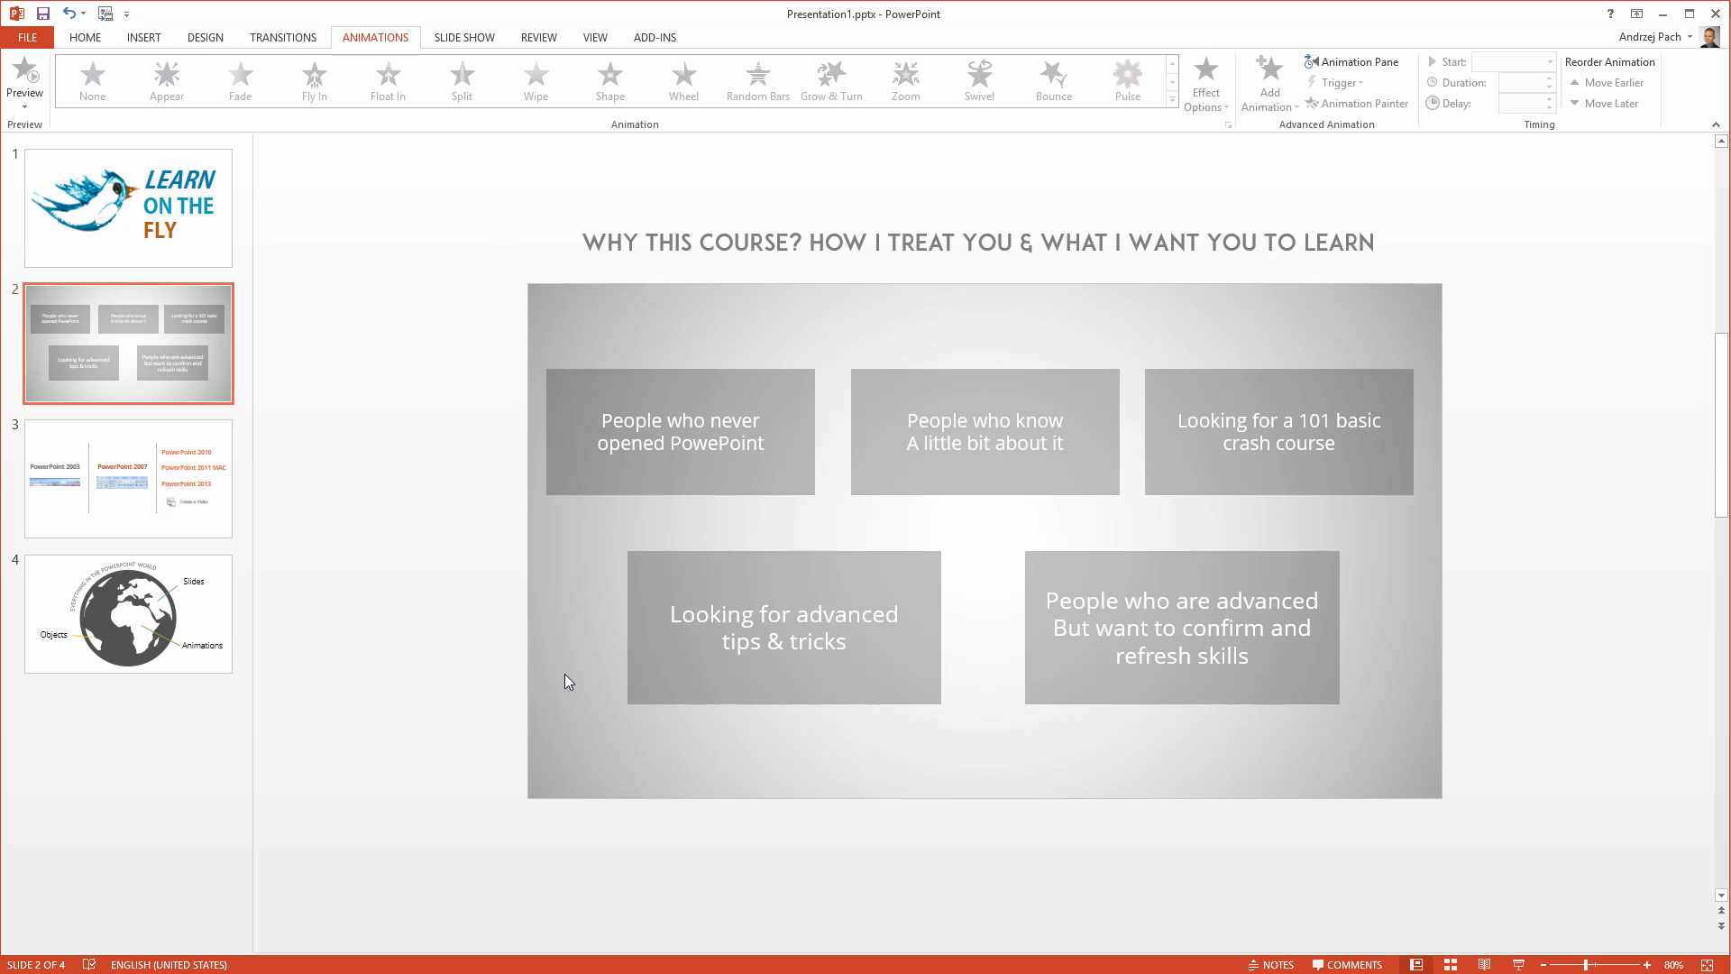
pyautogui.moveTo(1565, 314)
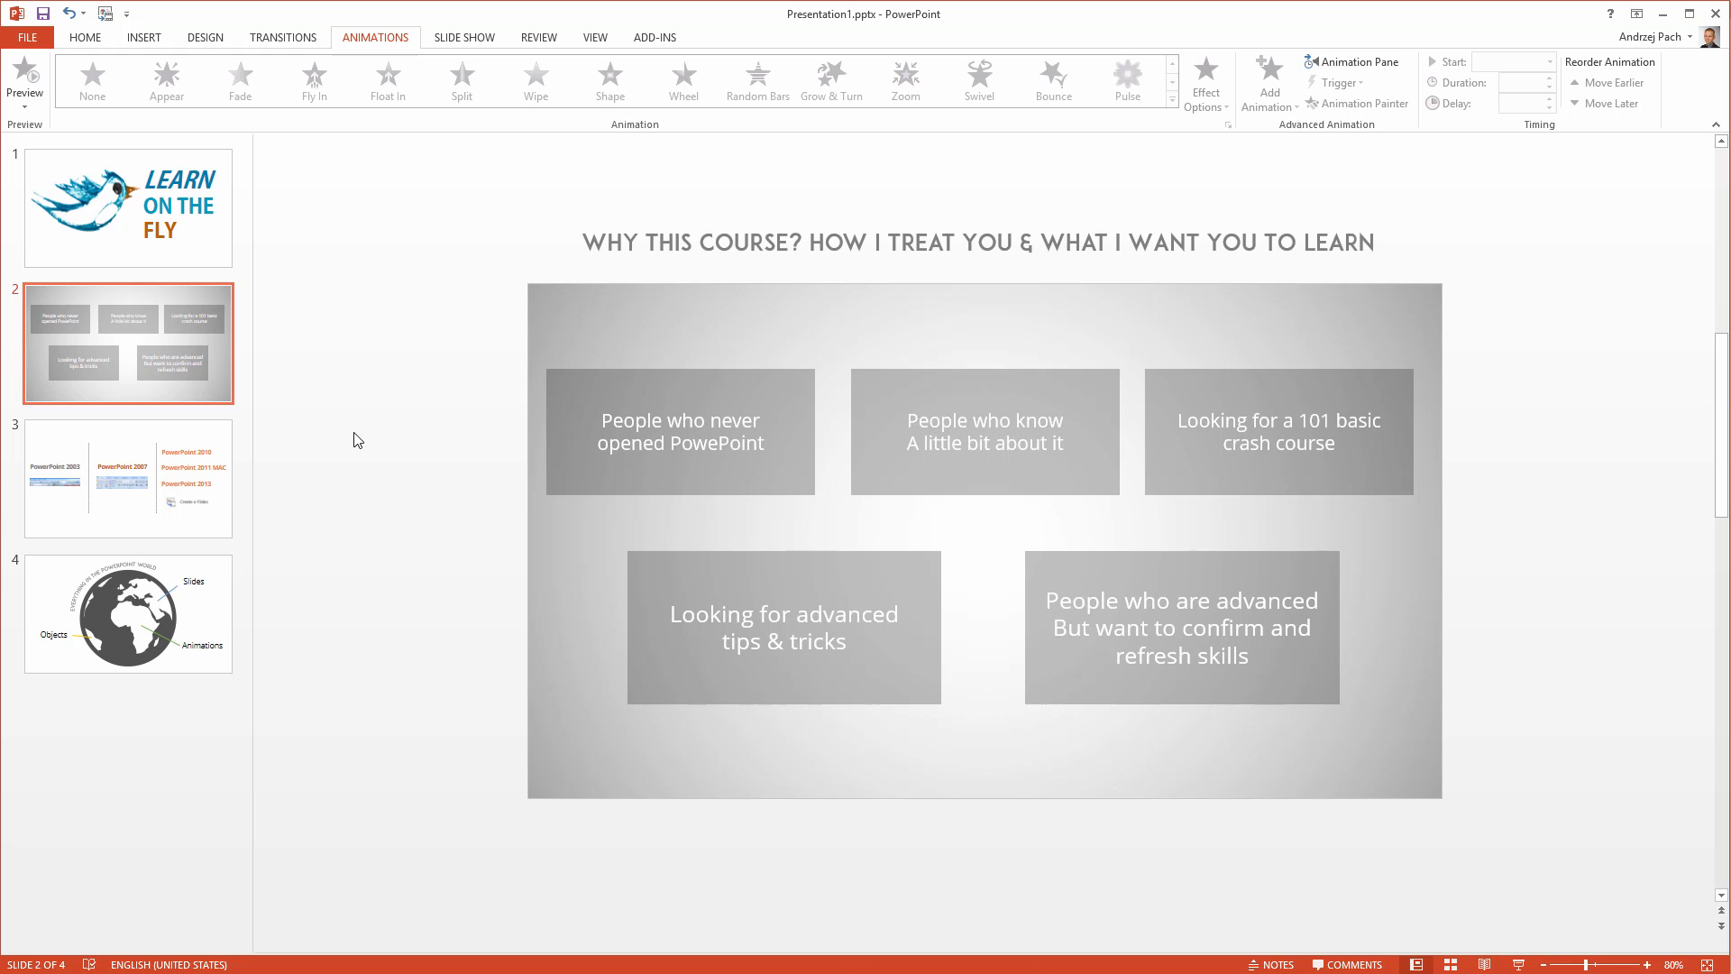
pyautogui.moveTo(786, 170)
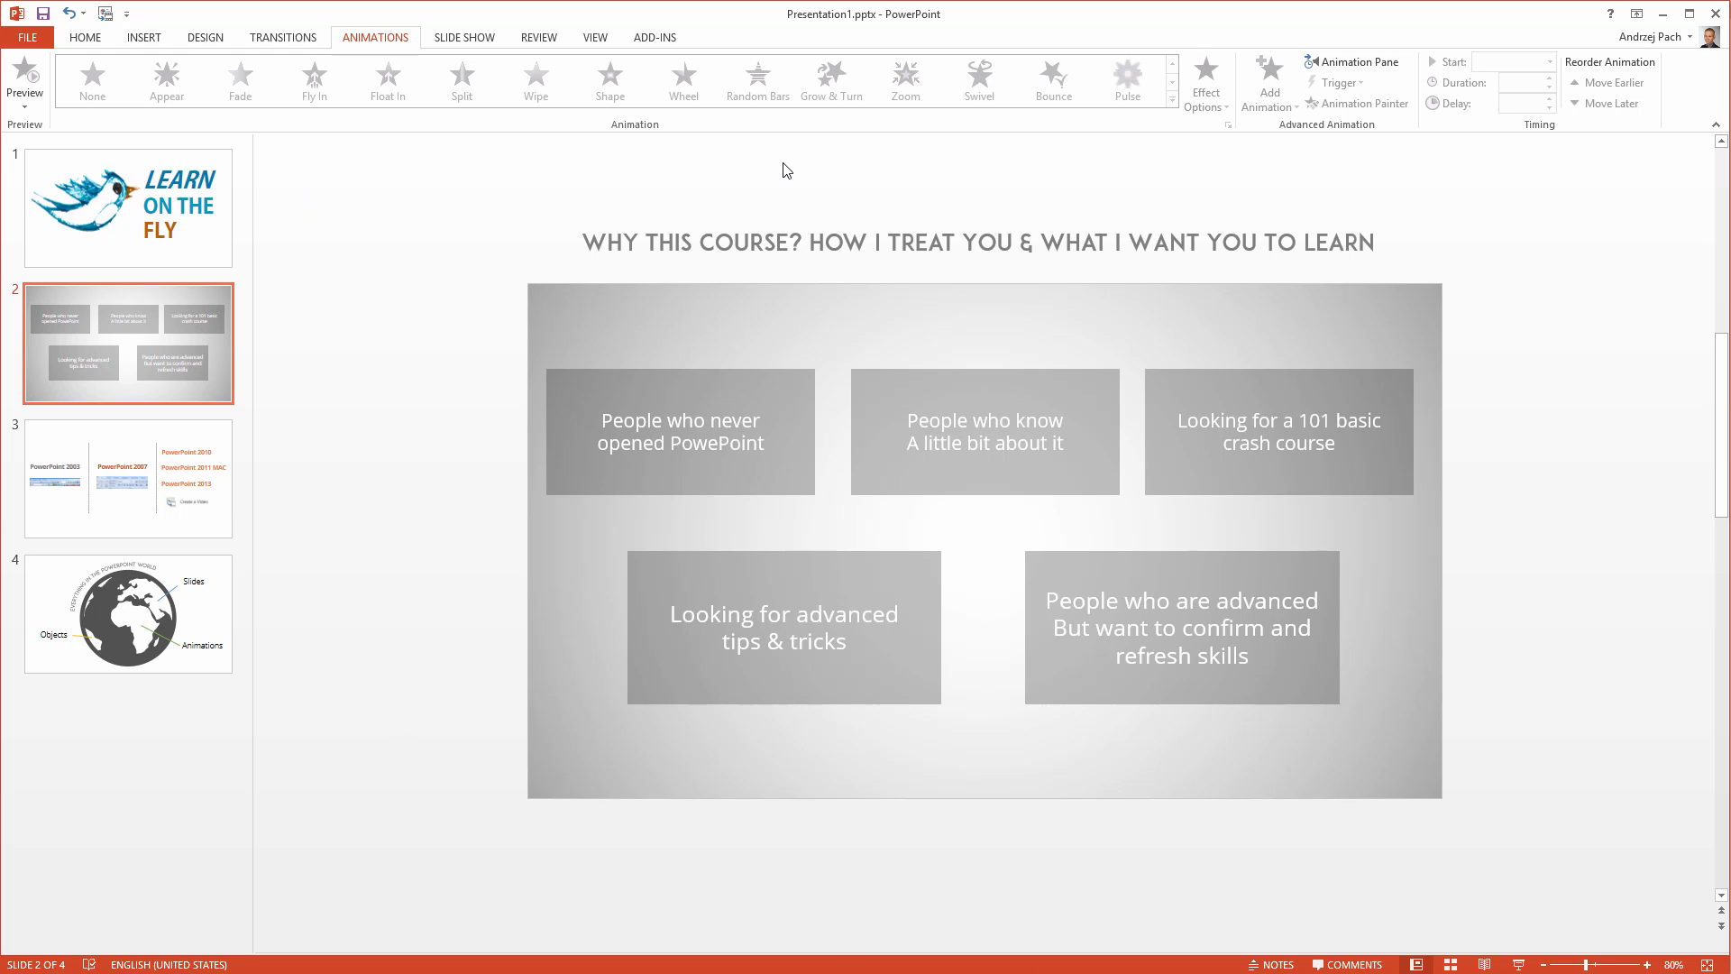
pyautogui.moveTo(831, 187)
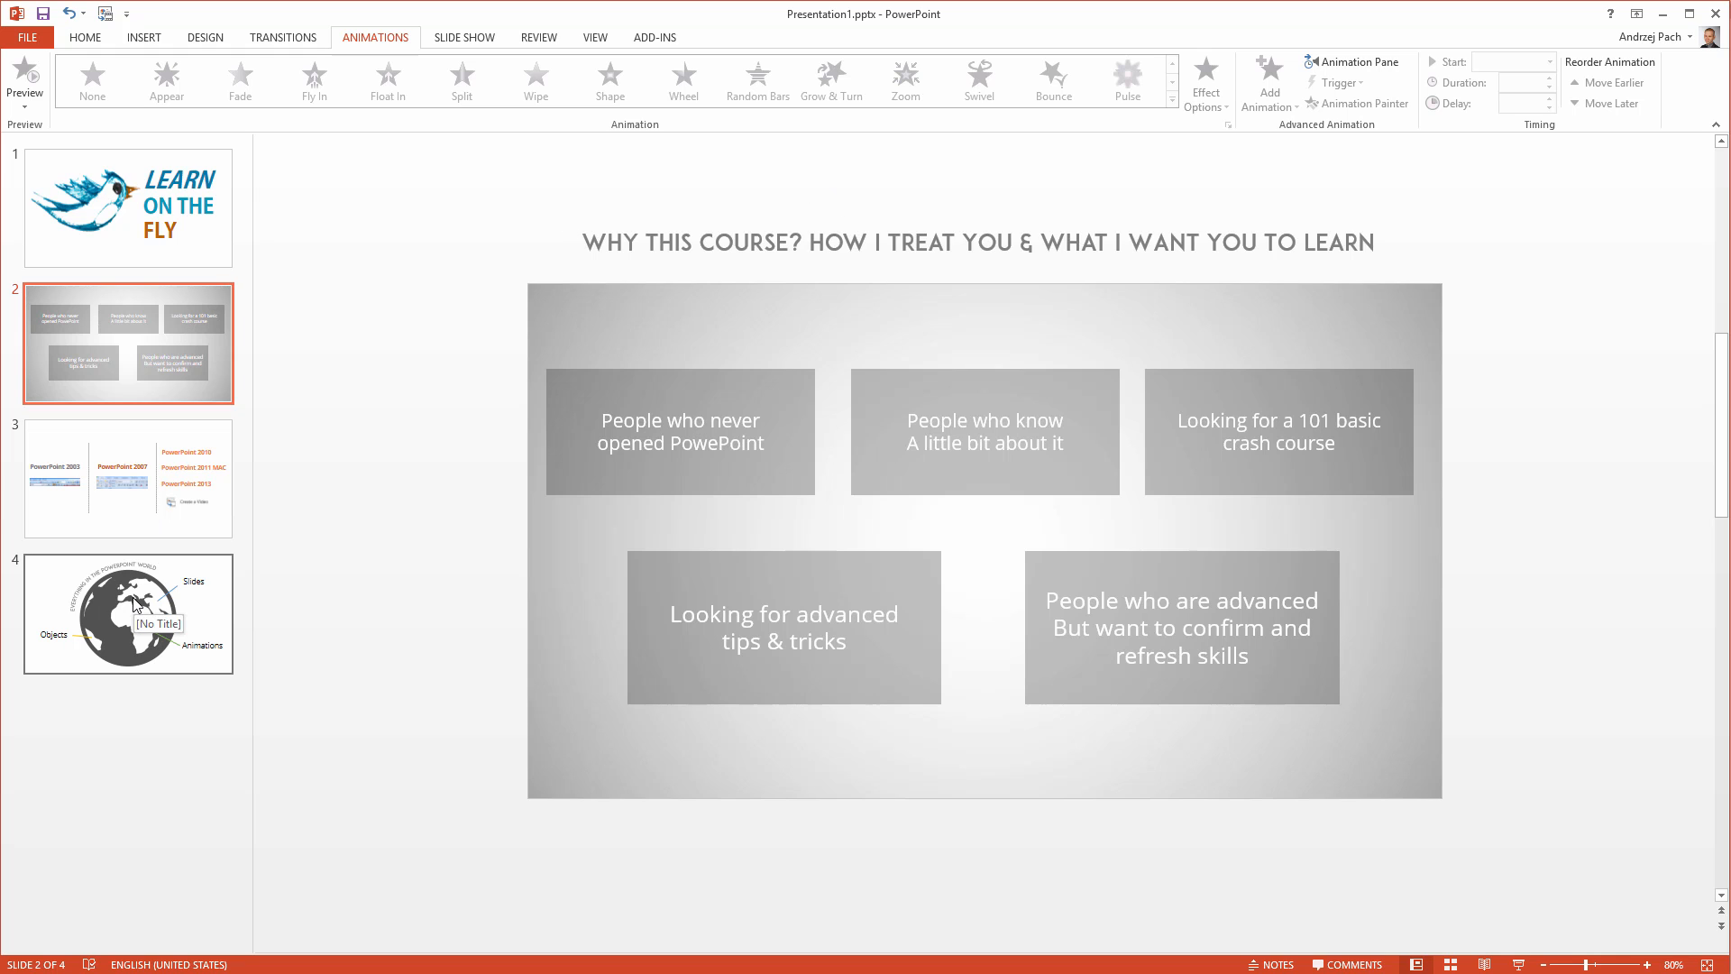
pyautogui.moveTo(333, 616)
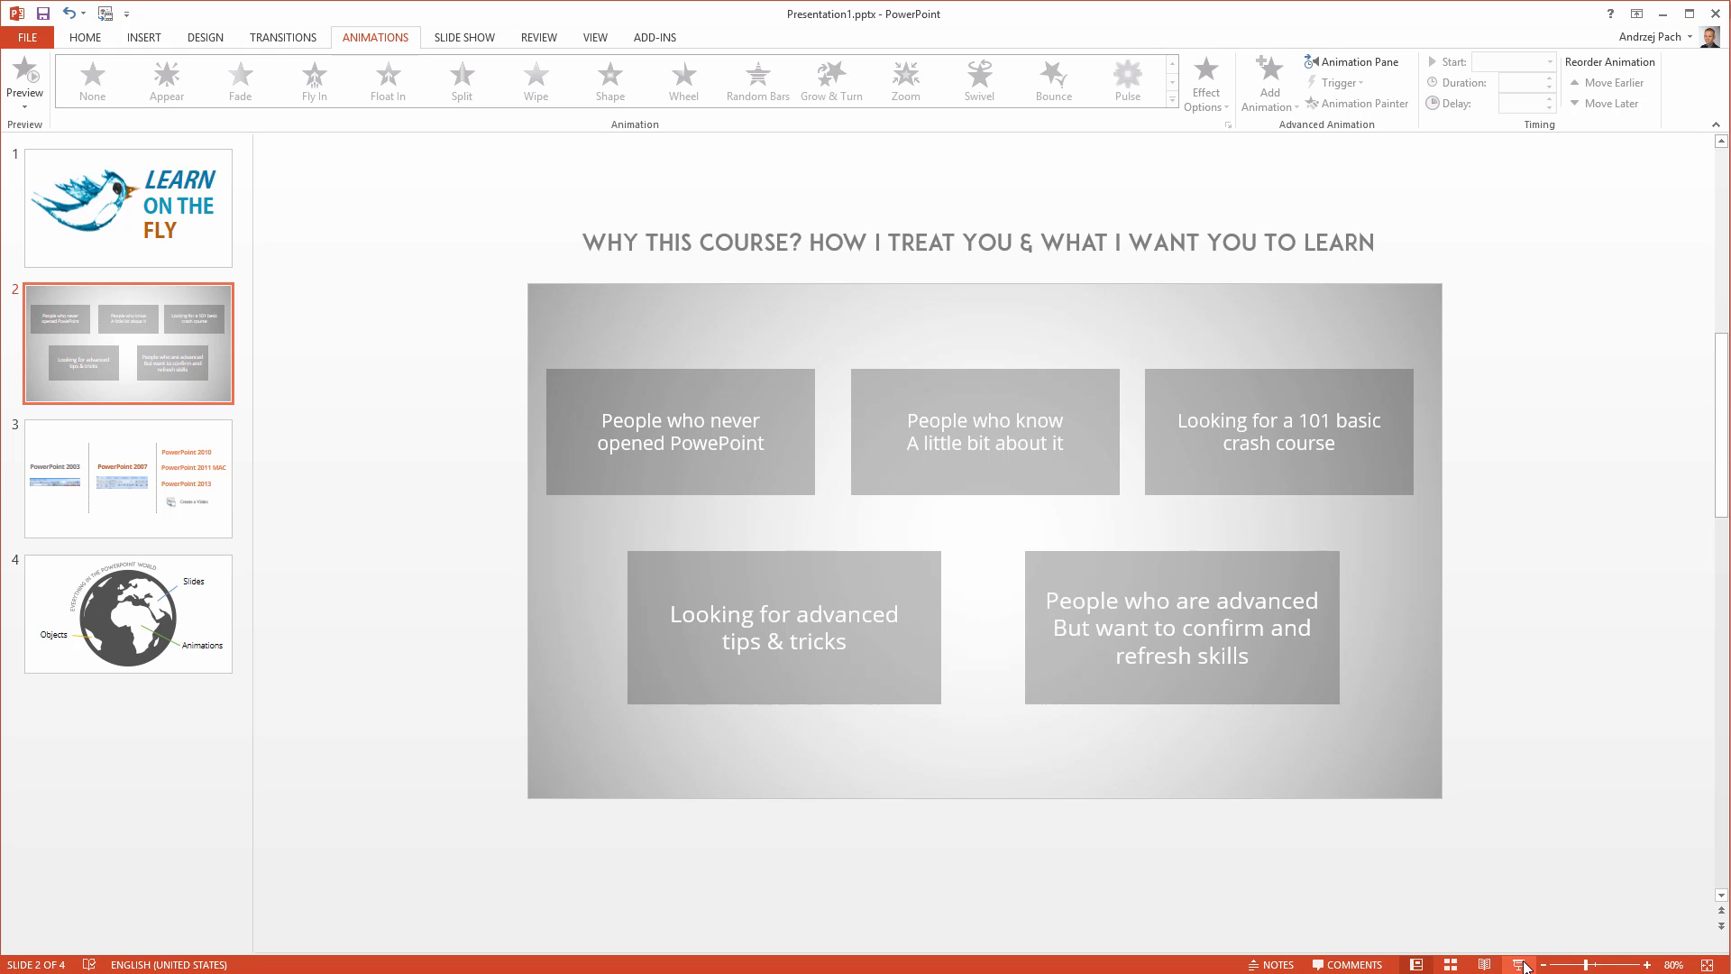
pyautogui.moveTo(1533, 693)
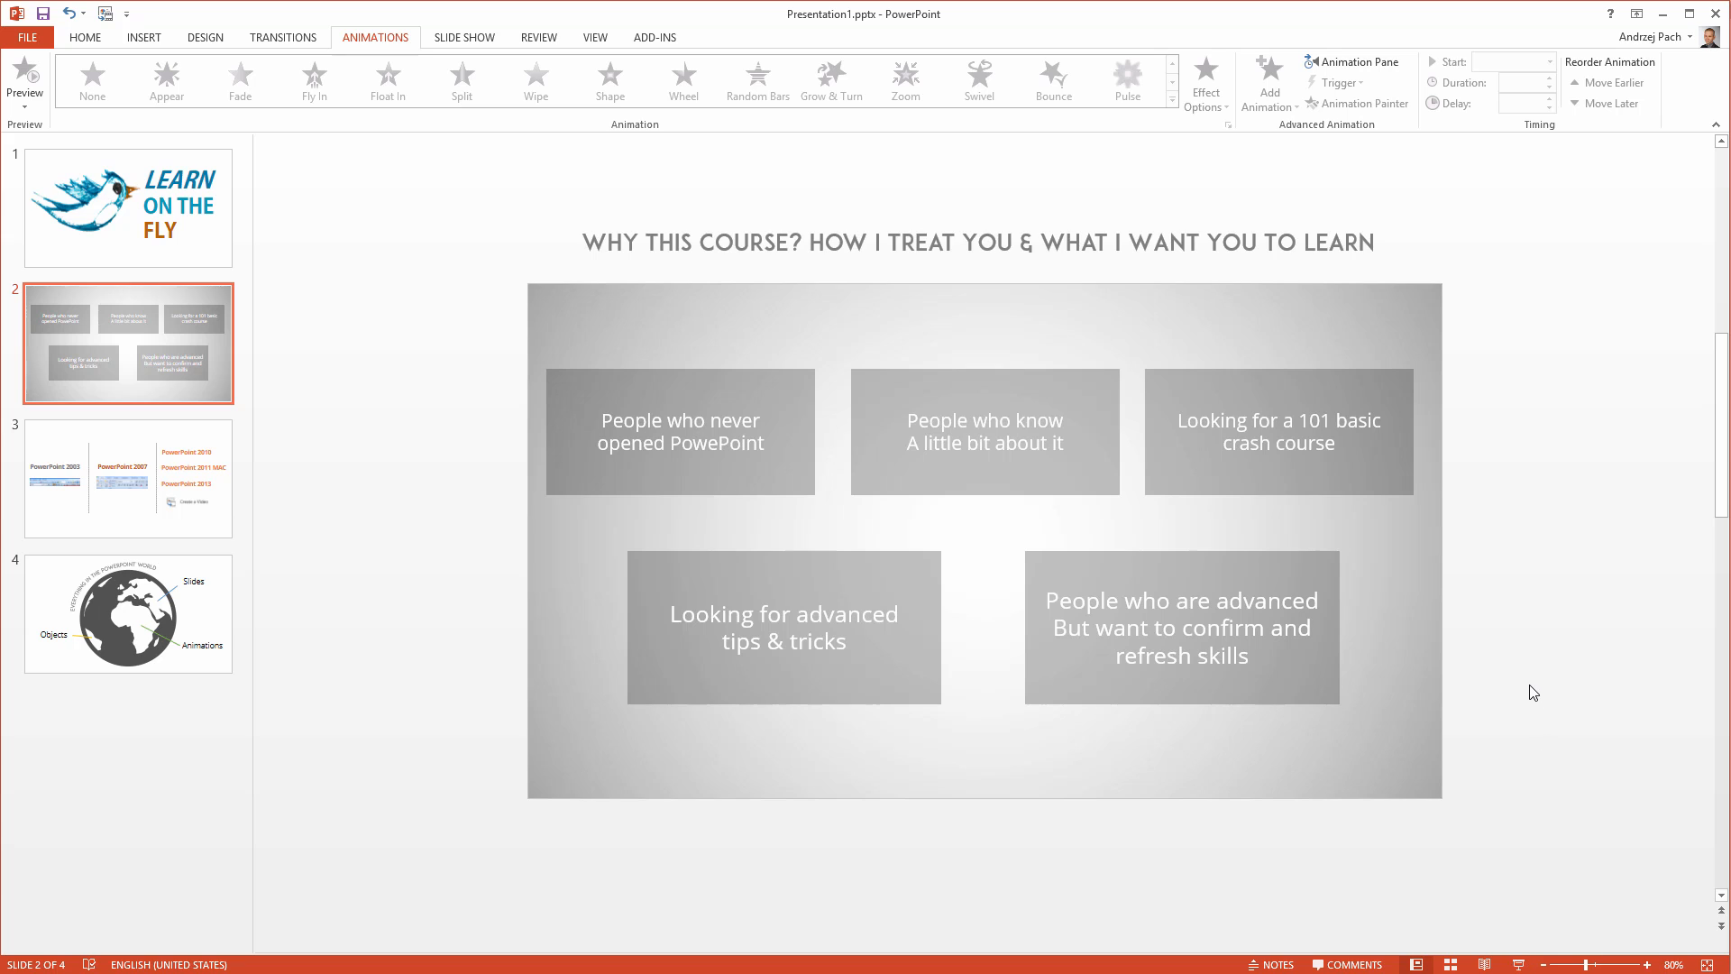
pyautogui.moveTo(1530, 688)
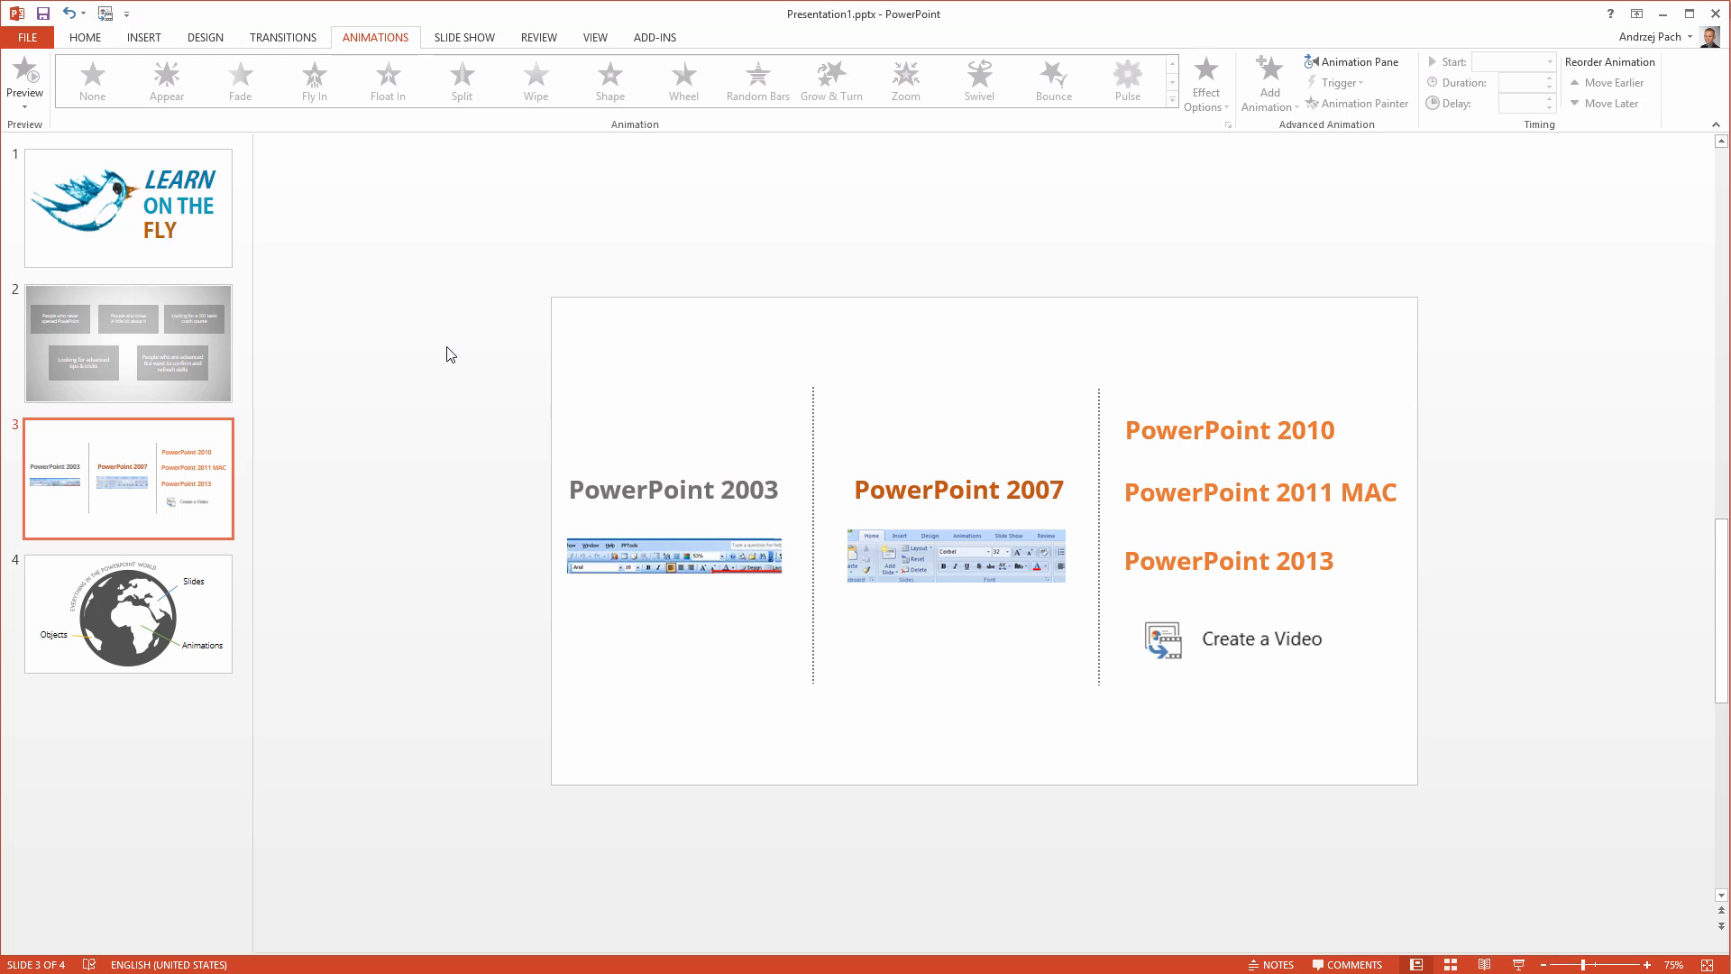
pyautogui.moveTo(896, 196)
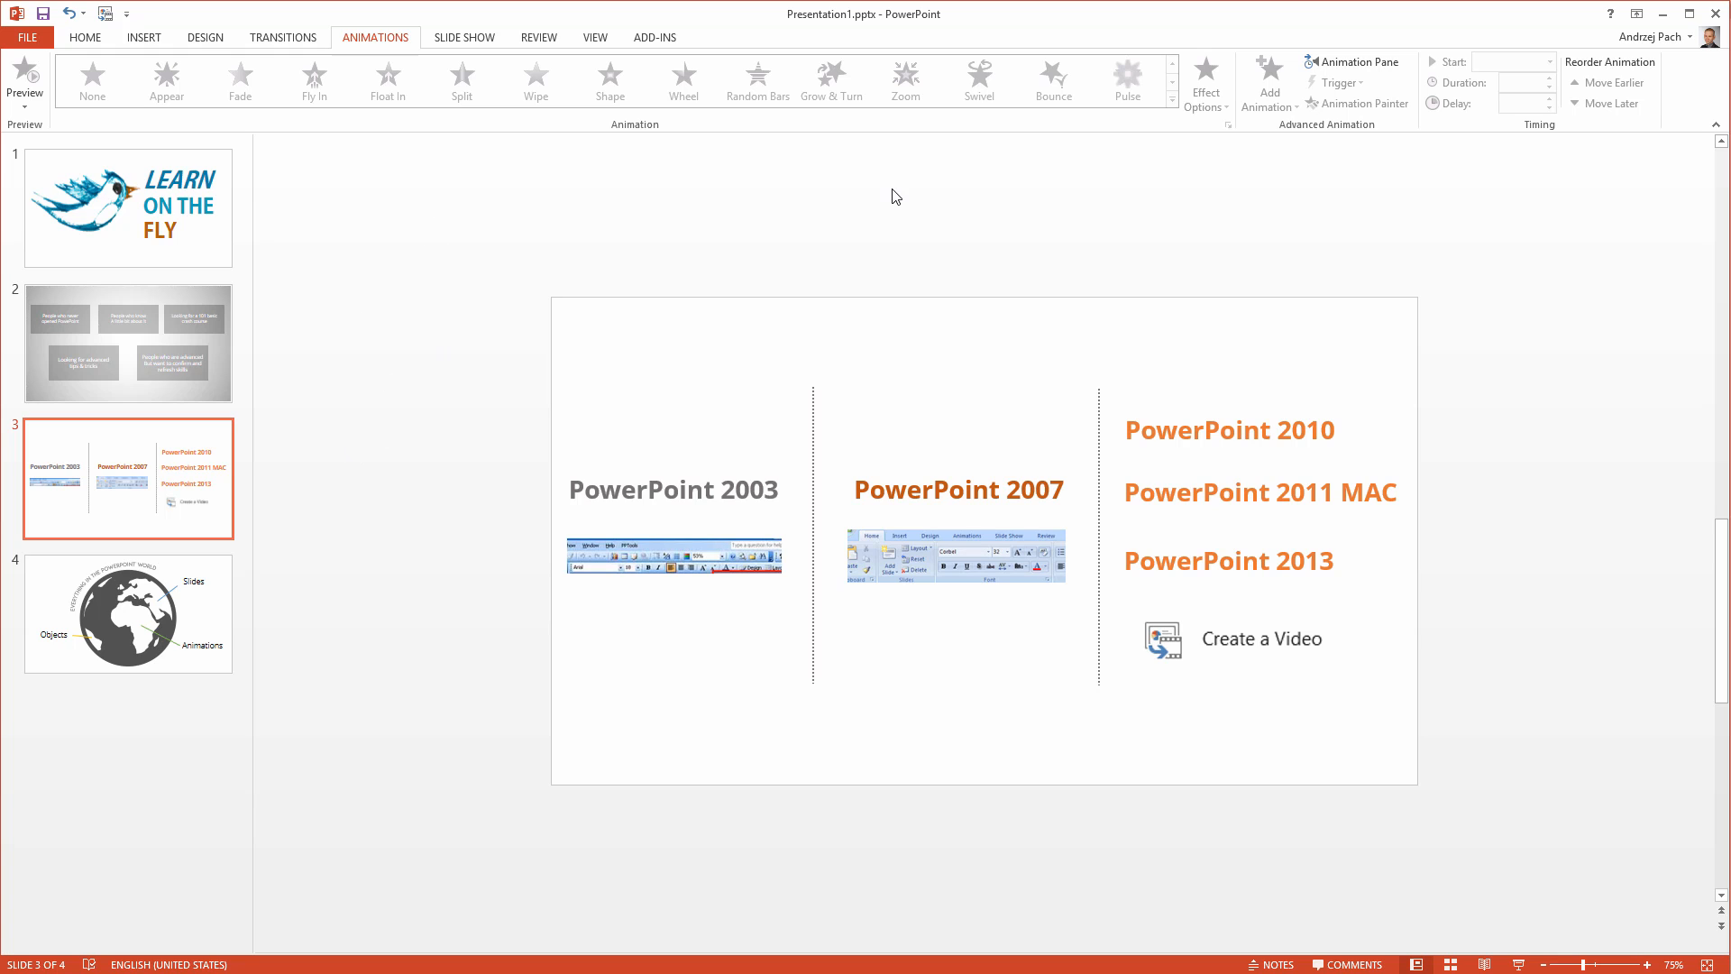
# From the Home tab, select the Learn on the Fly slide and add a slide at the end.
pyautogui.click(84, 36)
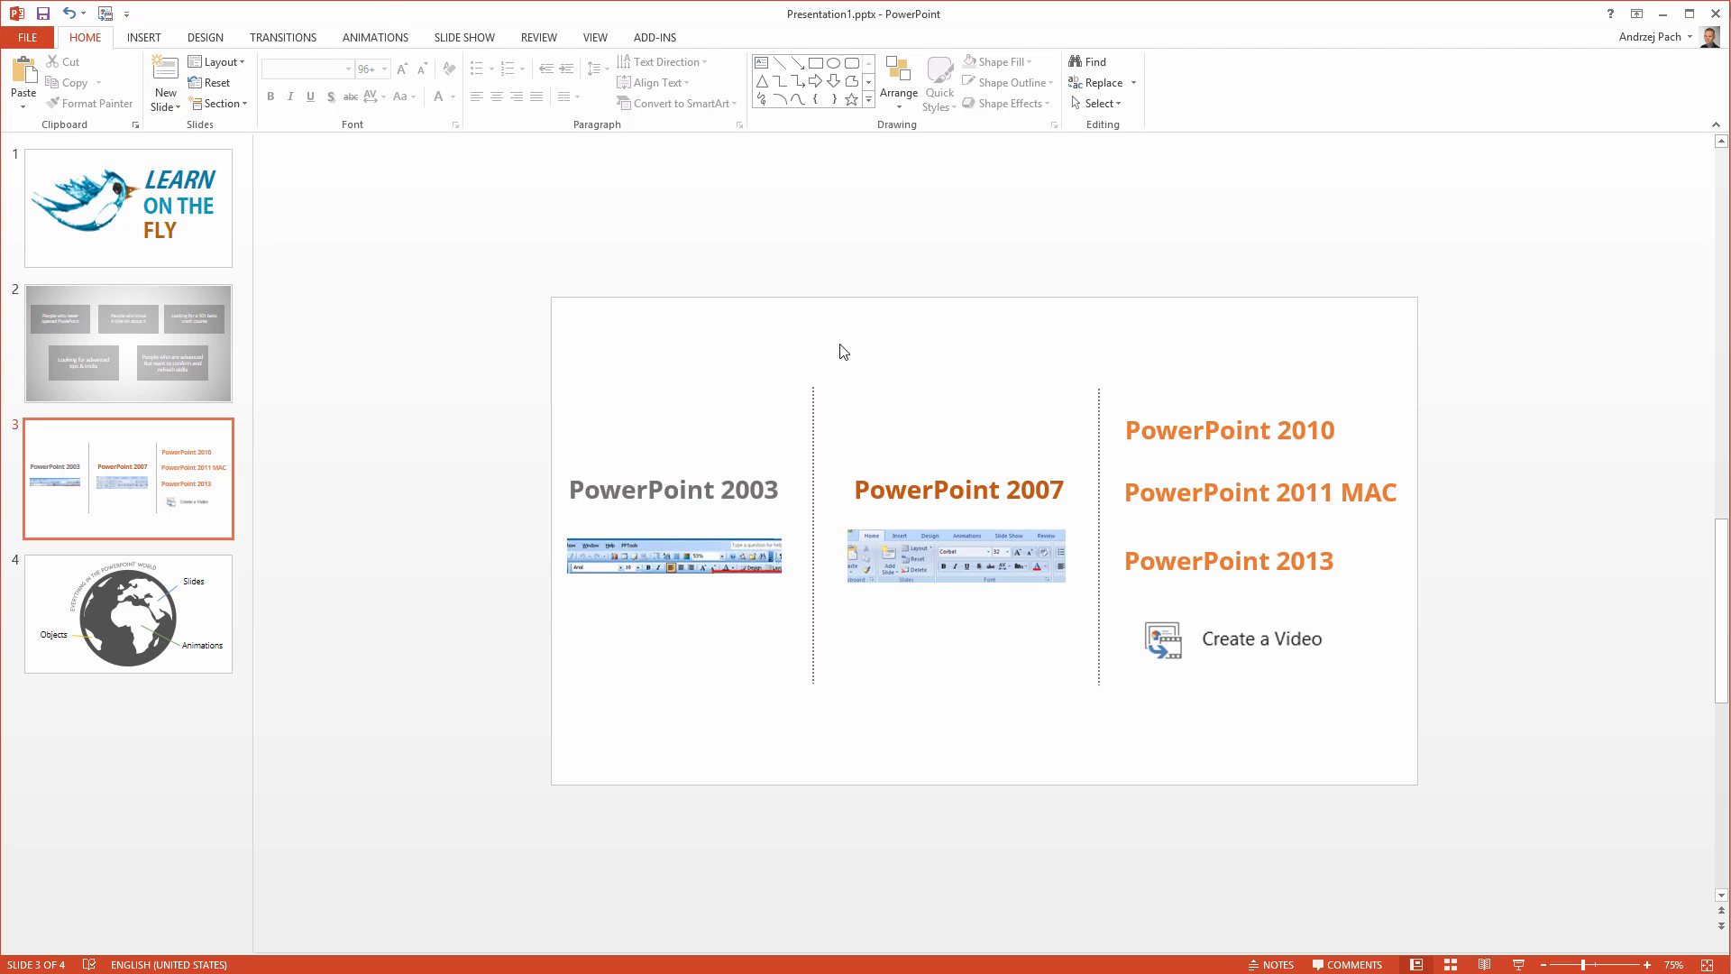
pyautogui.click(128, 207)
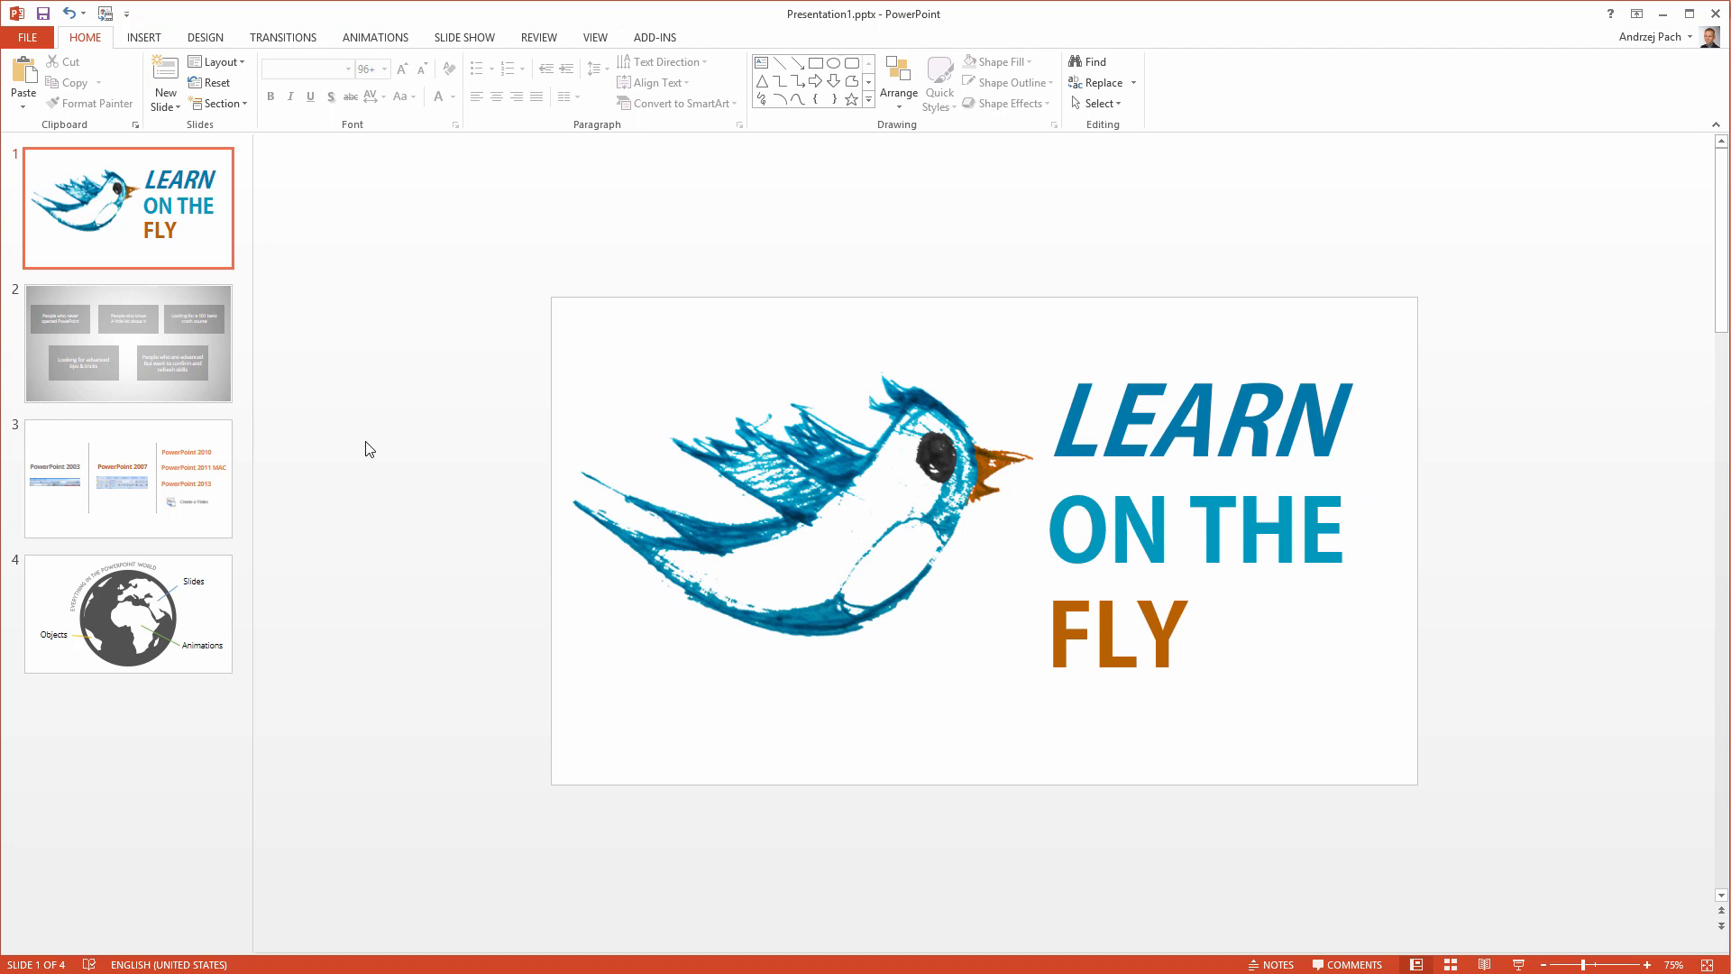
pyautogui.moveTo(385, 759)
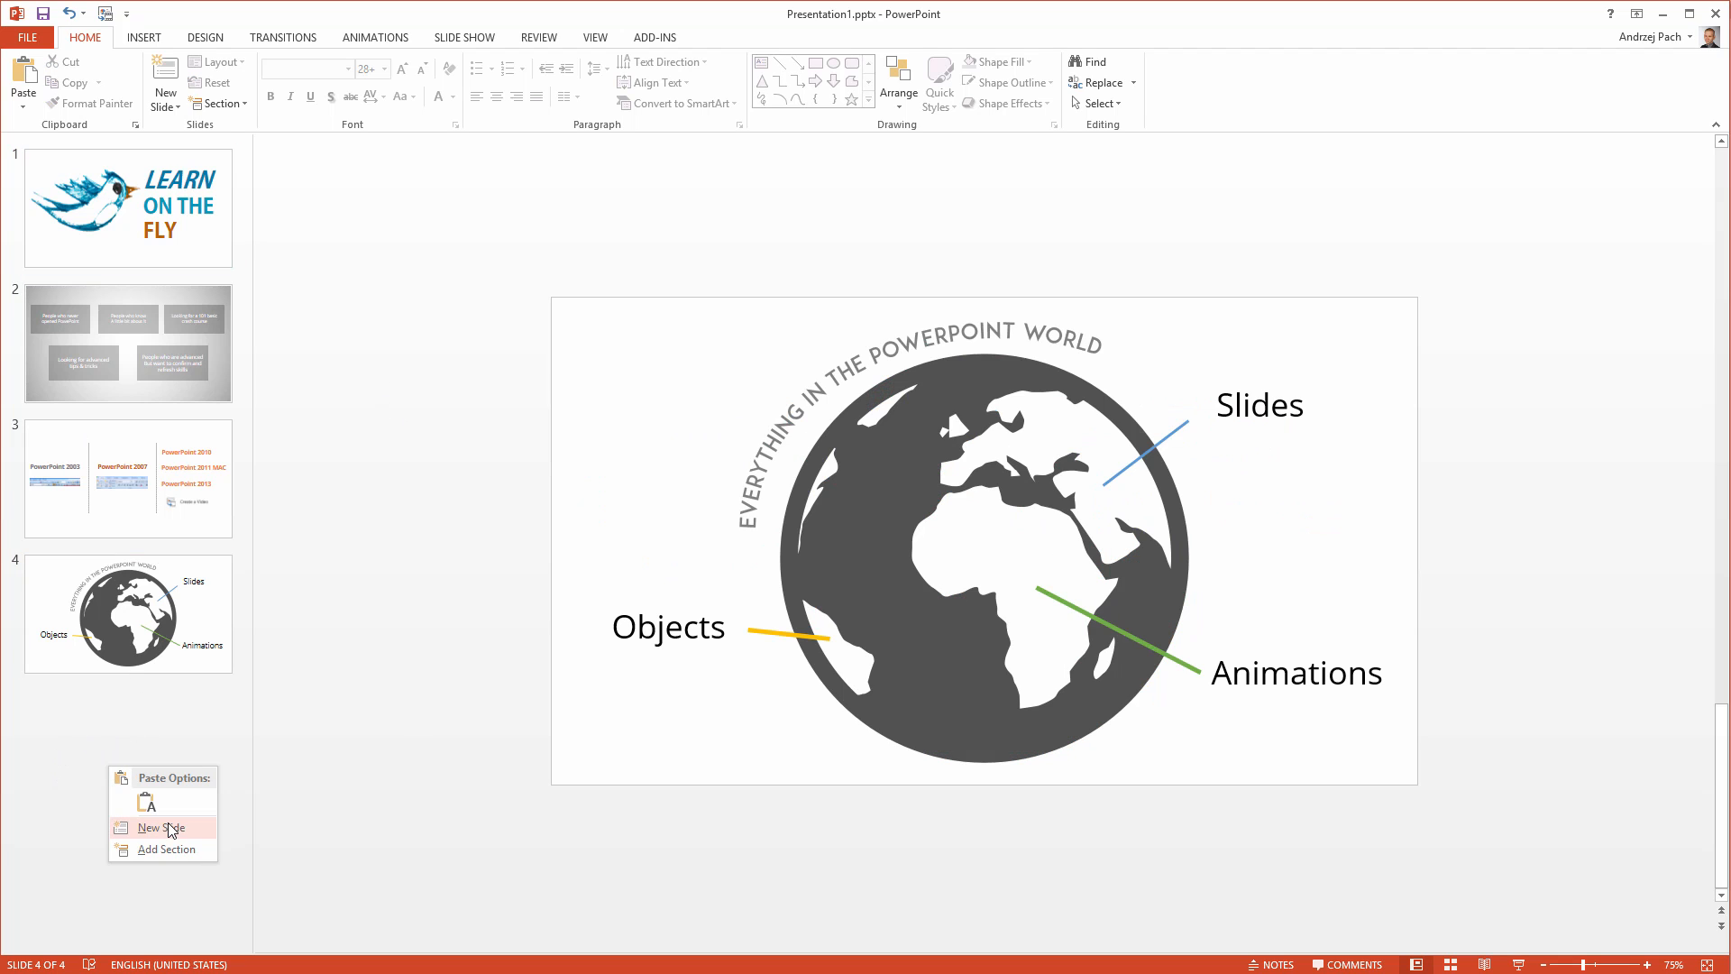
pyautogui.click(157, 827)
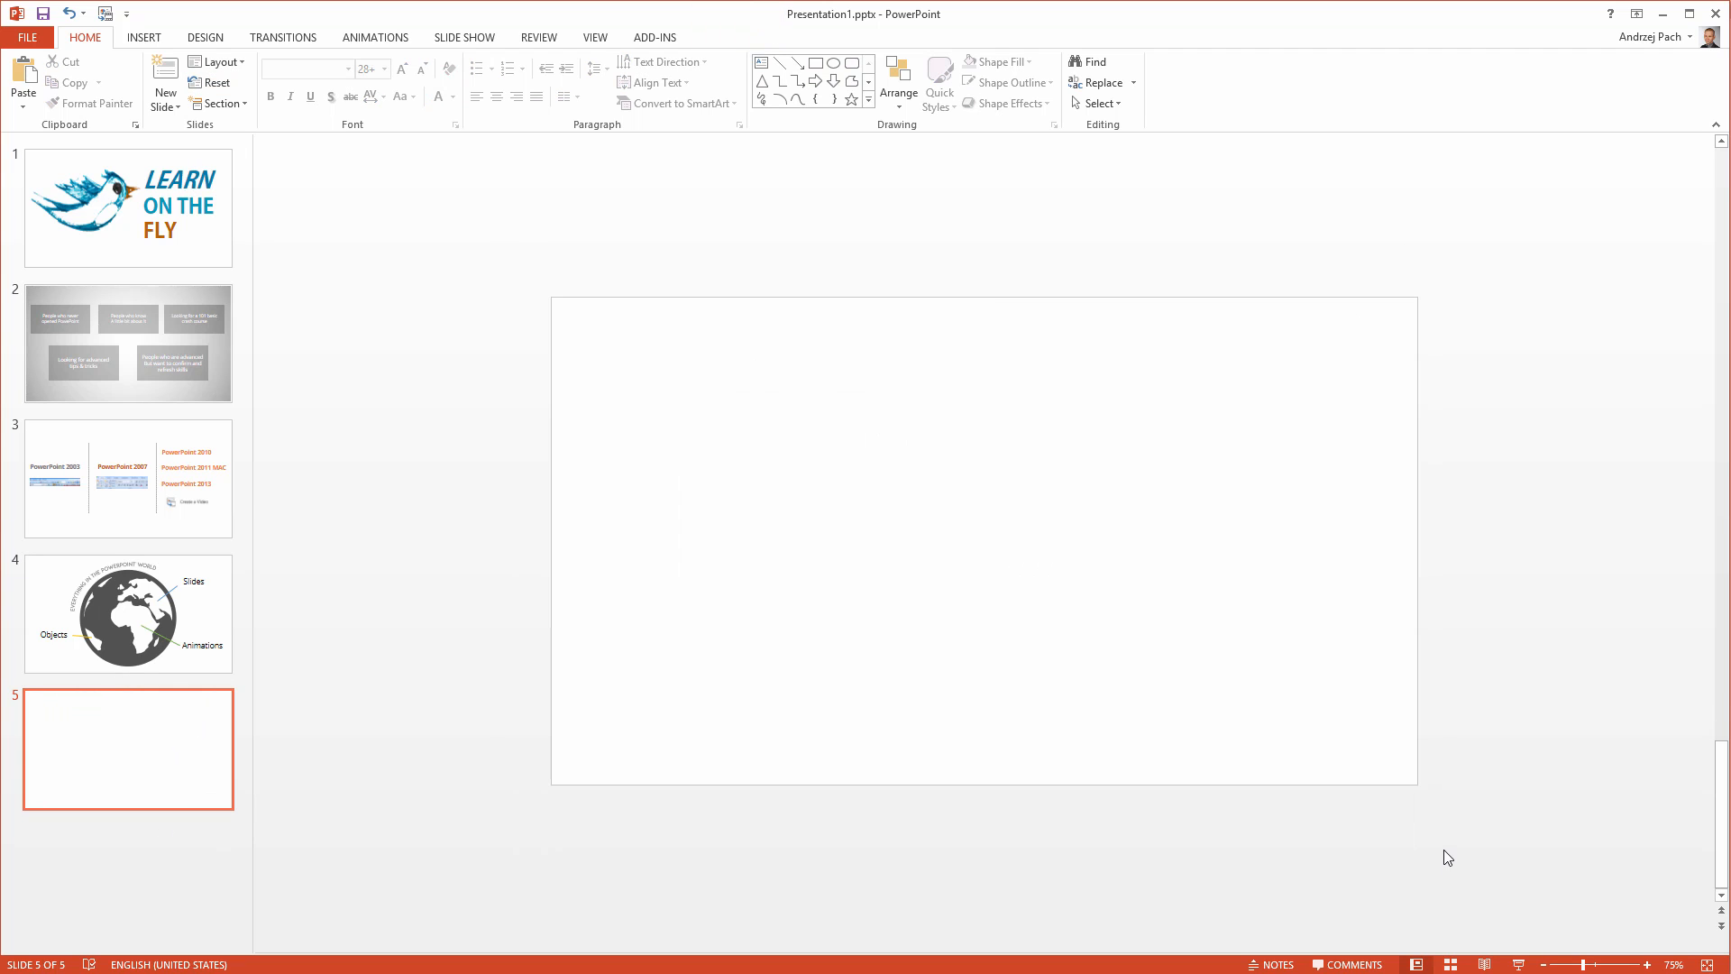
pyautogui.moveTo(1014, 596)
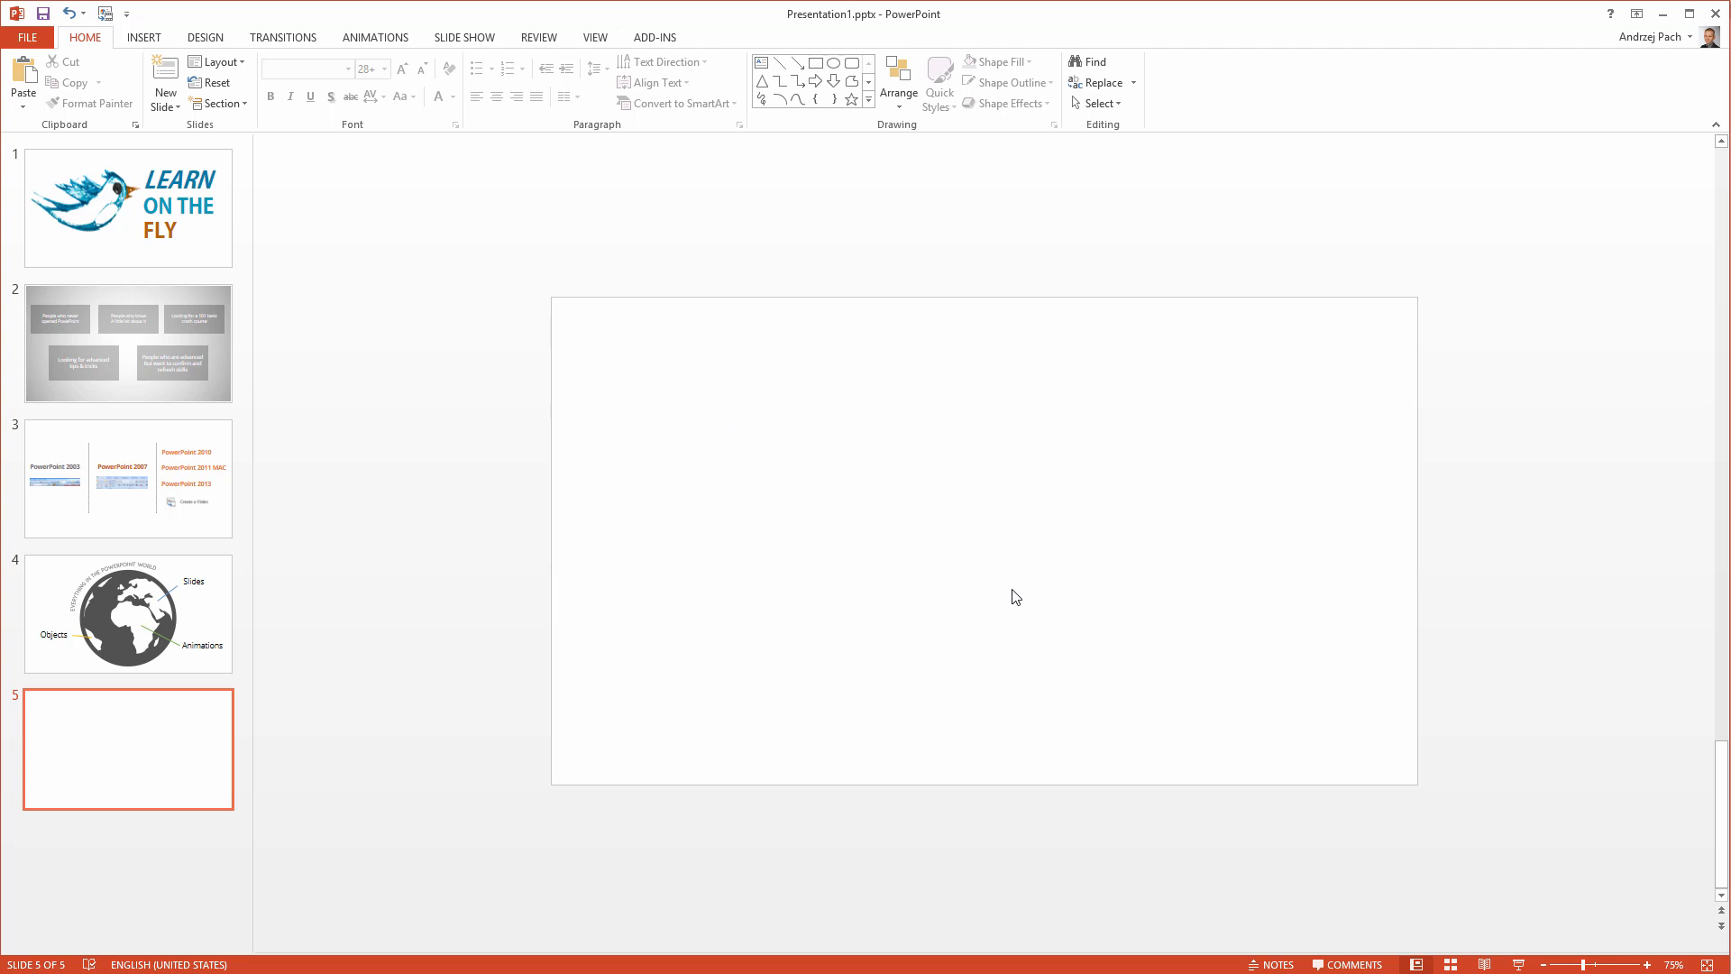
pyautogui.moveTo(611, 388)
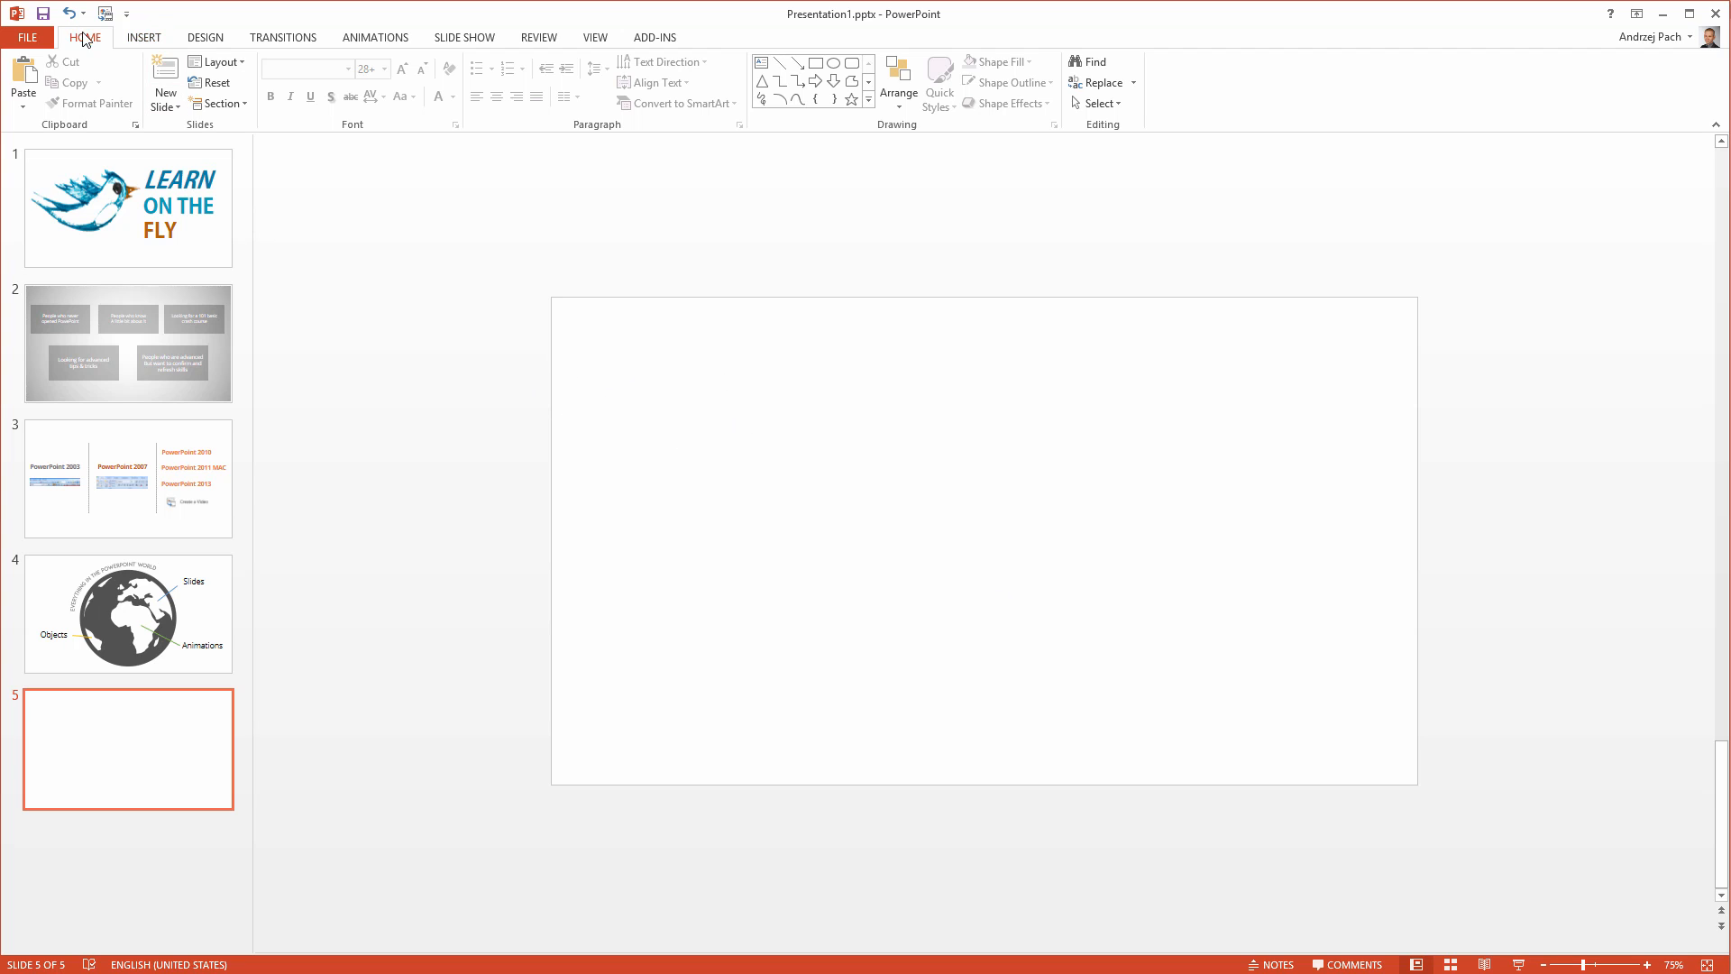
# Insert a text box on slide 5 containing 'dfgdgfgfdfdg'.
pyautogui.click(143, 36)
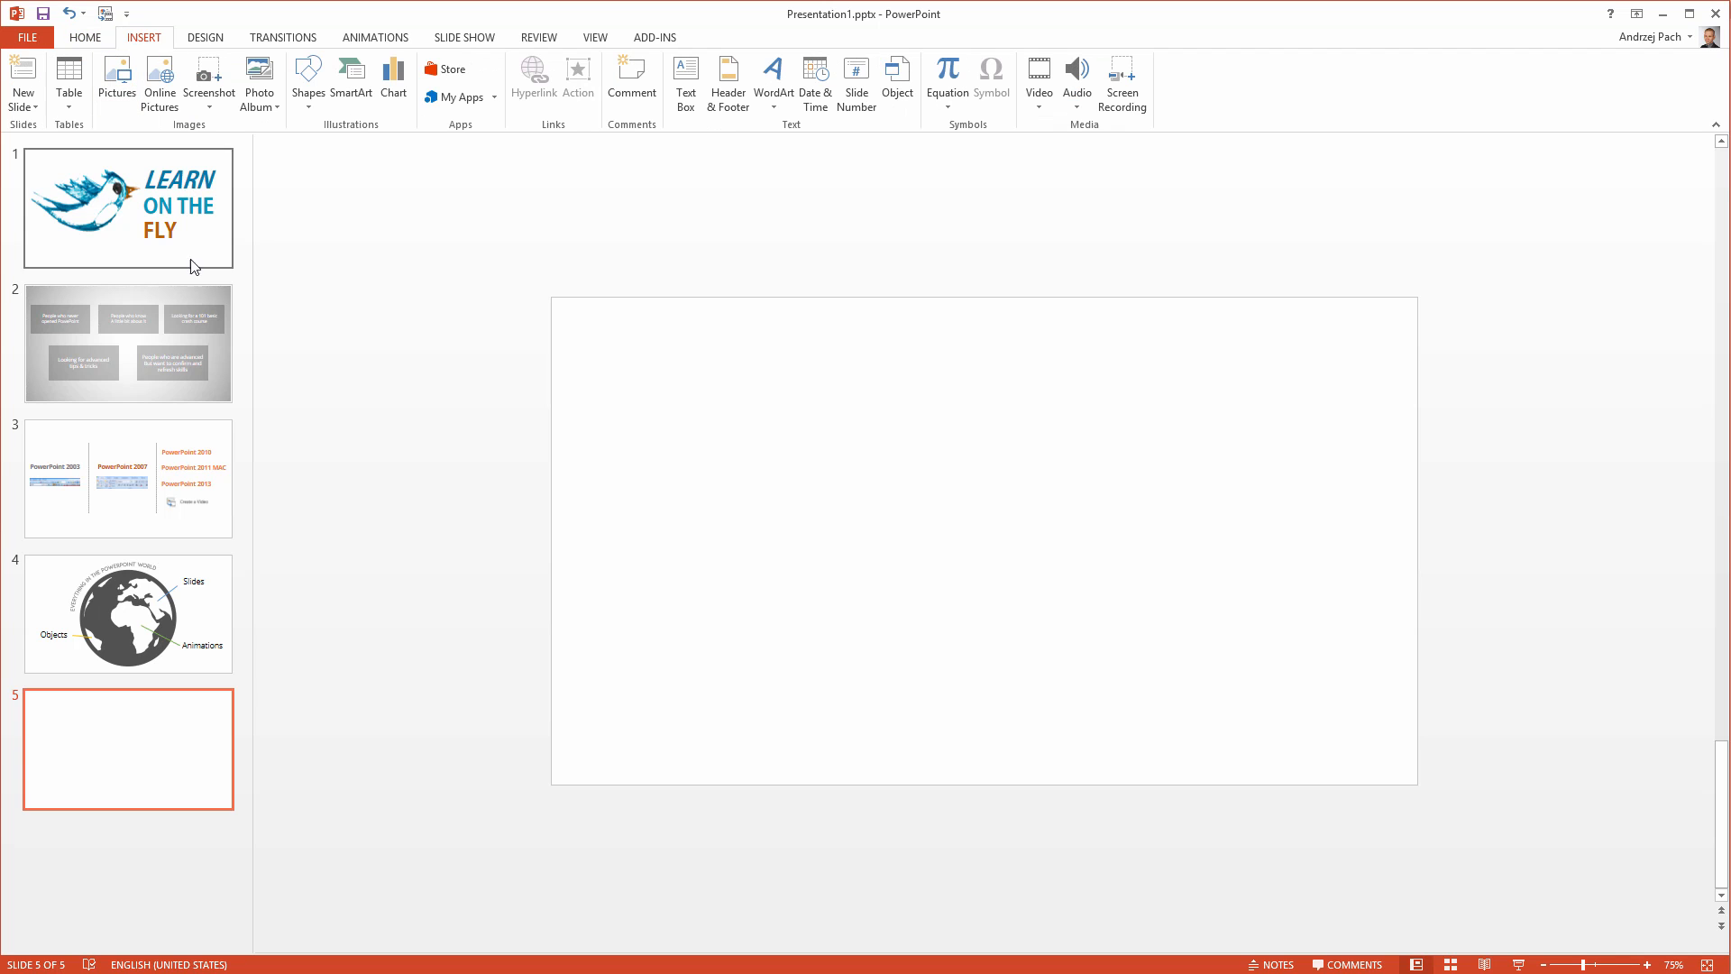
pyautogui.moveTo(308, 83)
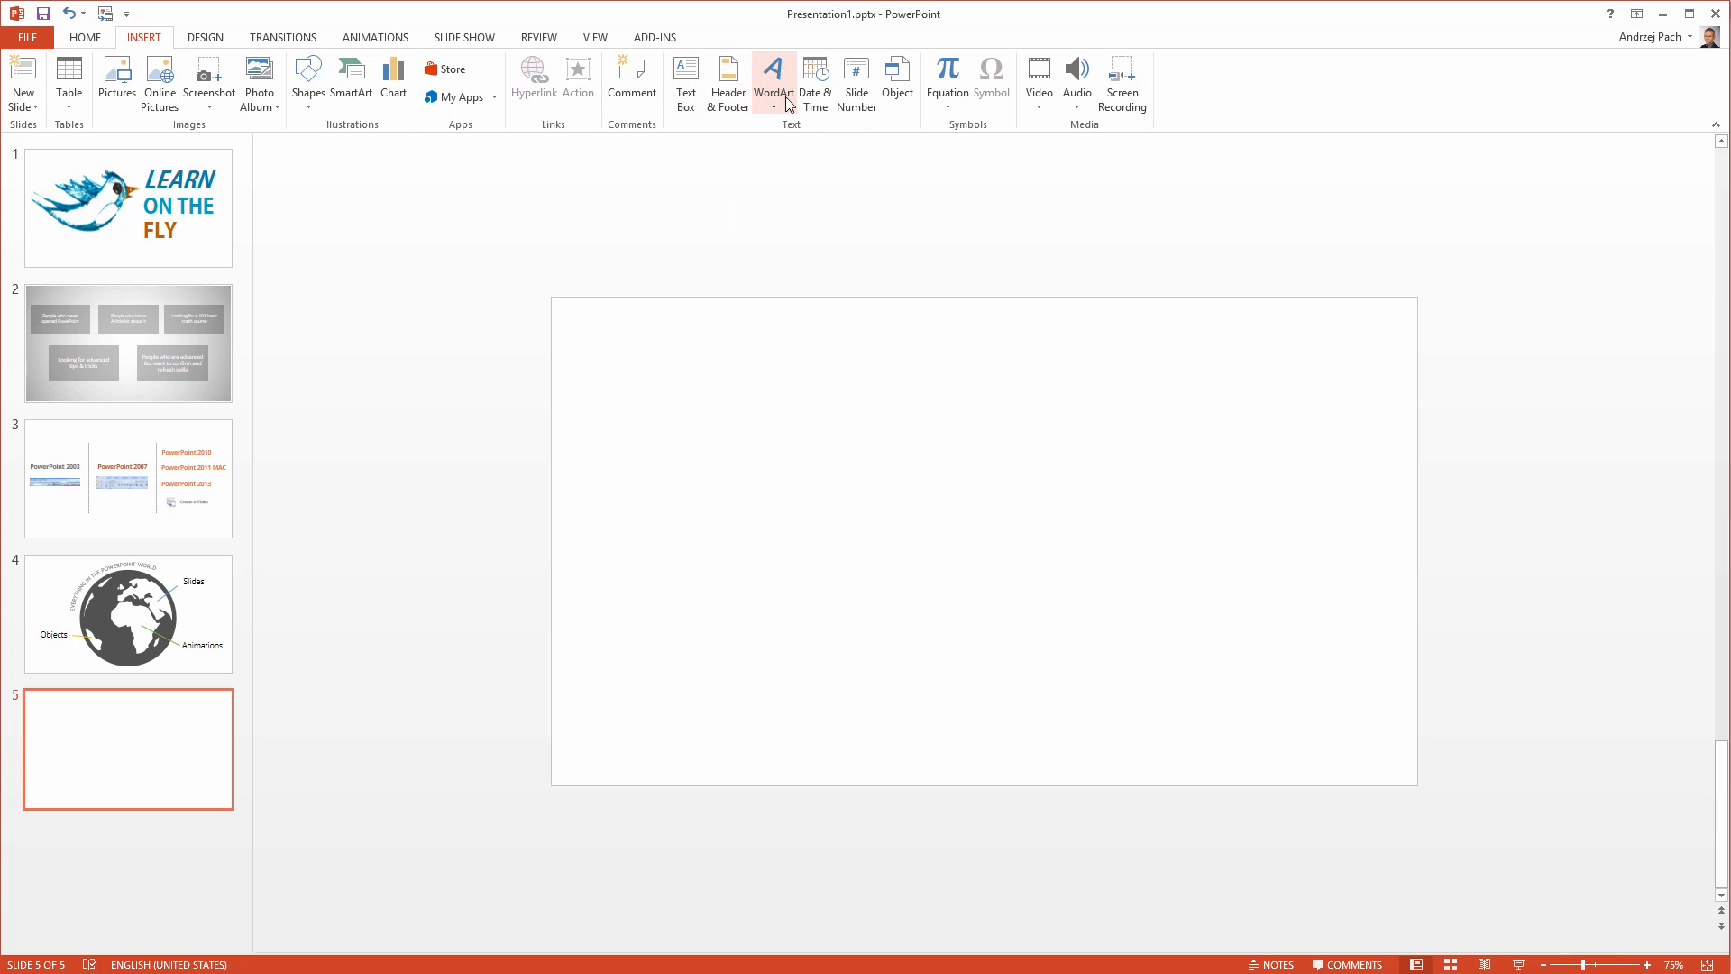
pyautogui.click(684, 80)
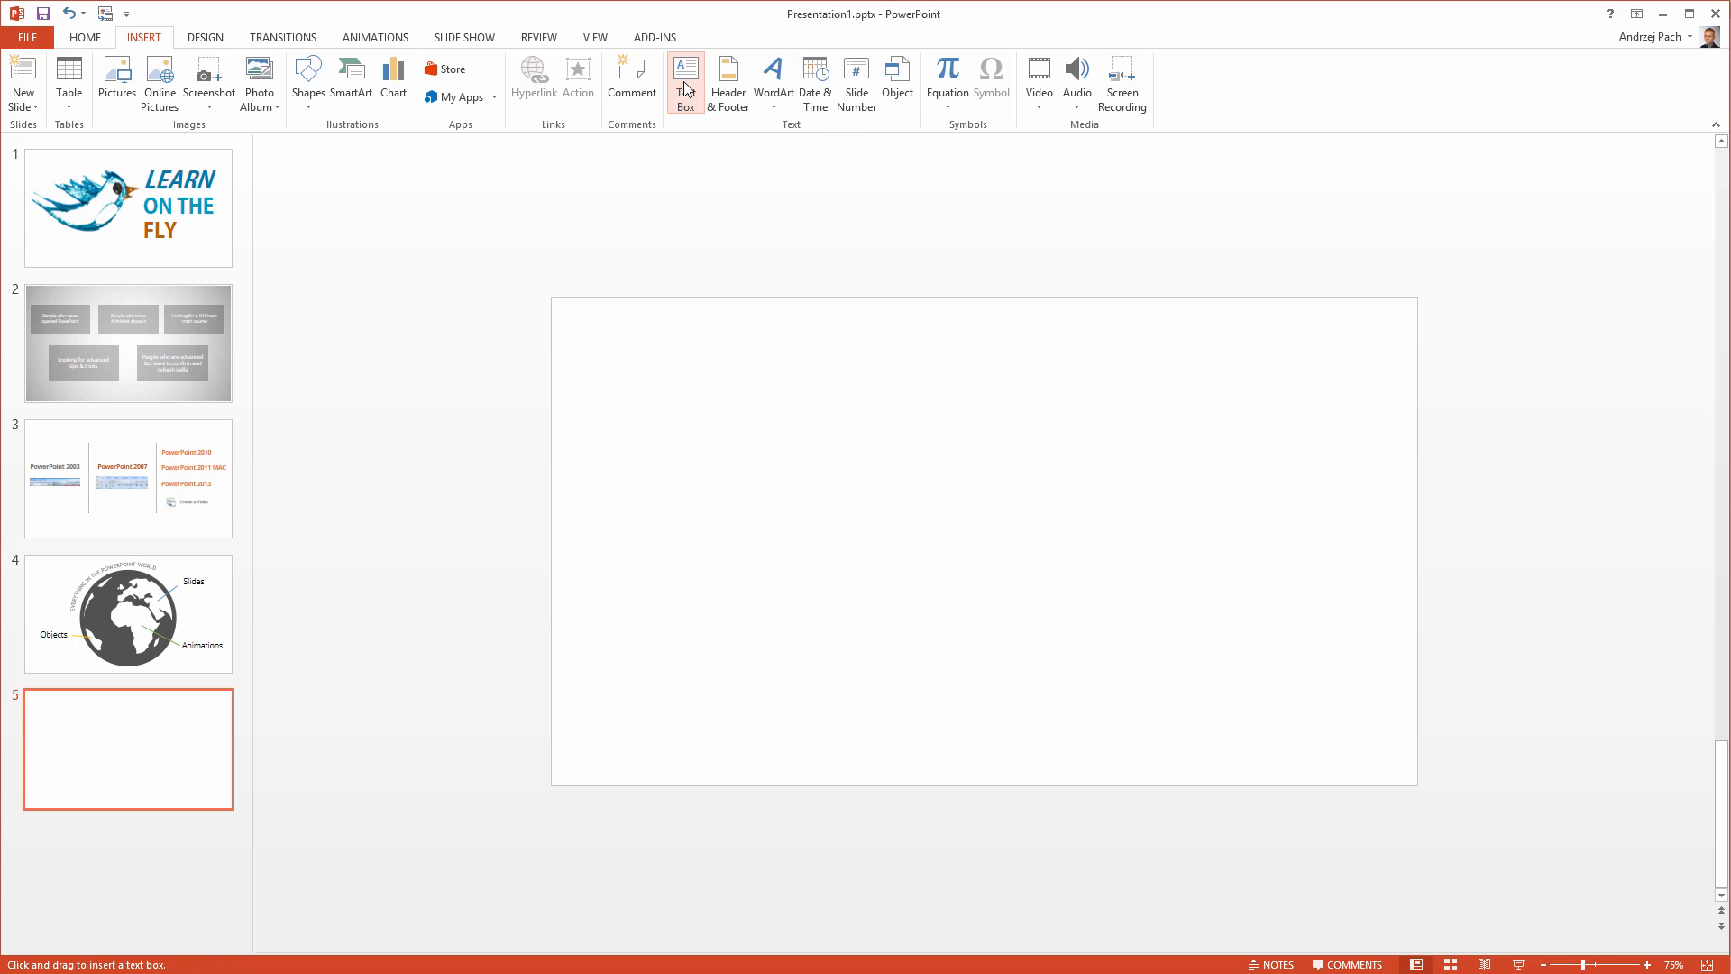
pyautogui.write('dfgdgfgfdfdggfdgfdgfd')
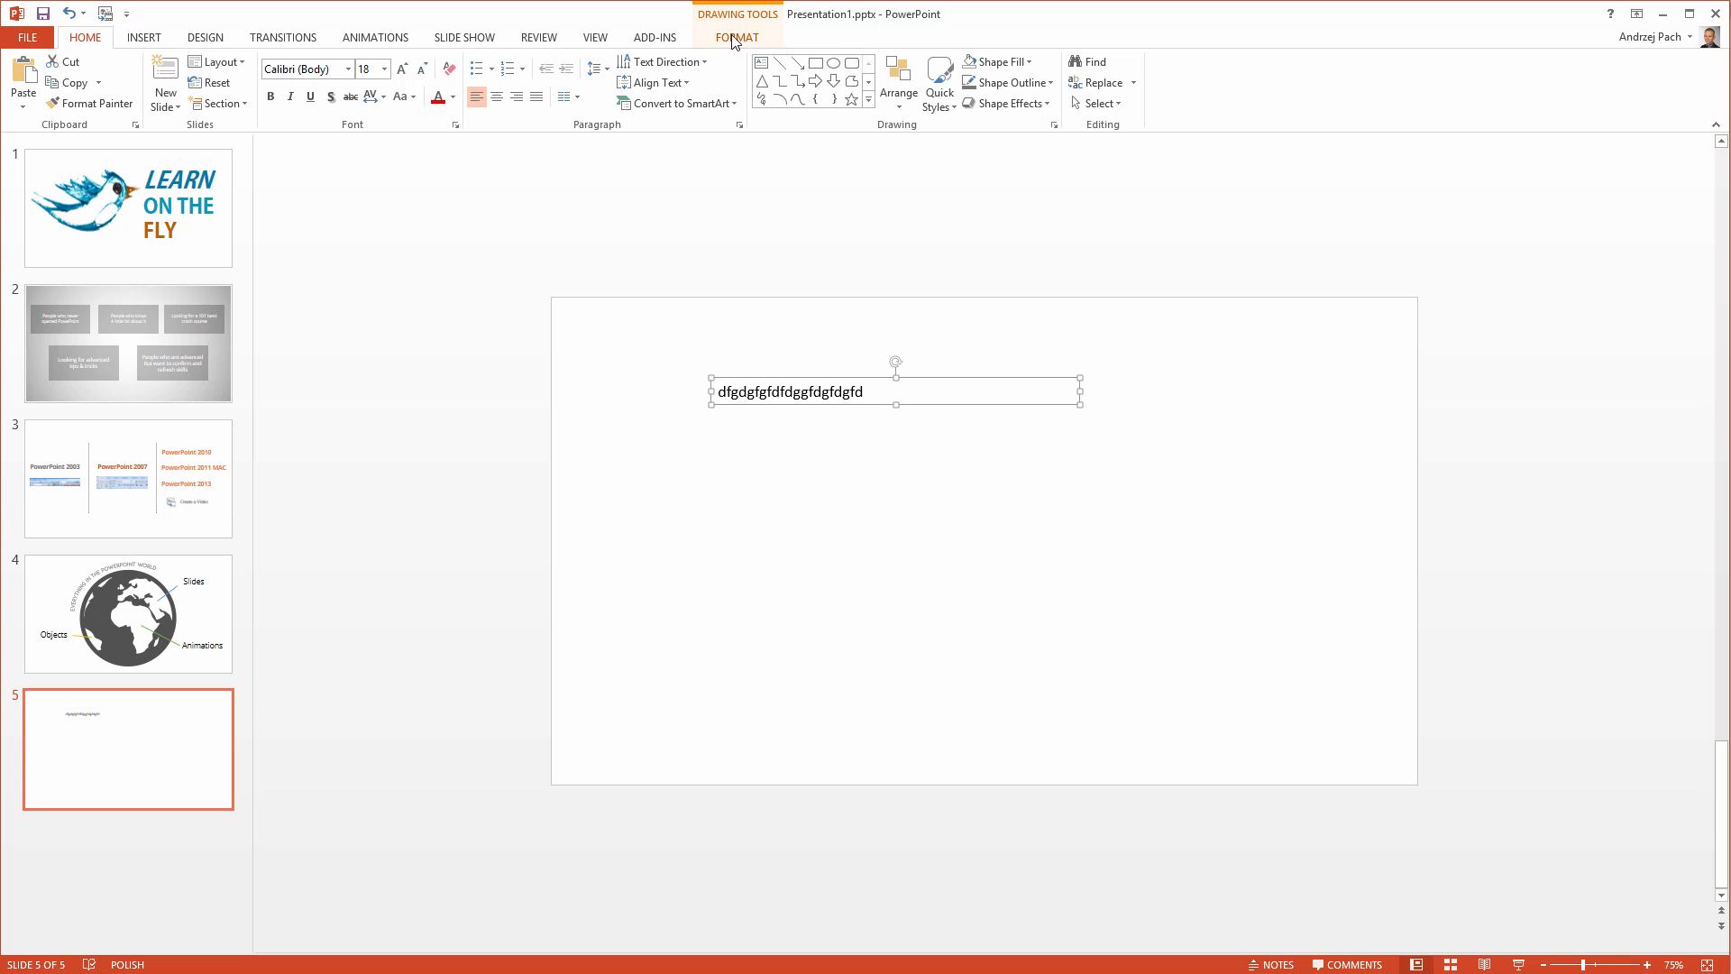
pyautogui.click(737, 36)
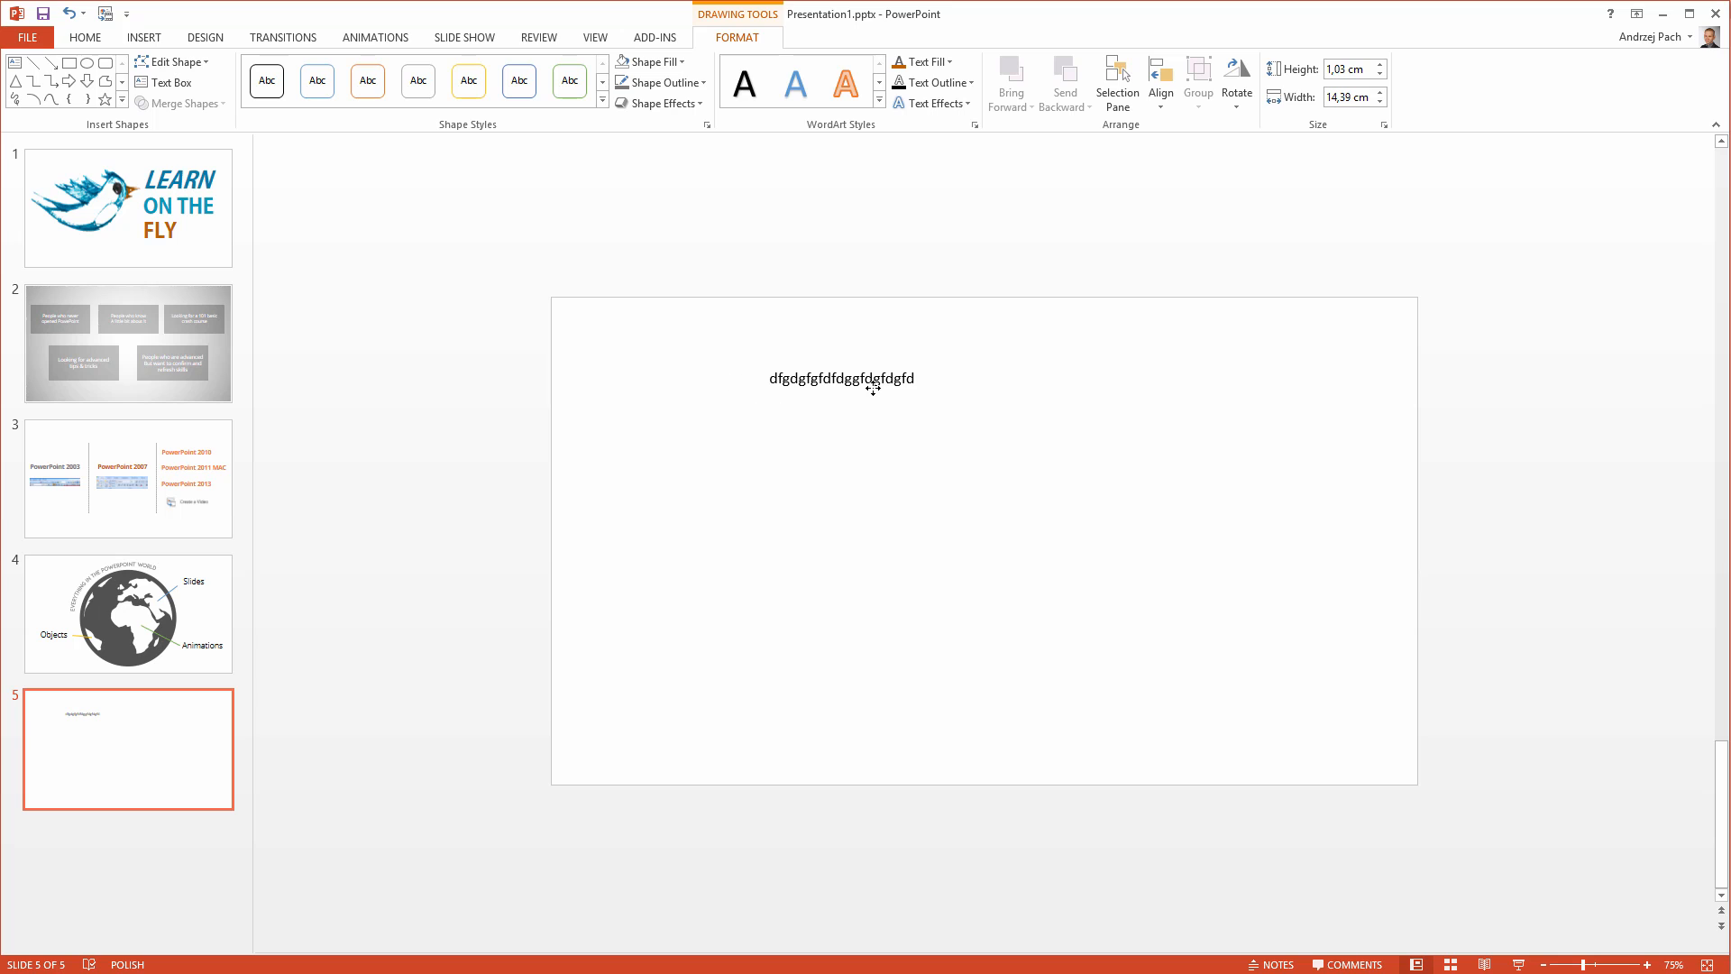
# Apply a blue WordArt style to the text box and enlarge the font to 66 pt.
pyautogui.click(842, 378)
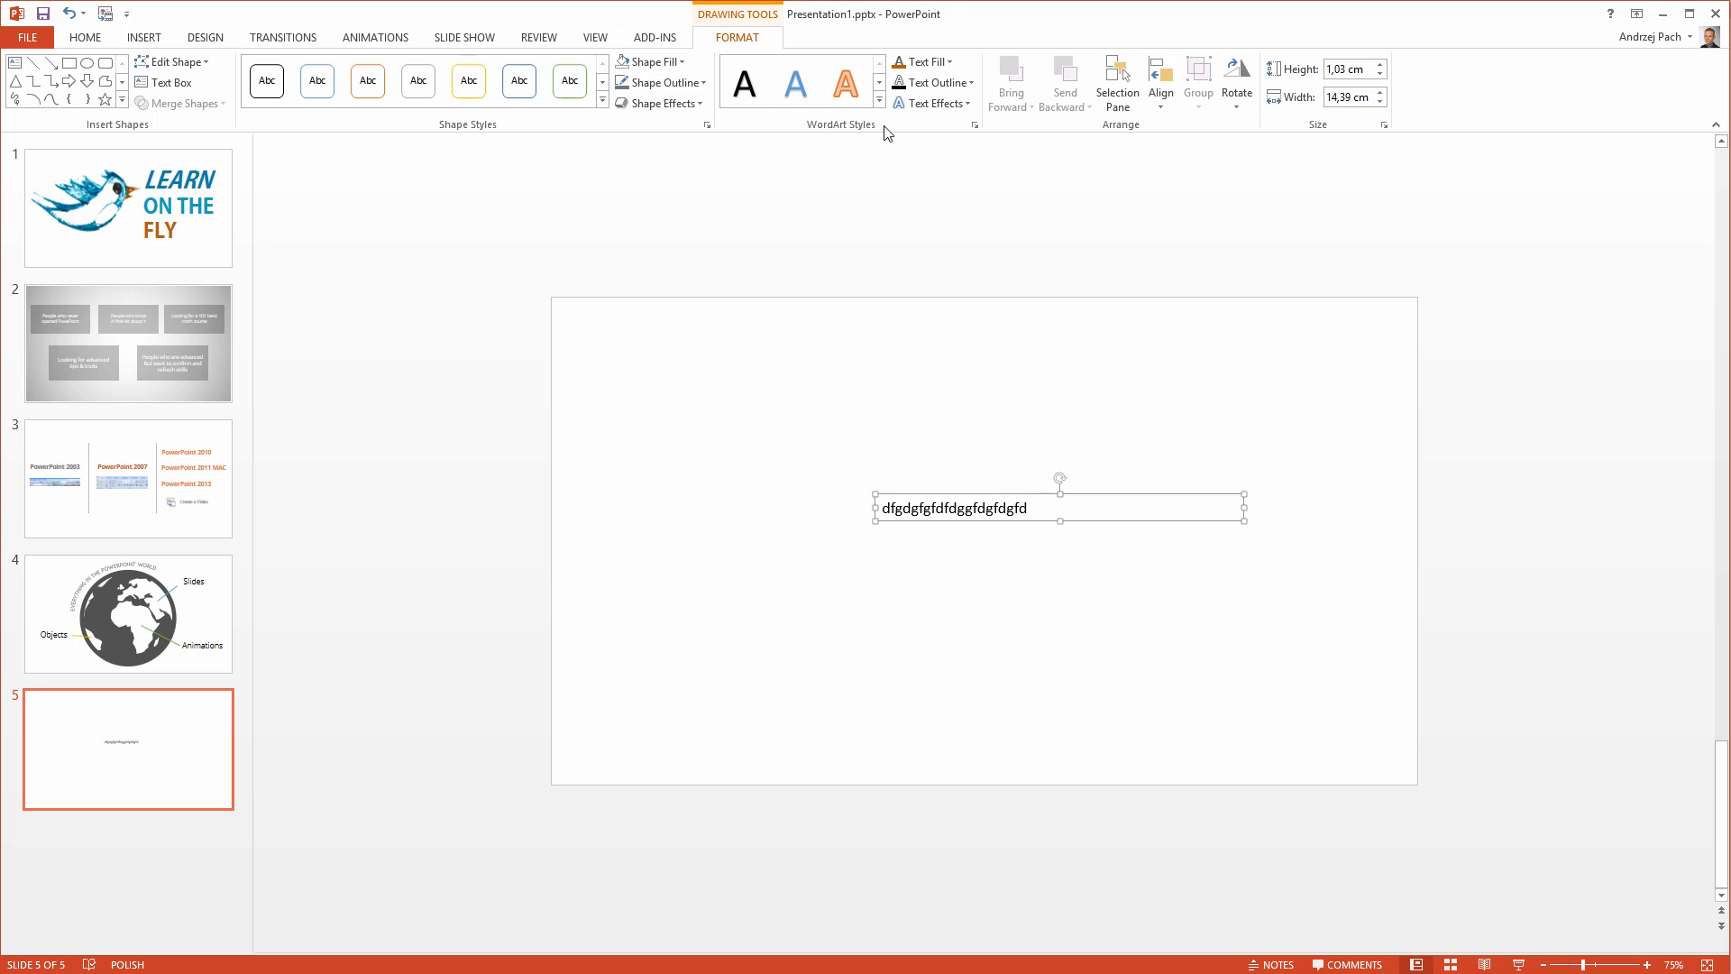
pyautogui.click(878, 99)
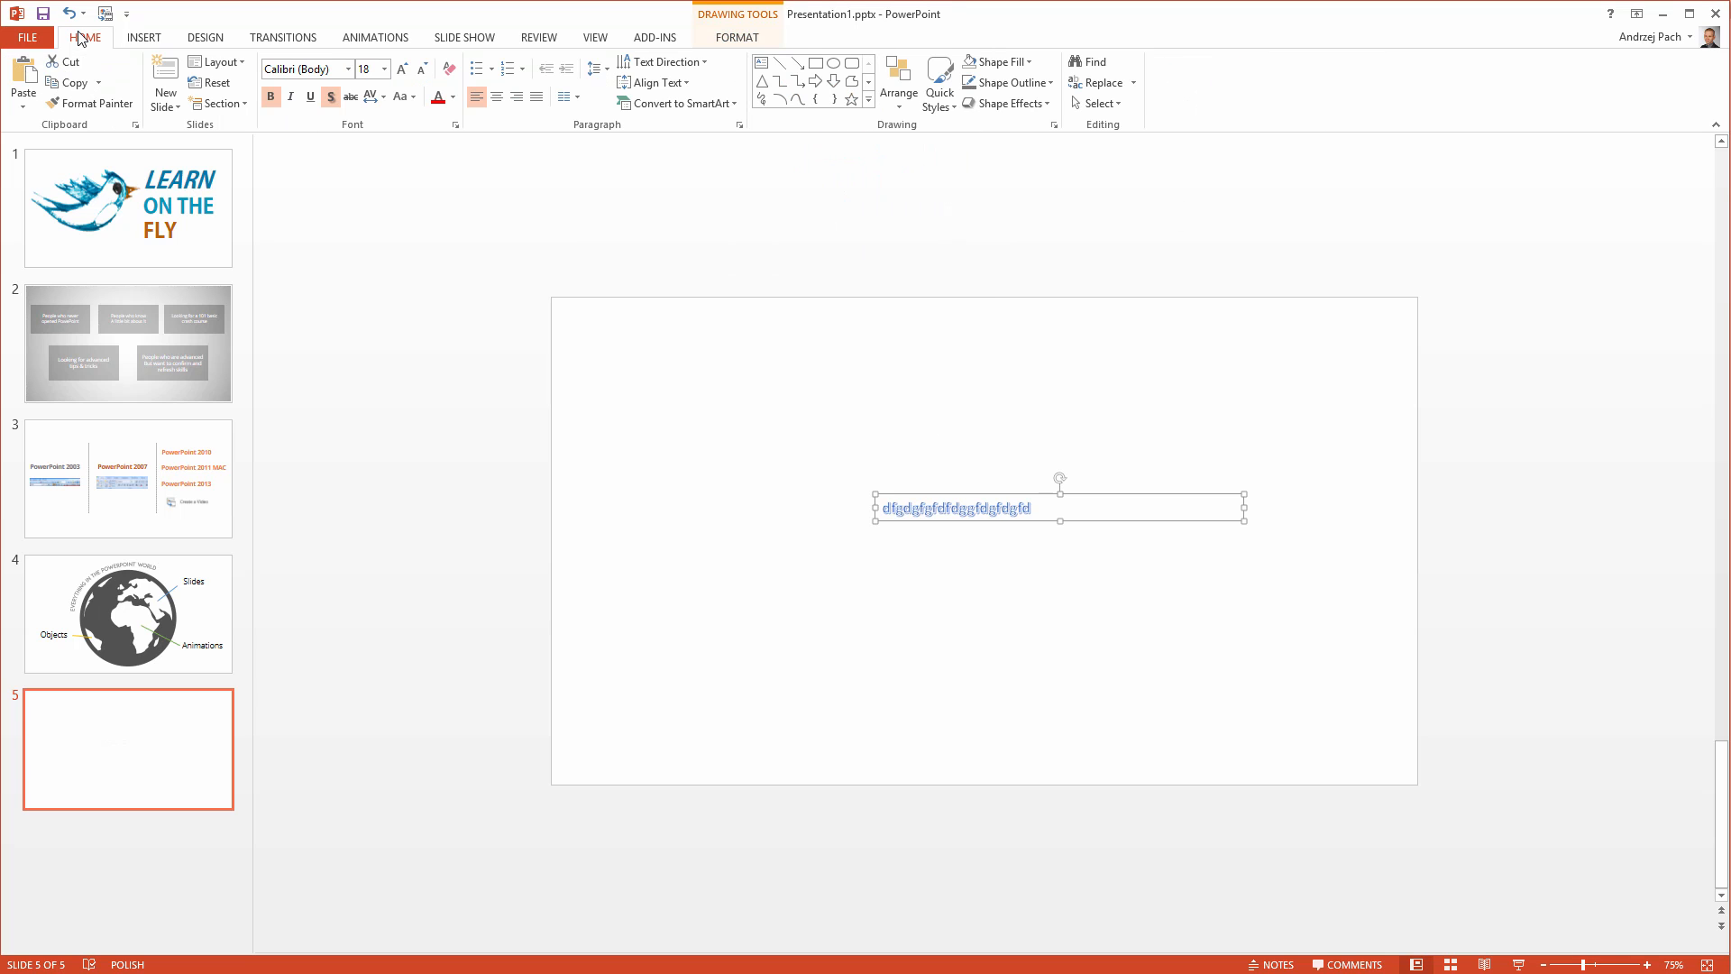
pyautogui.click(402, 69)
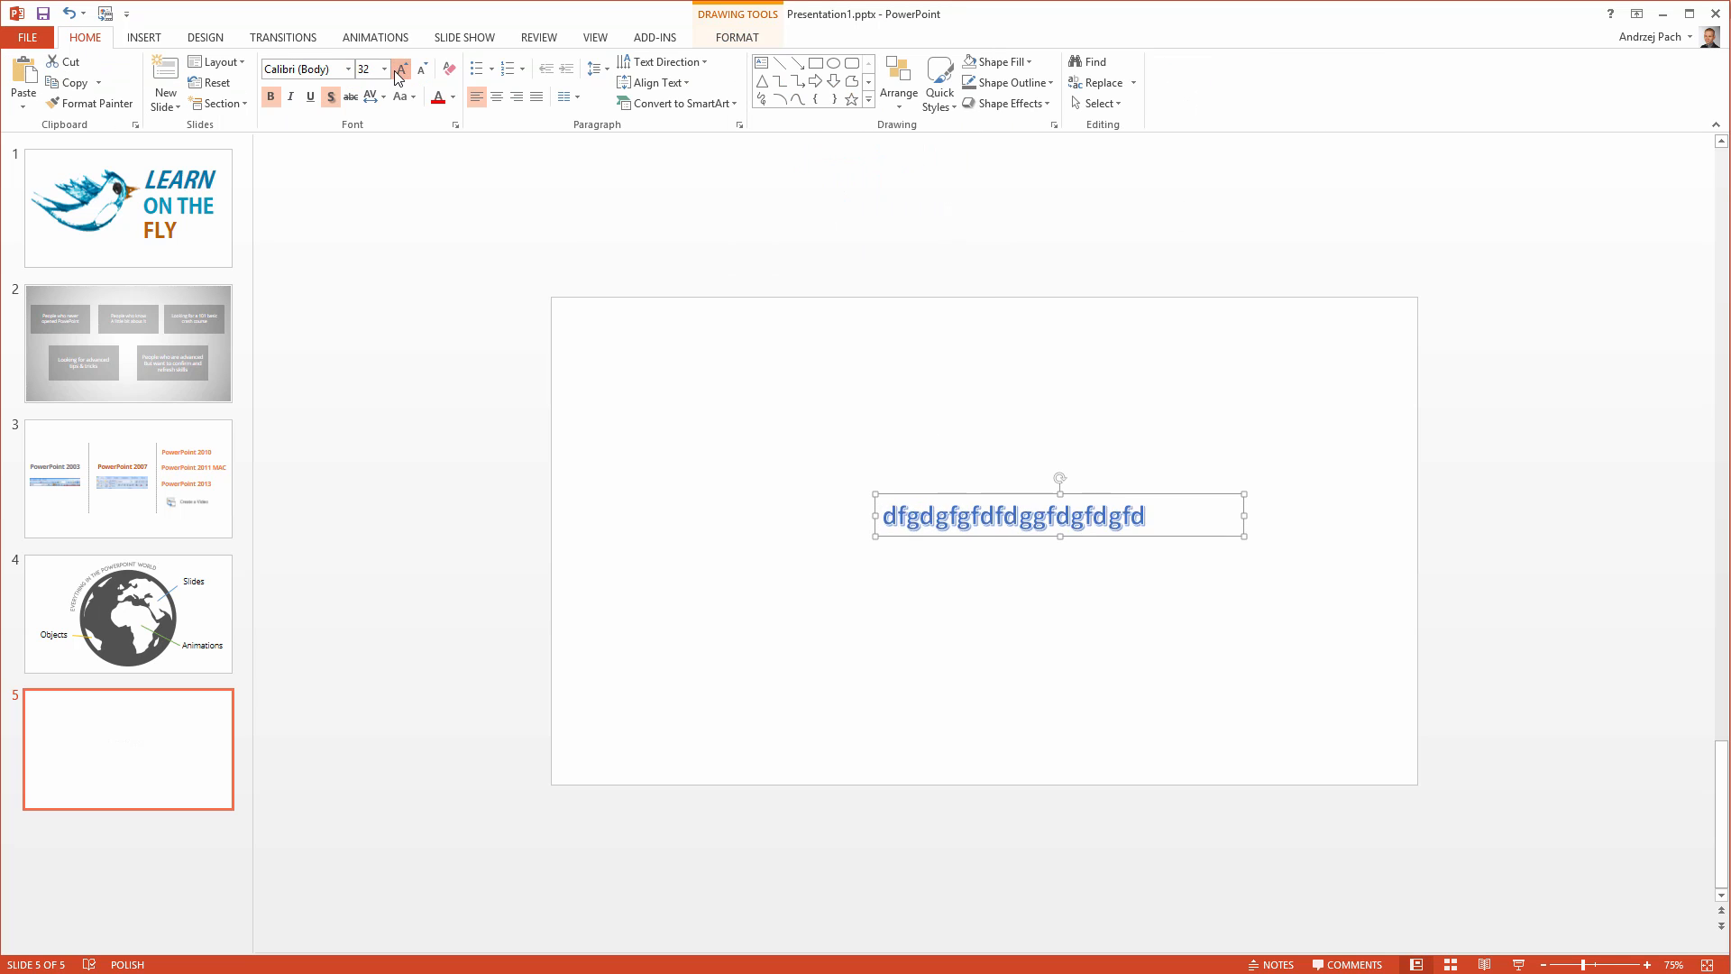
pyautogui.click(402, 69)
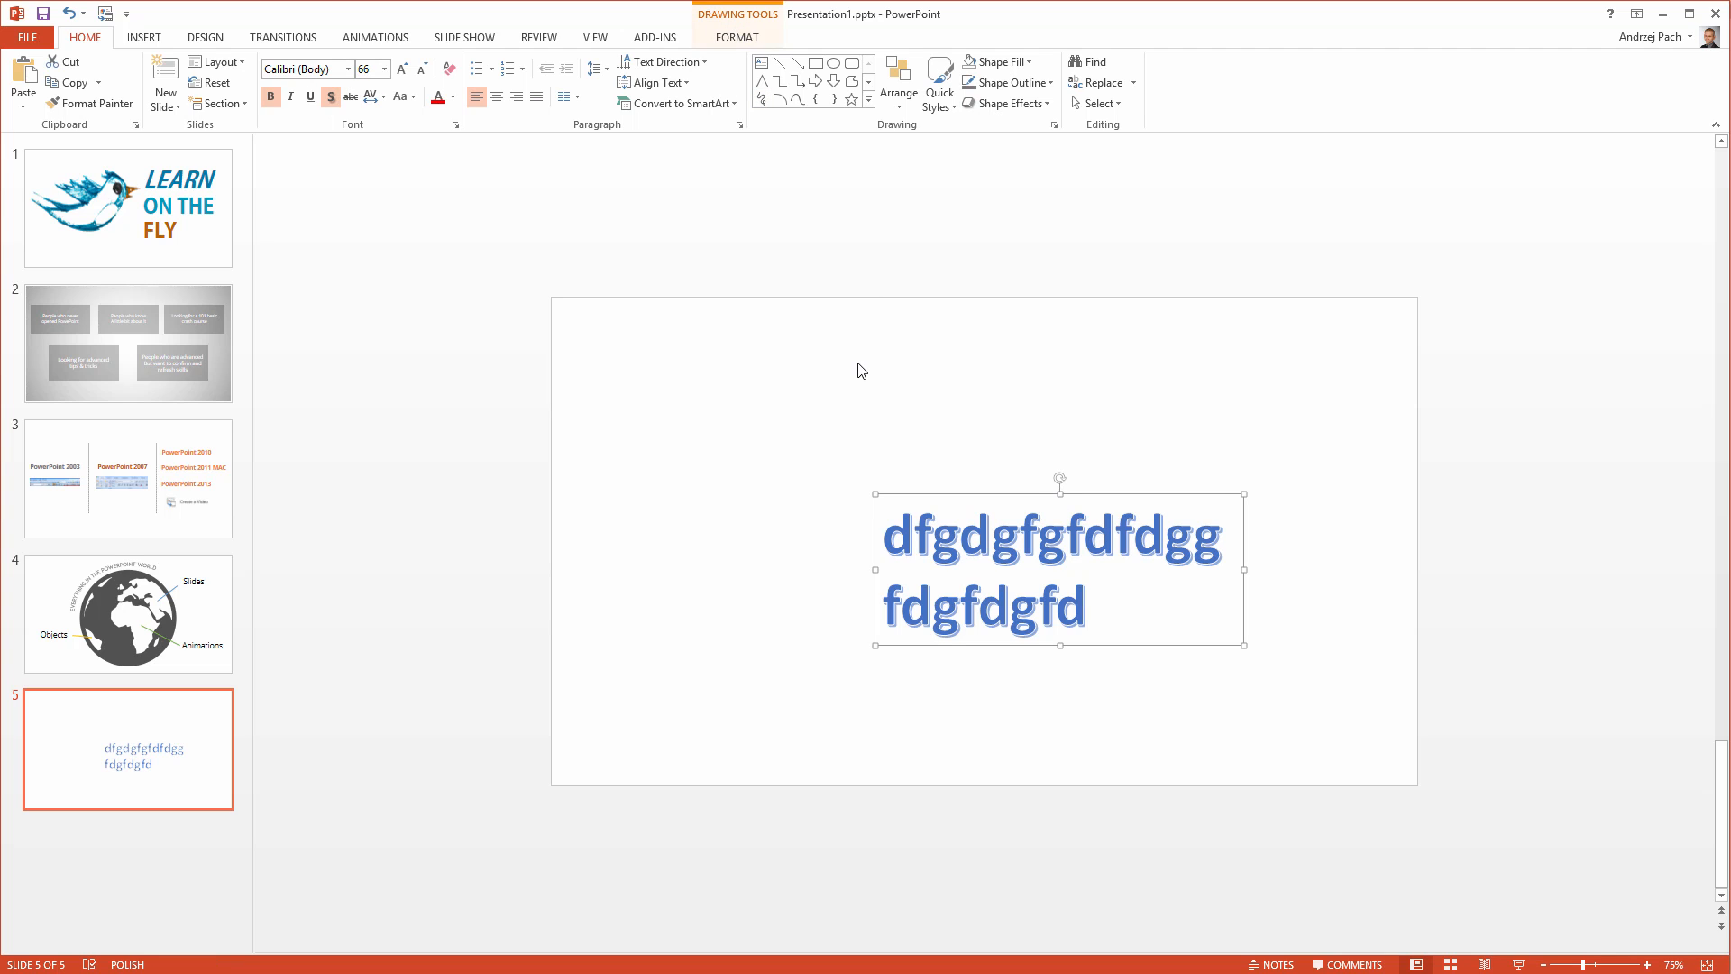
pyautogui.moveTo(733, 176)
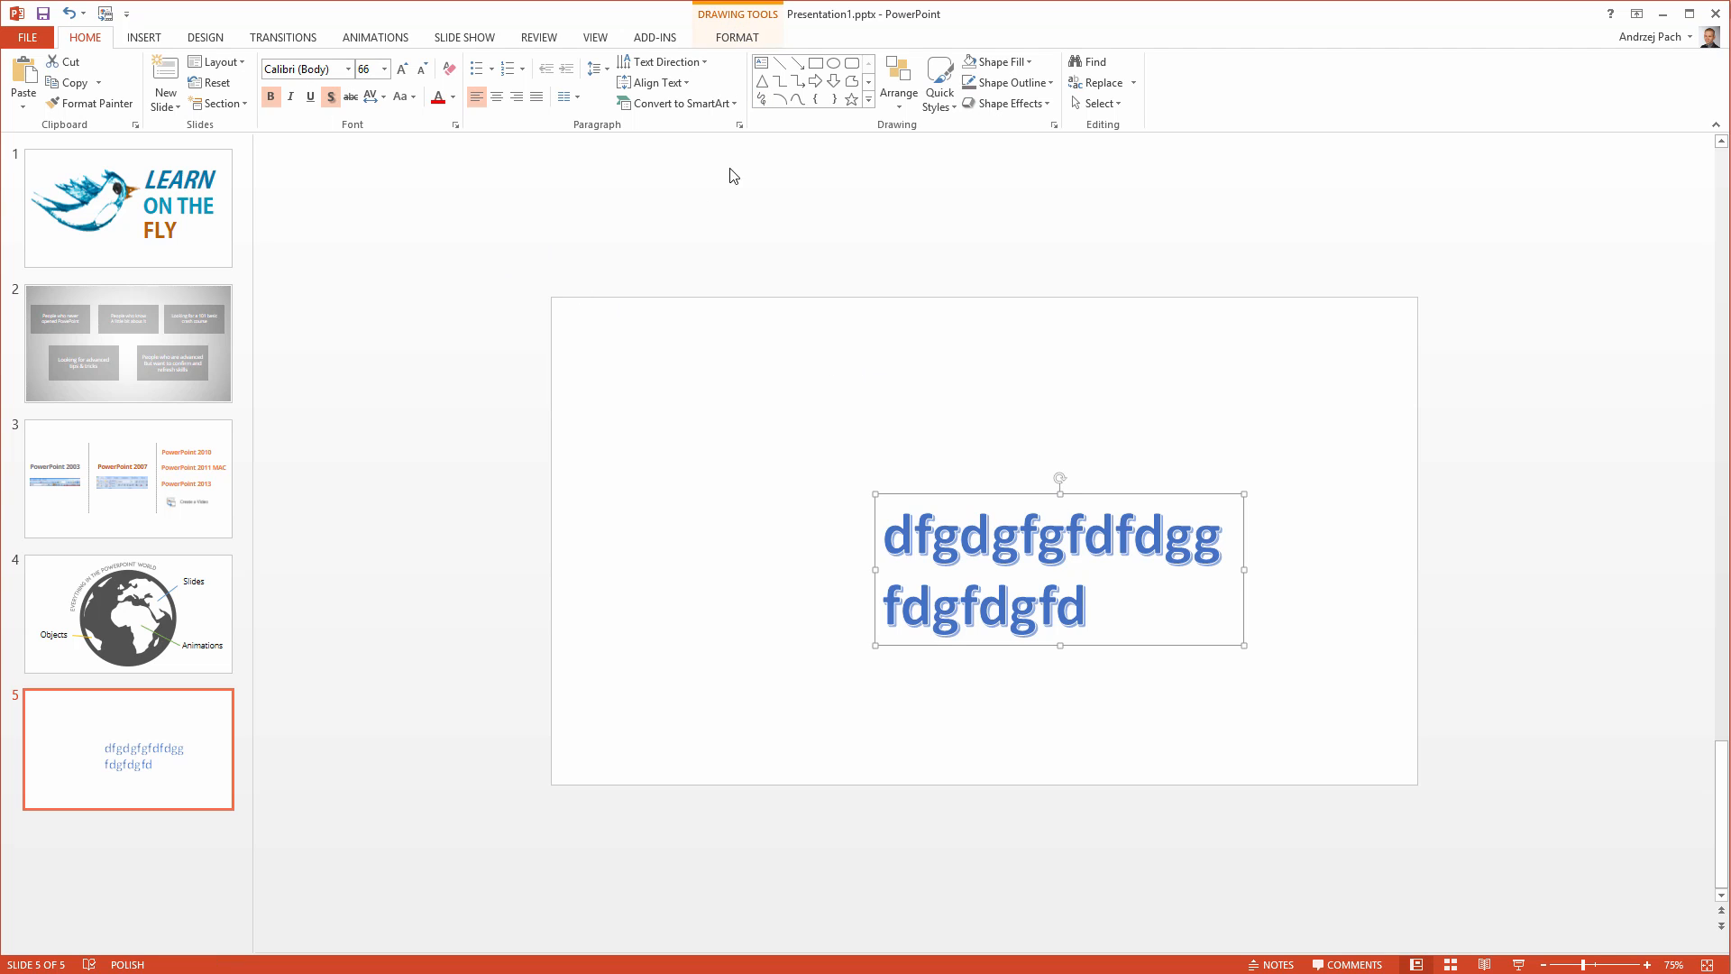
pyautogui.moveTo(1012, 497)
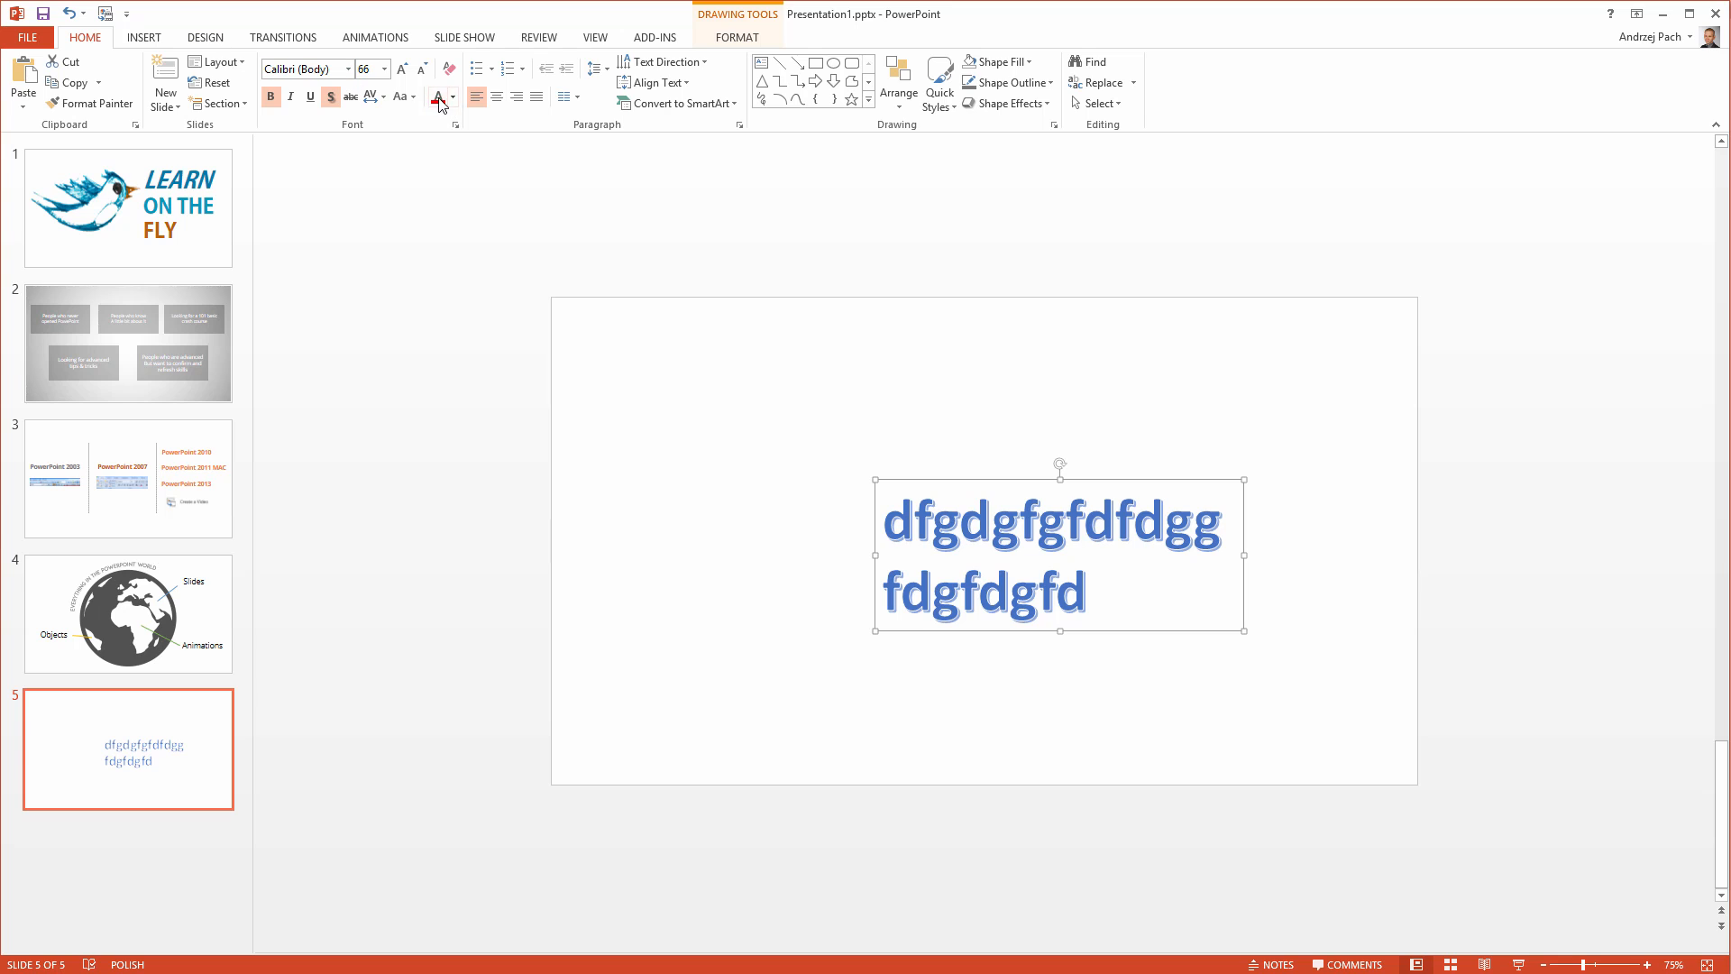
# Turn the text red, try an orange preset style, then apply grey-blue outlined WordArt.
pyautogui.click(436, 97)
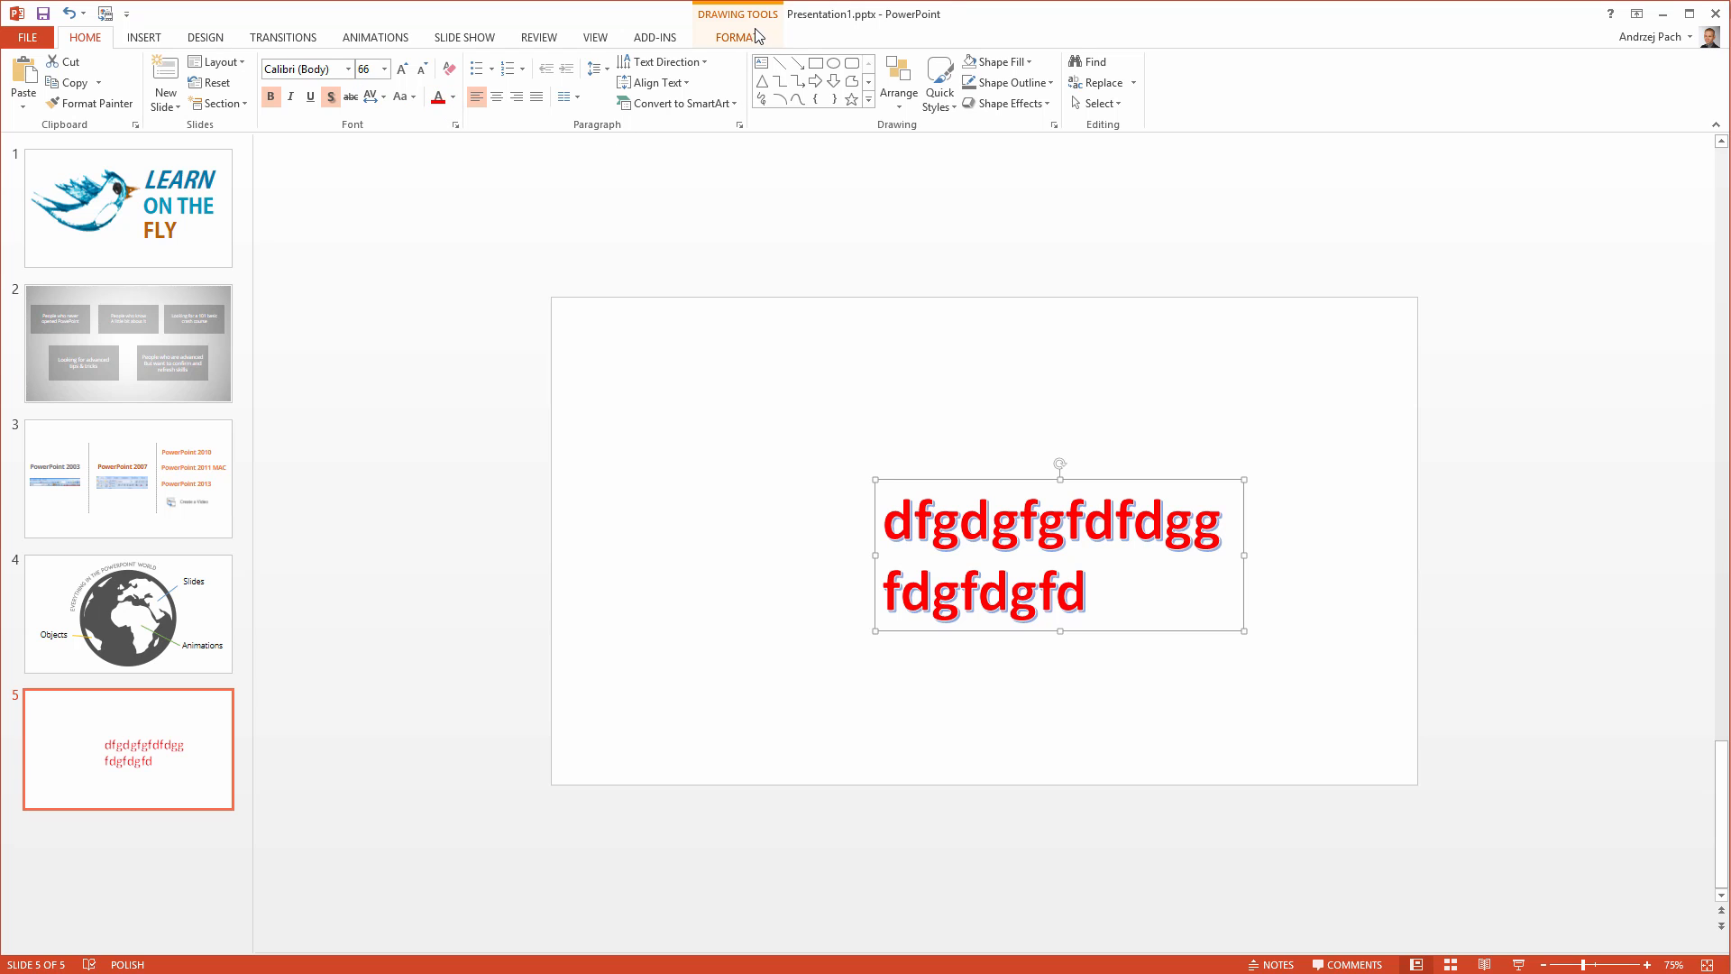
pyautogui.click(737, 36)
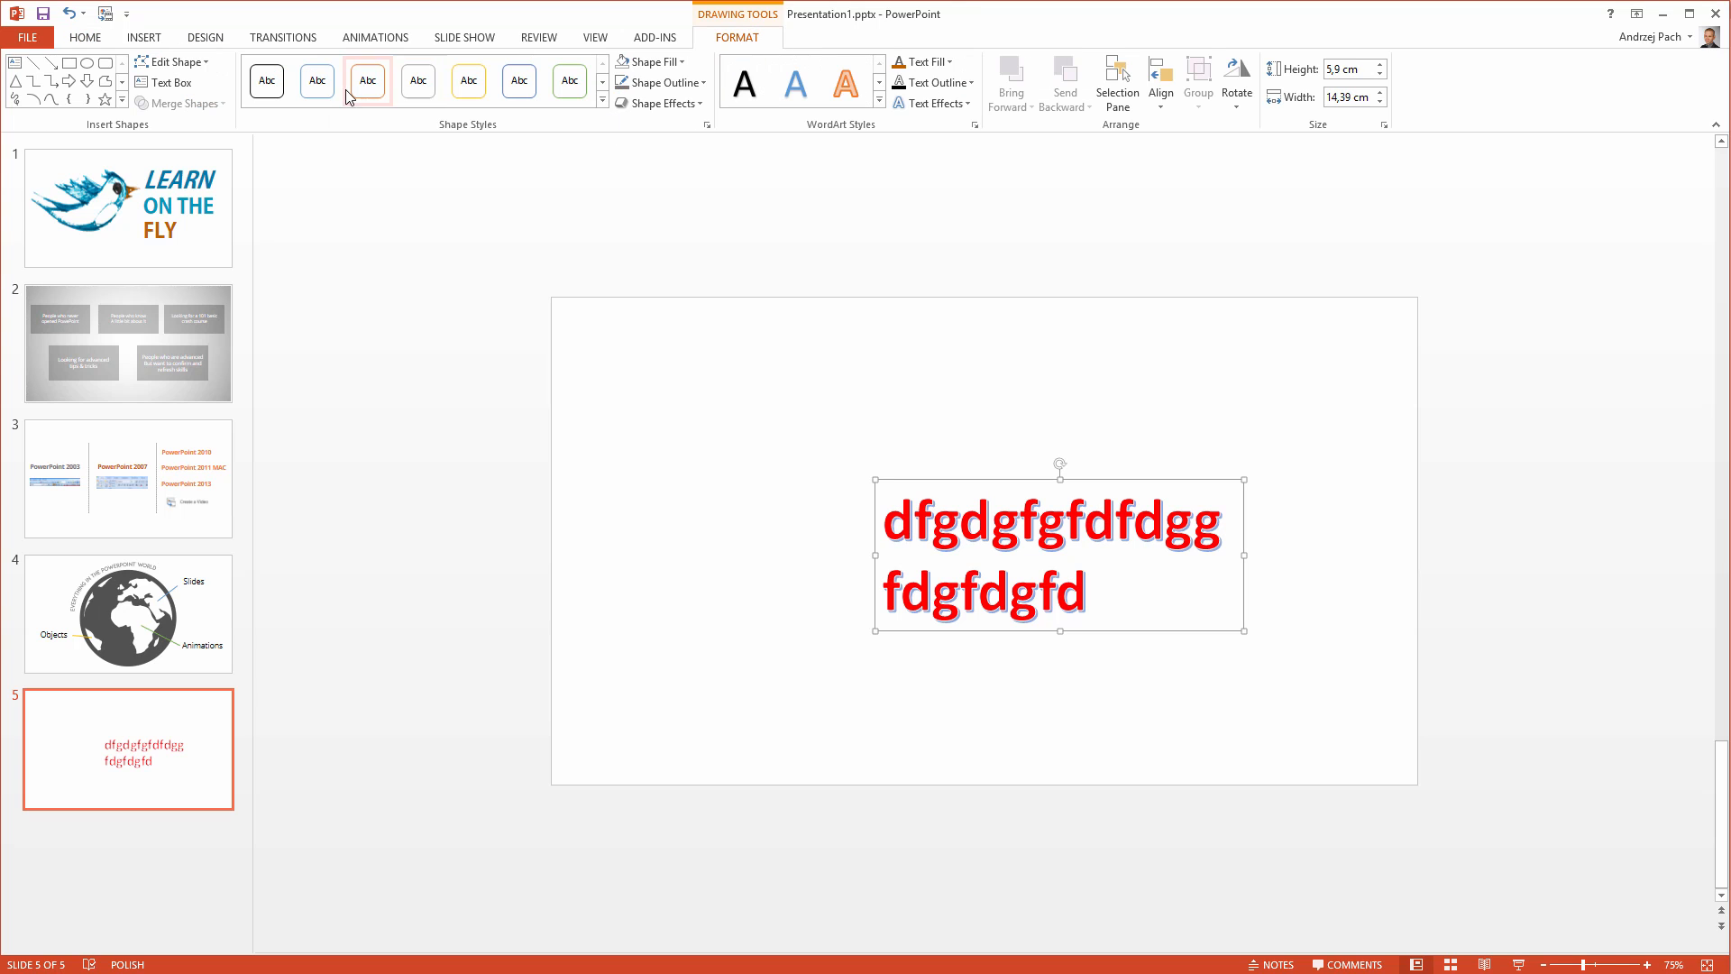
pyautogui.click(920, 61)
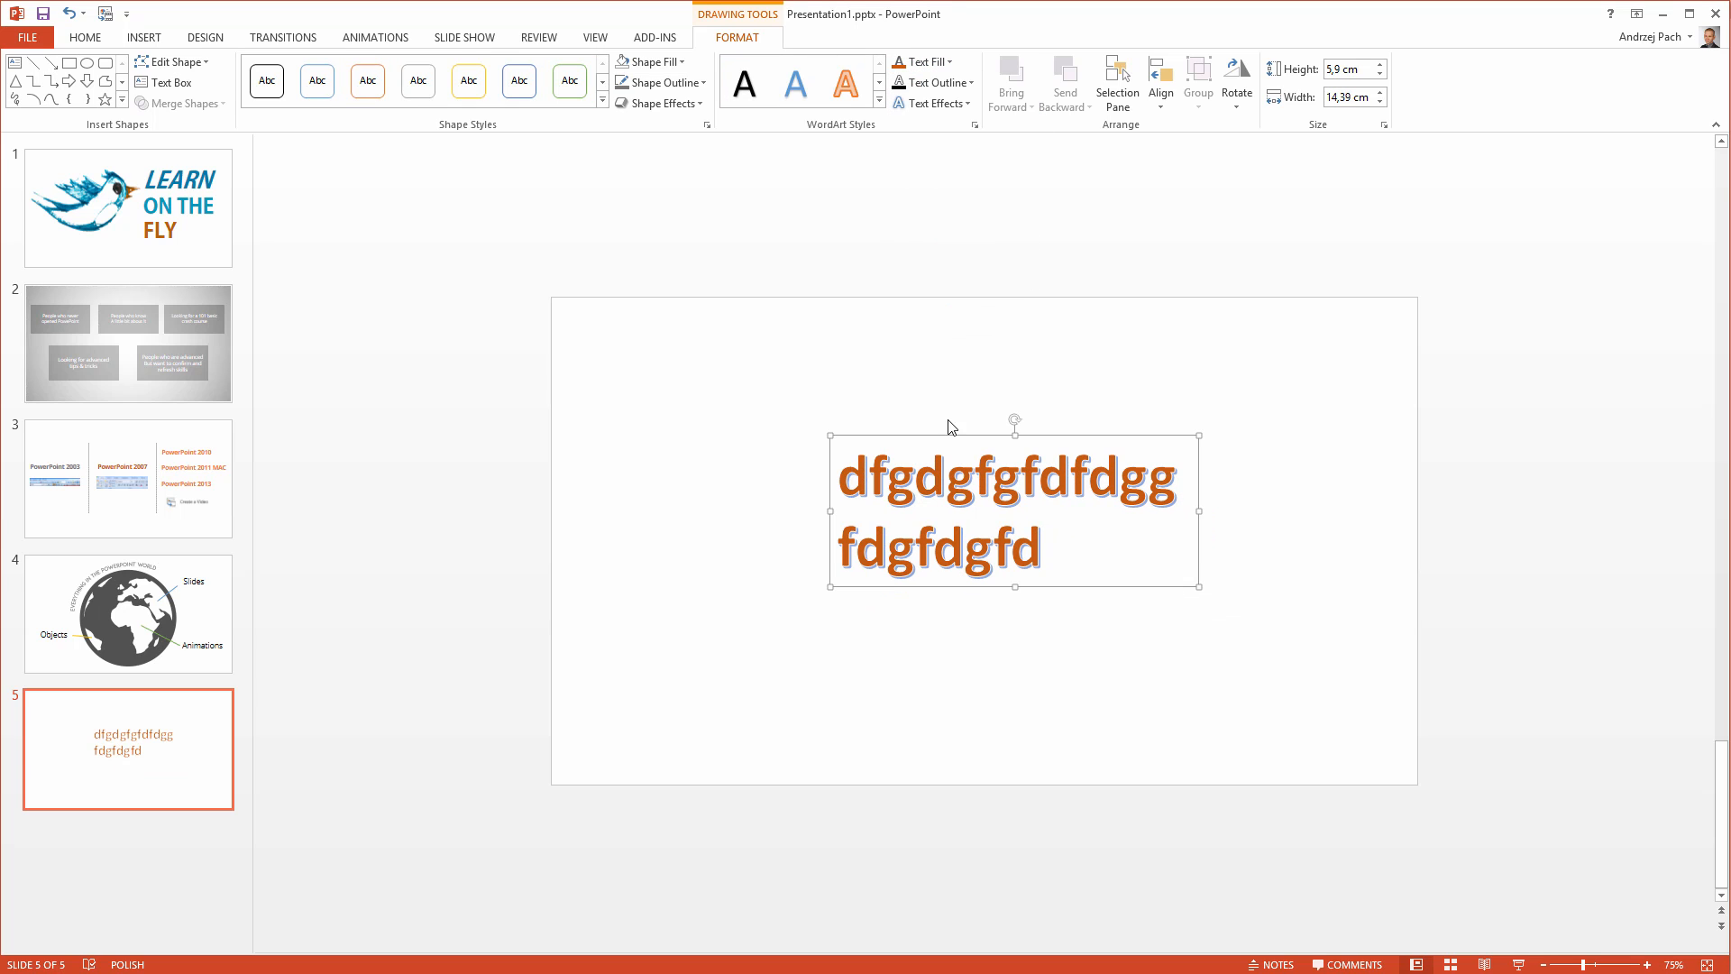
pyautogui.click(84, 36)
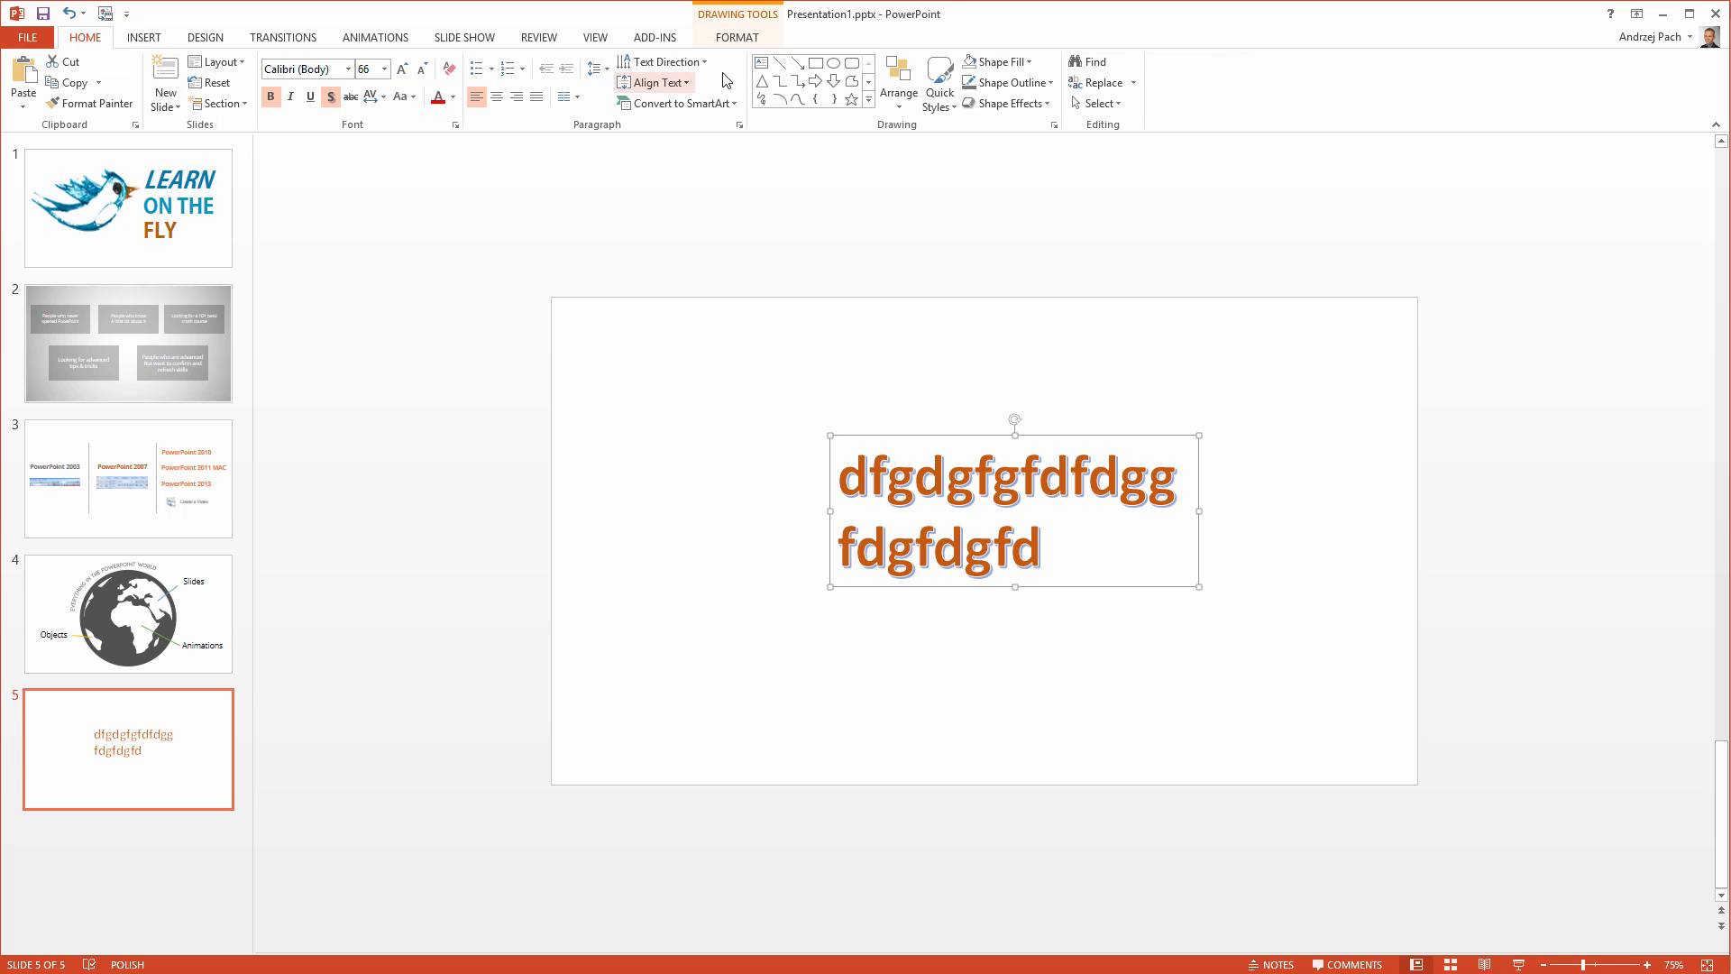
pyautogui.click(735, 37)
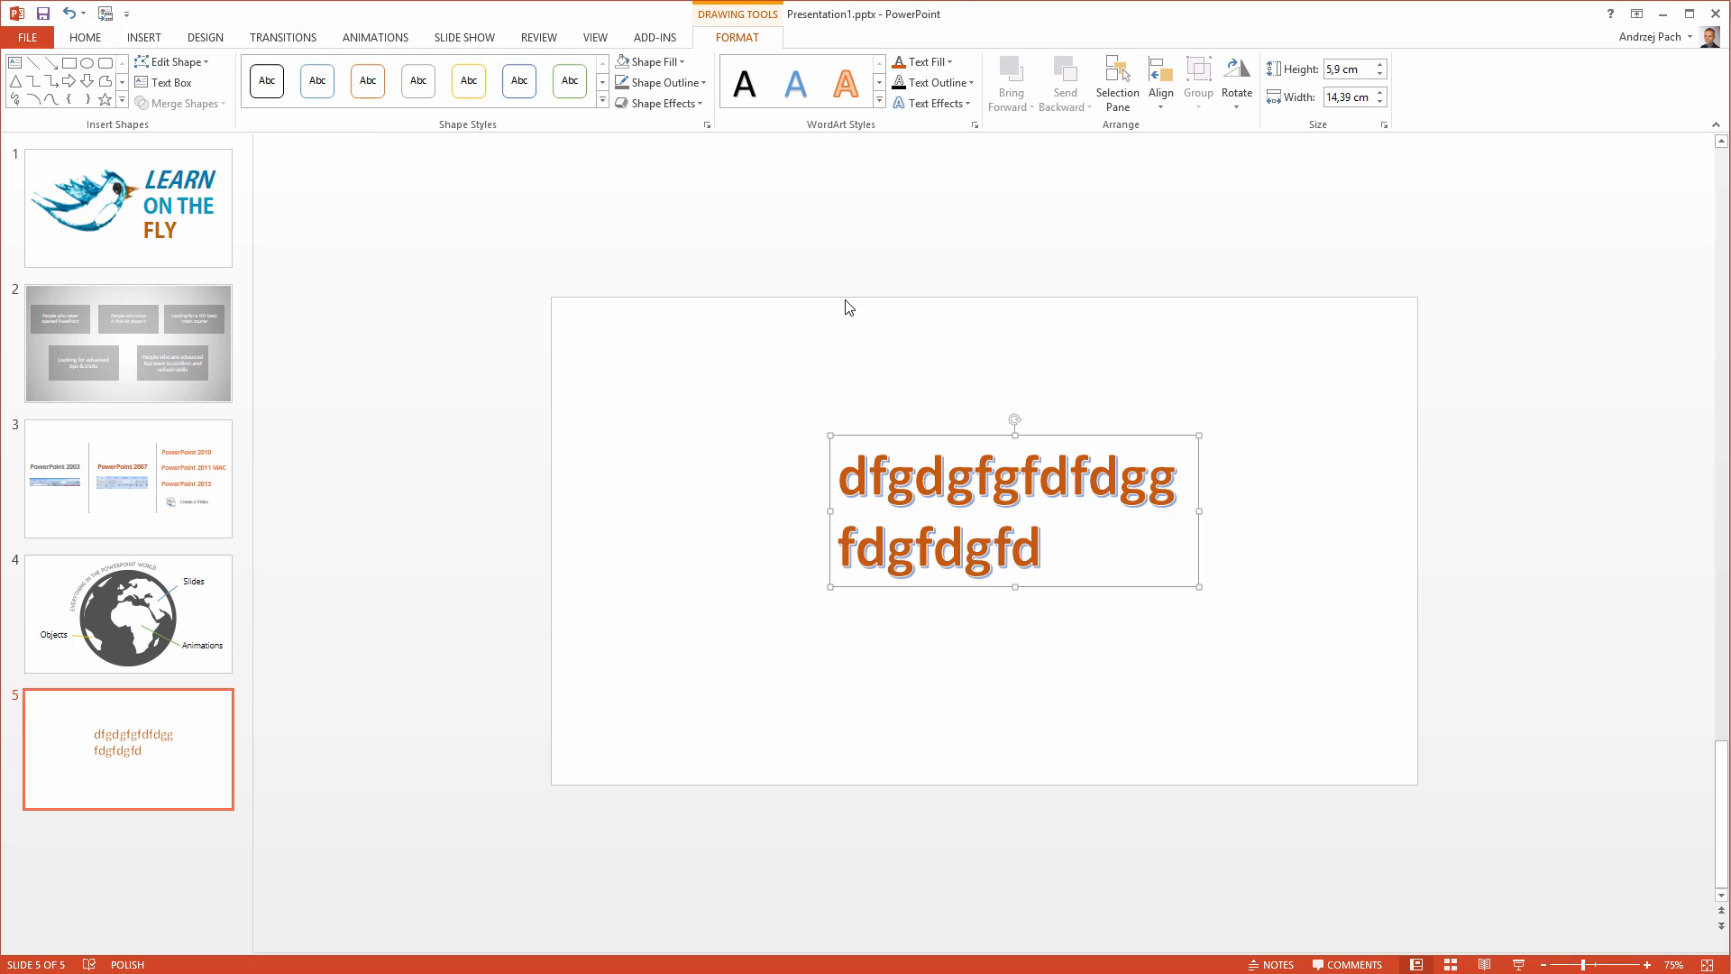
pyautogui.moveTo(772, 463)
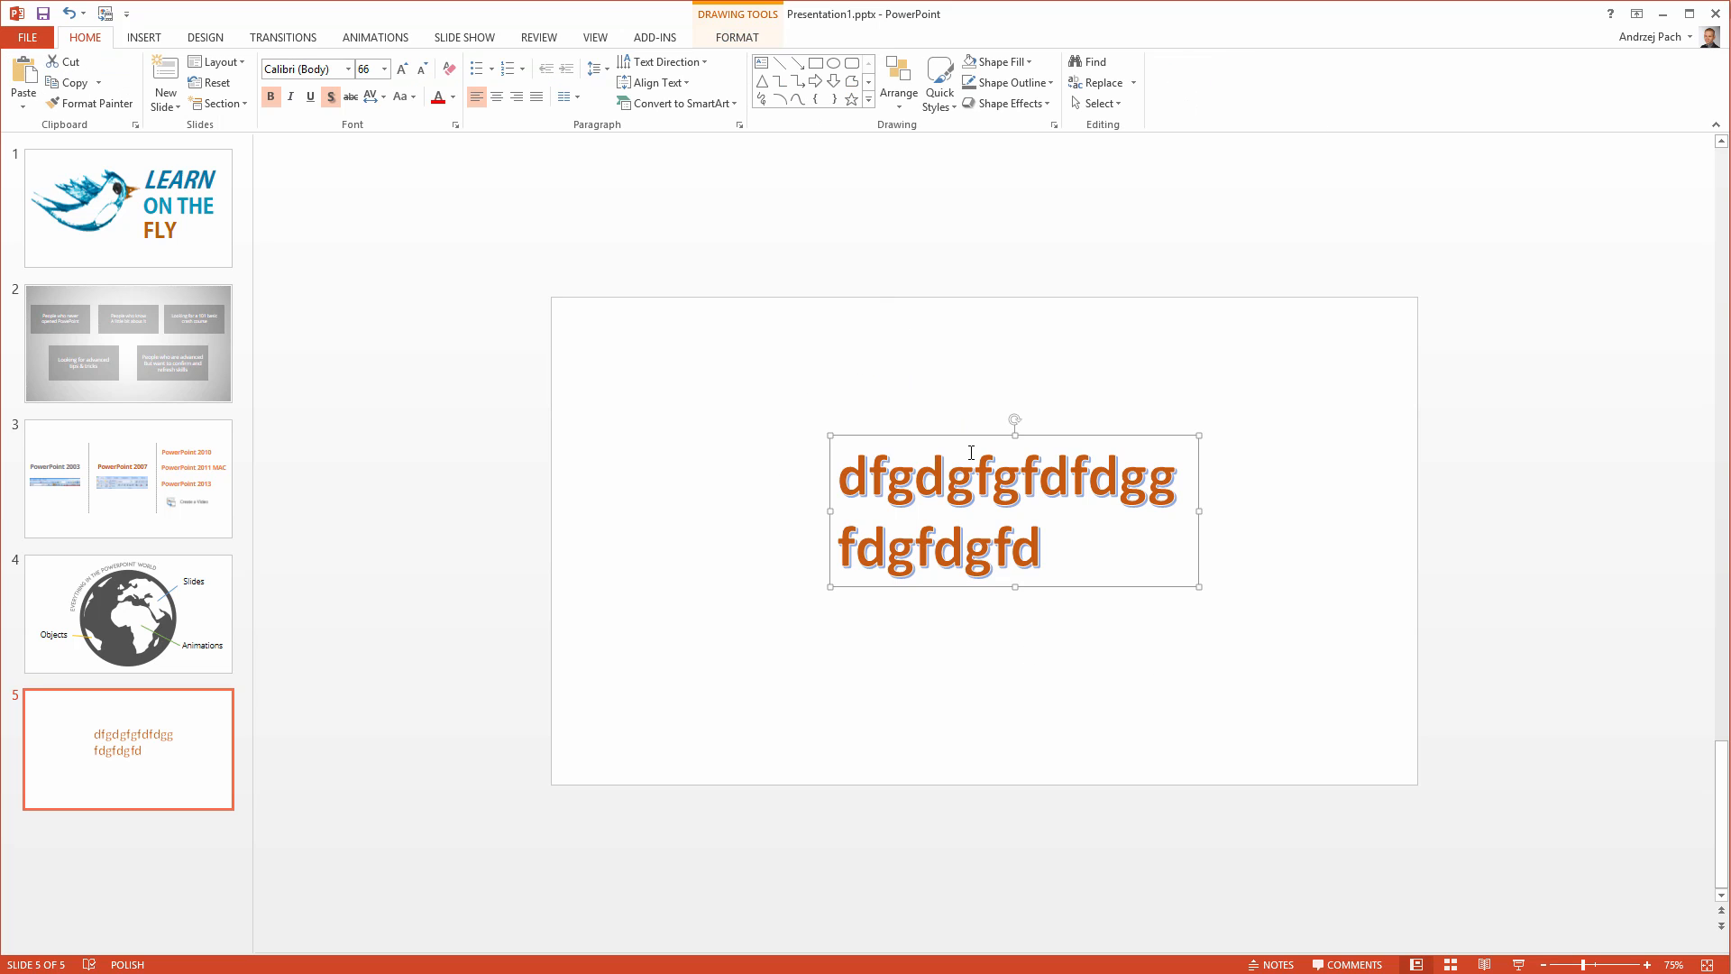
pyautogui.click(452, 97)
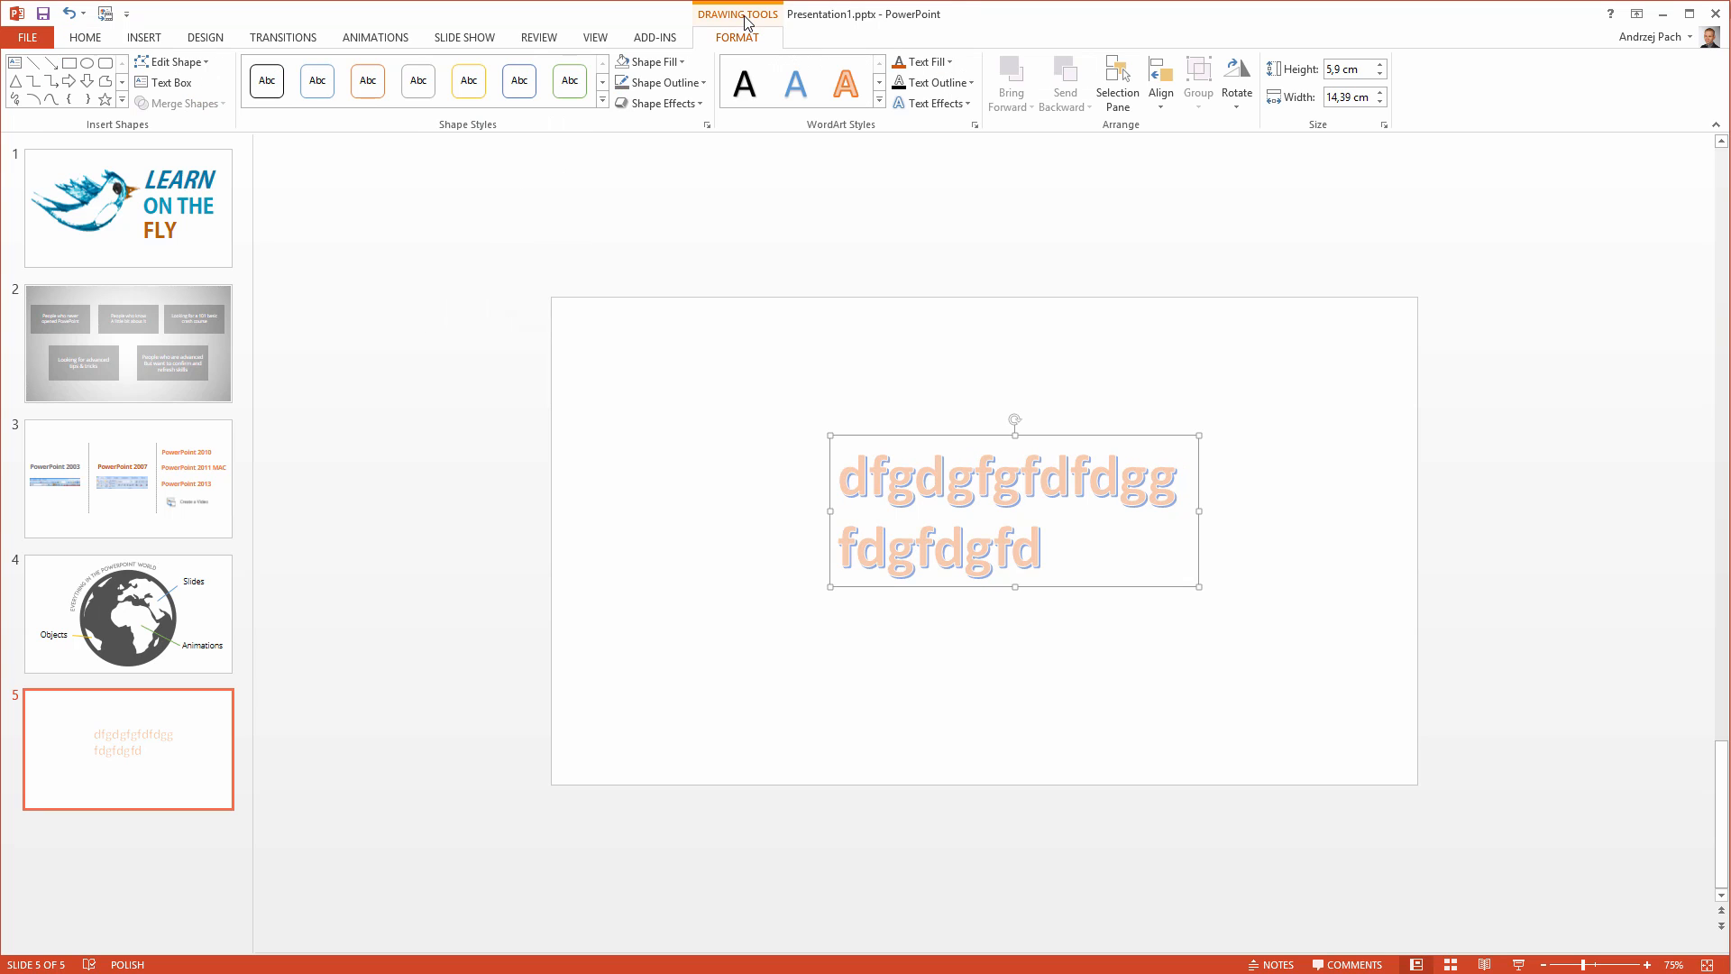
pyautogui.click(925, 60)
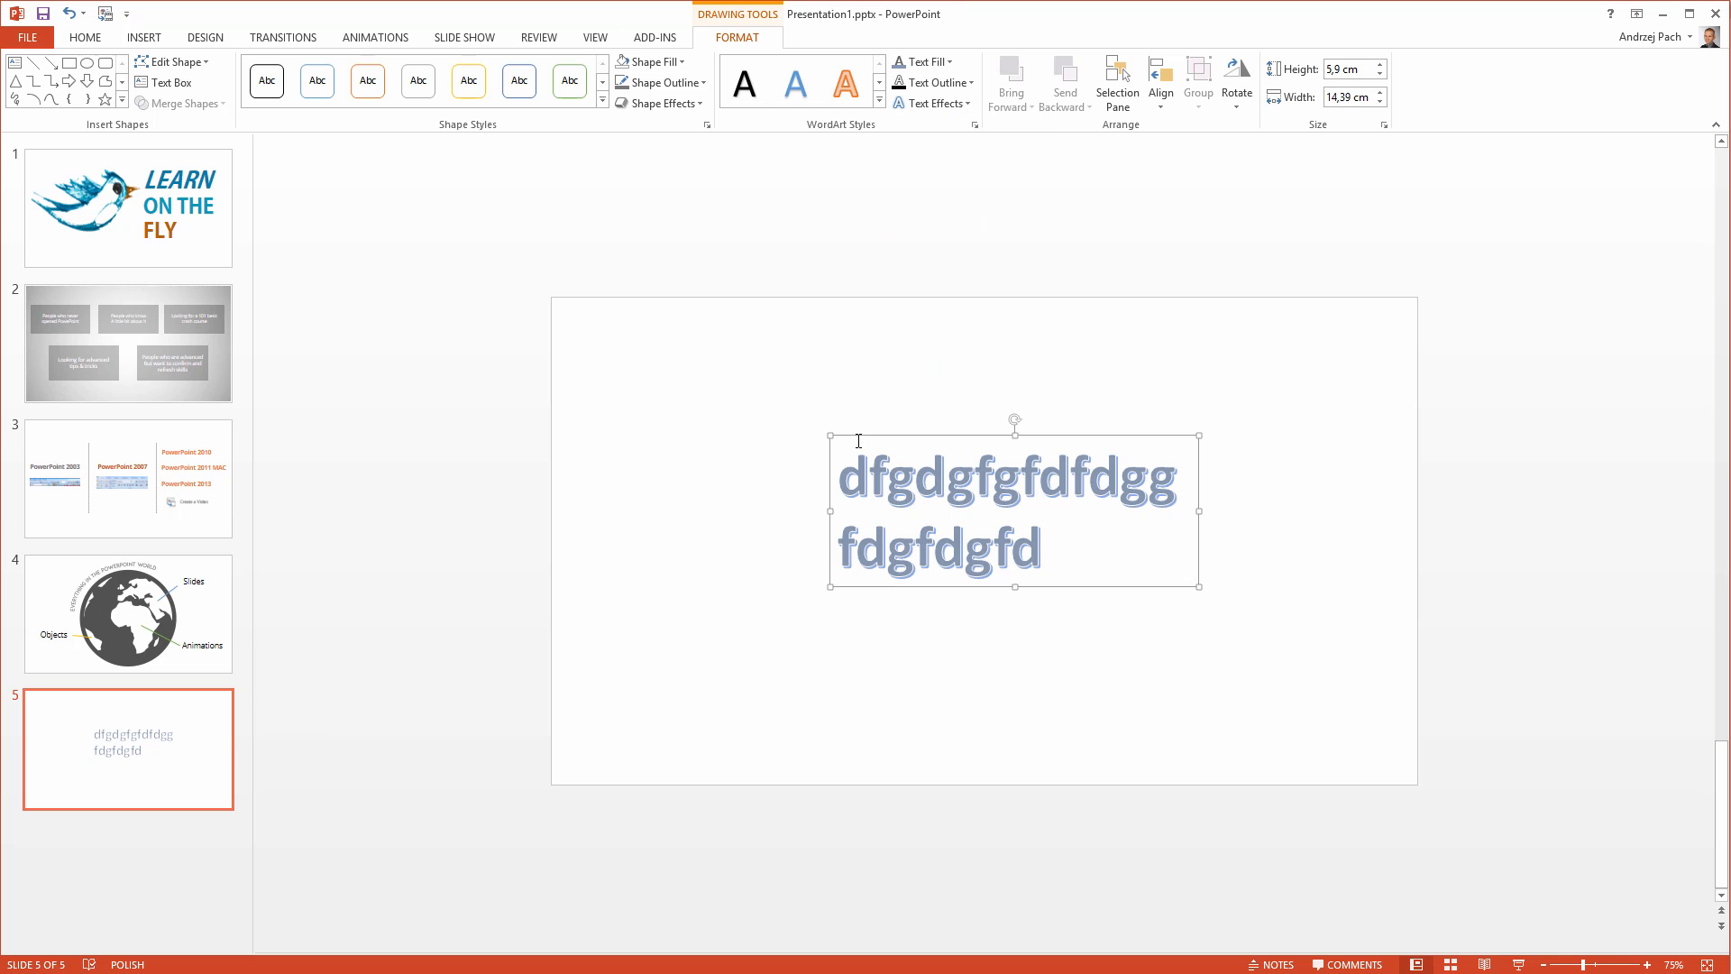
pyautogui.moveTo(1181, 589)
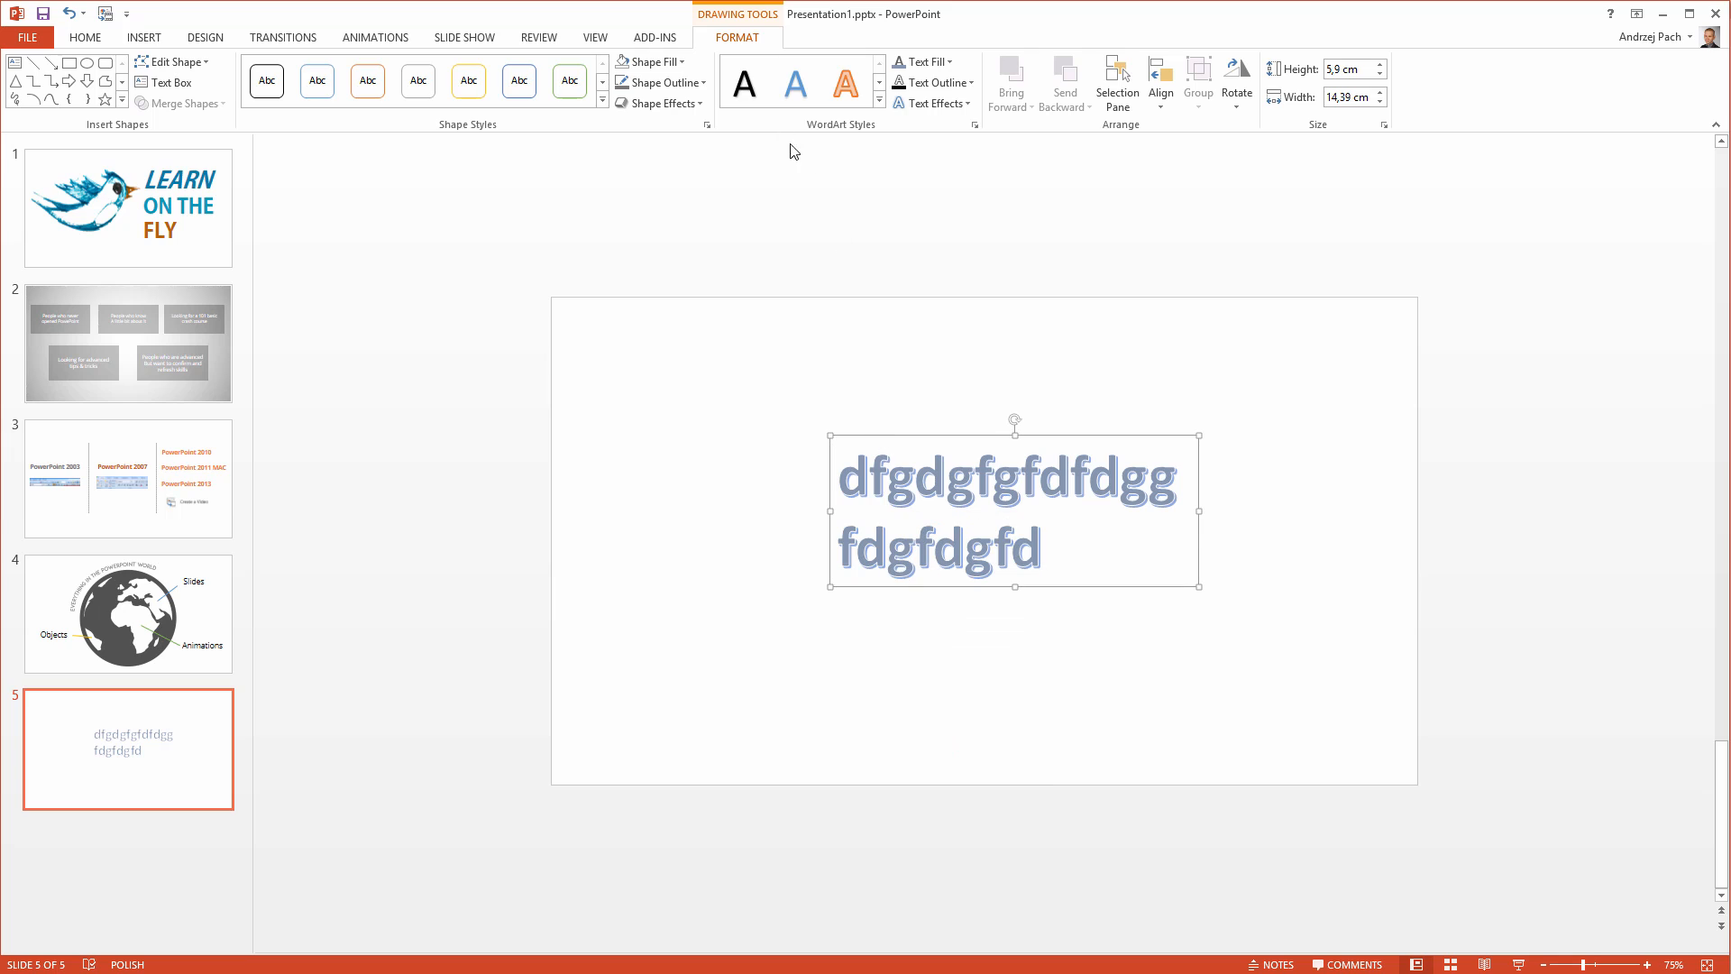
pyautogui.moveTo(649, 63)
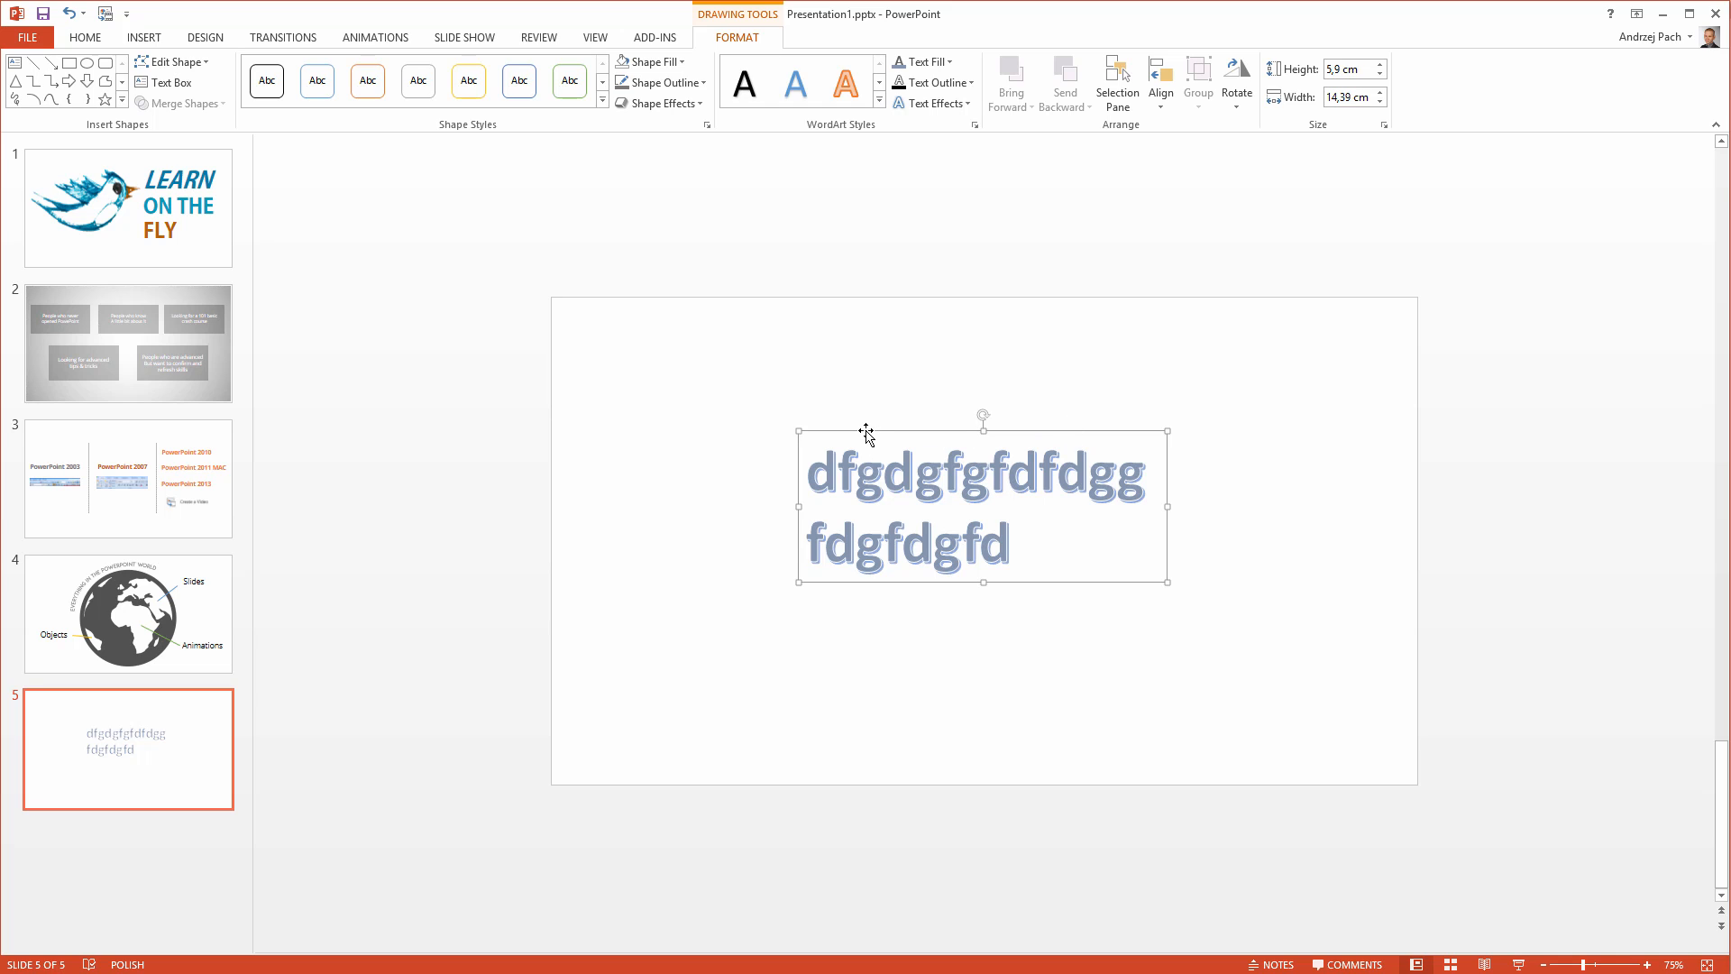
# Select the text box and revert it to the blue shadowed WordArt formatting.
pyautogui.click(653, 60)
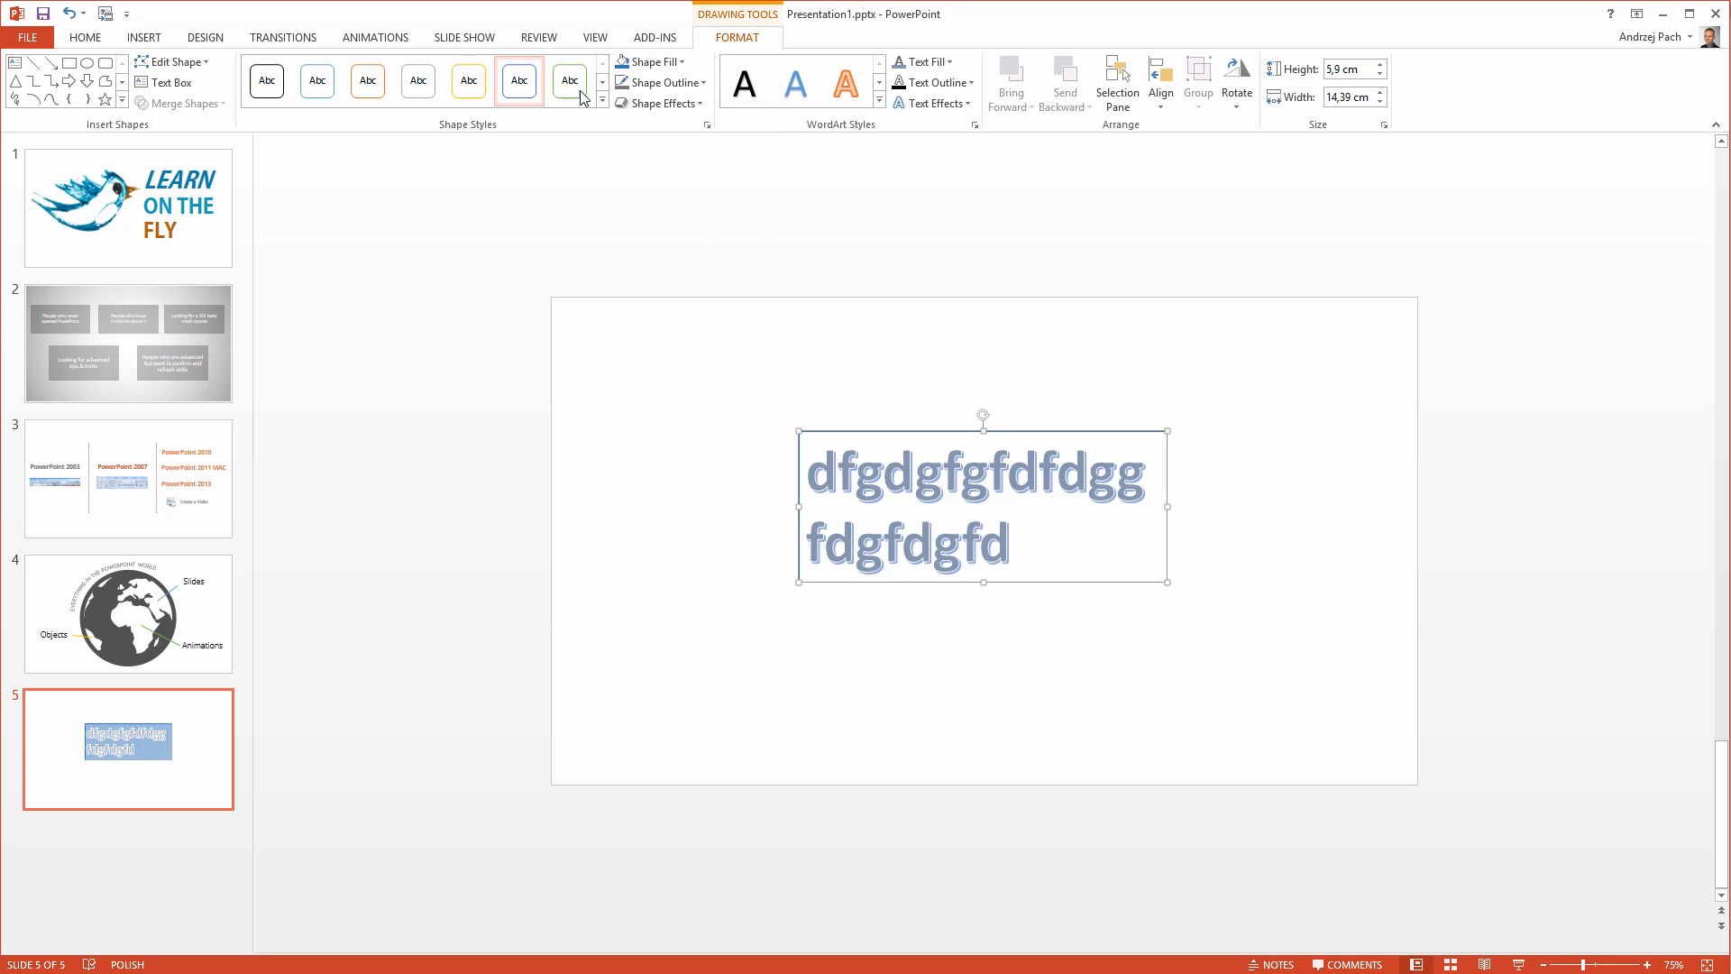
pyautogui.click(519, 80)
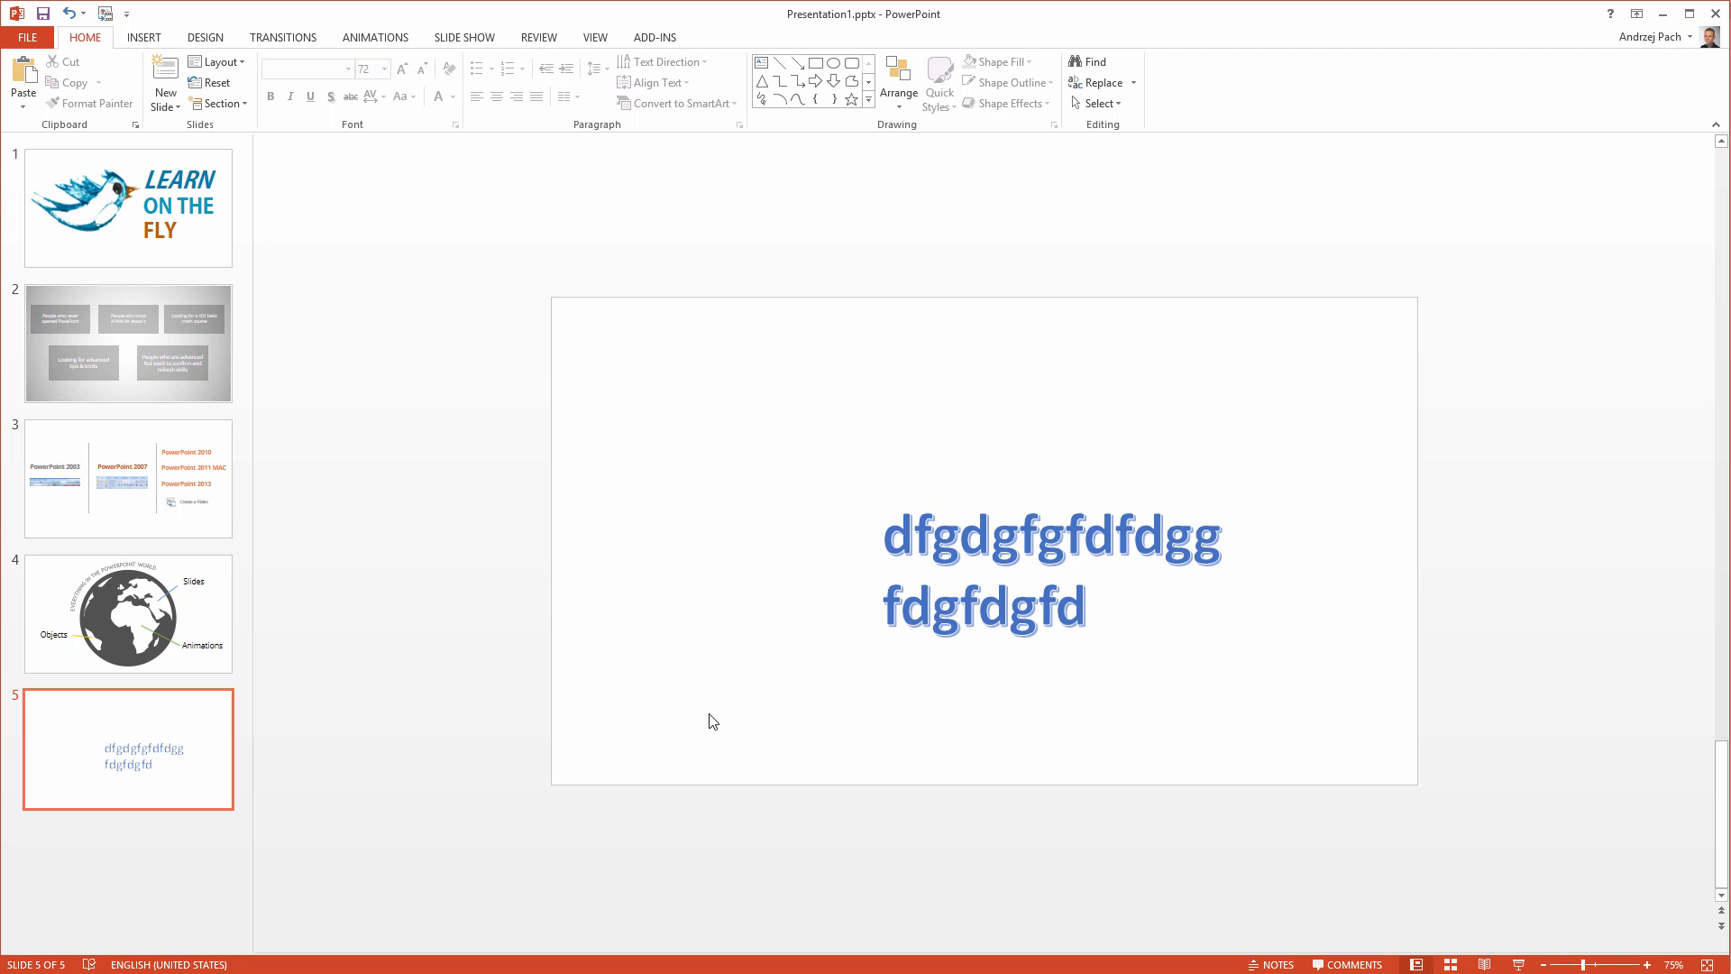
pyautogui.moveTo(928, 826)
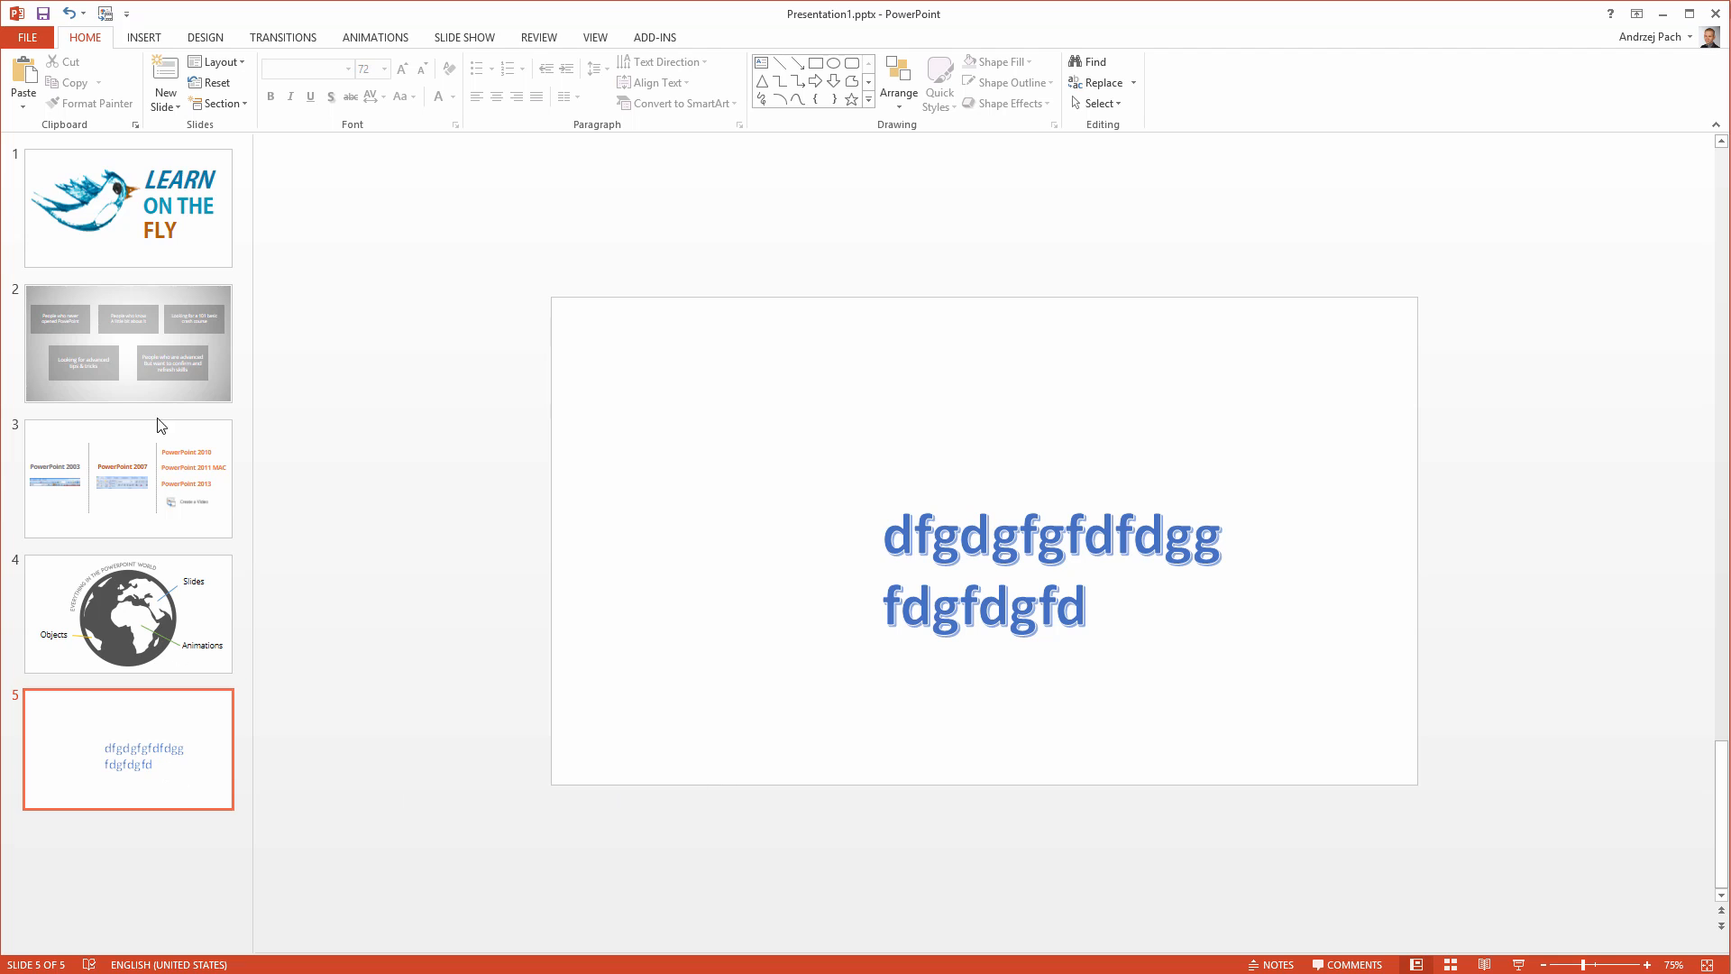
pyautogui.moveTo(351, 677)
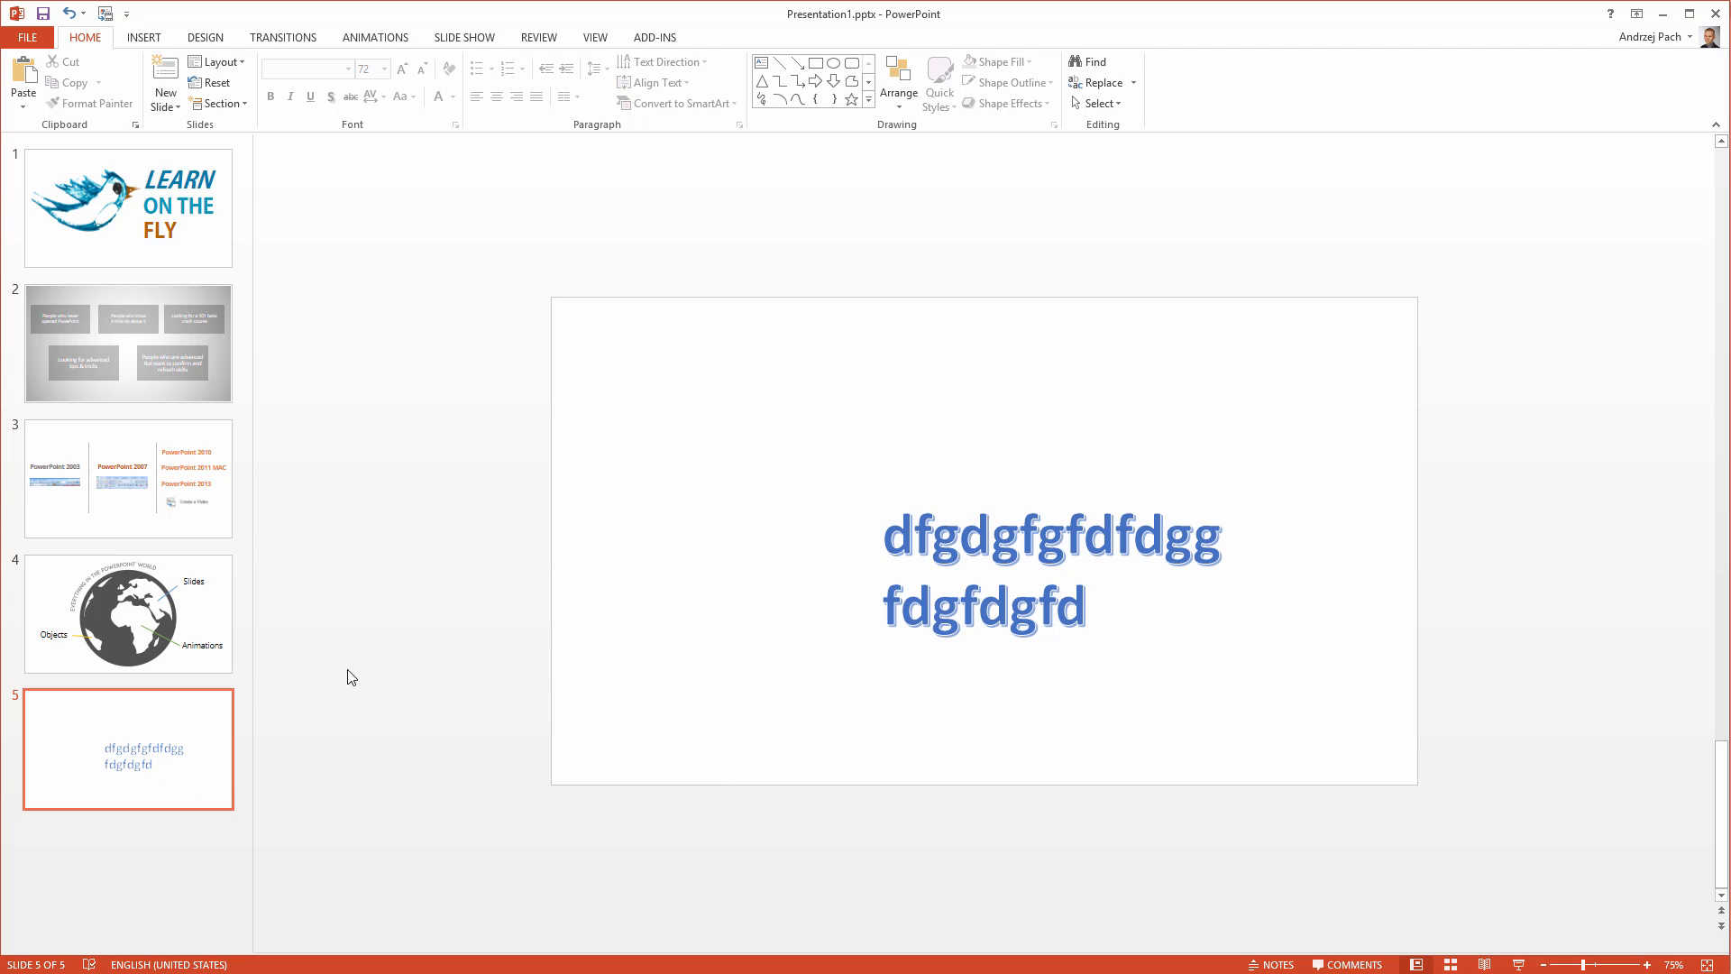
pyautogui.moveTo(225, 851)
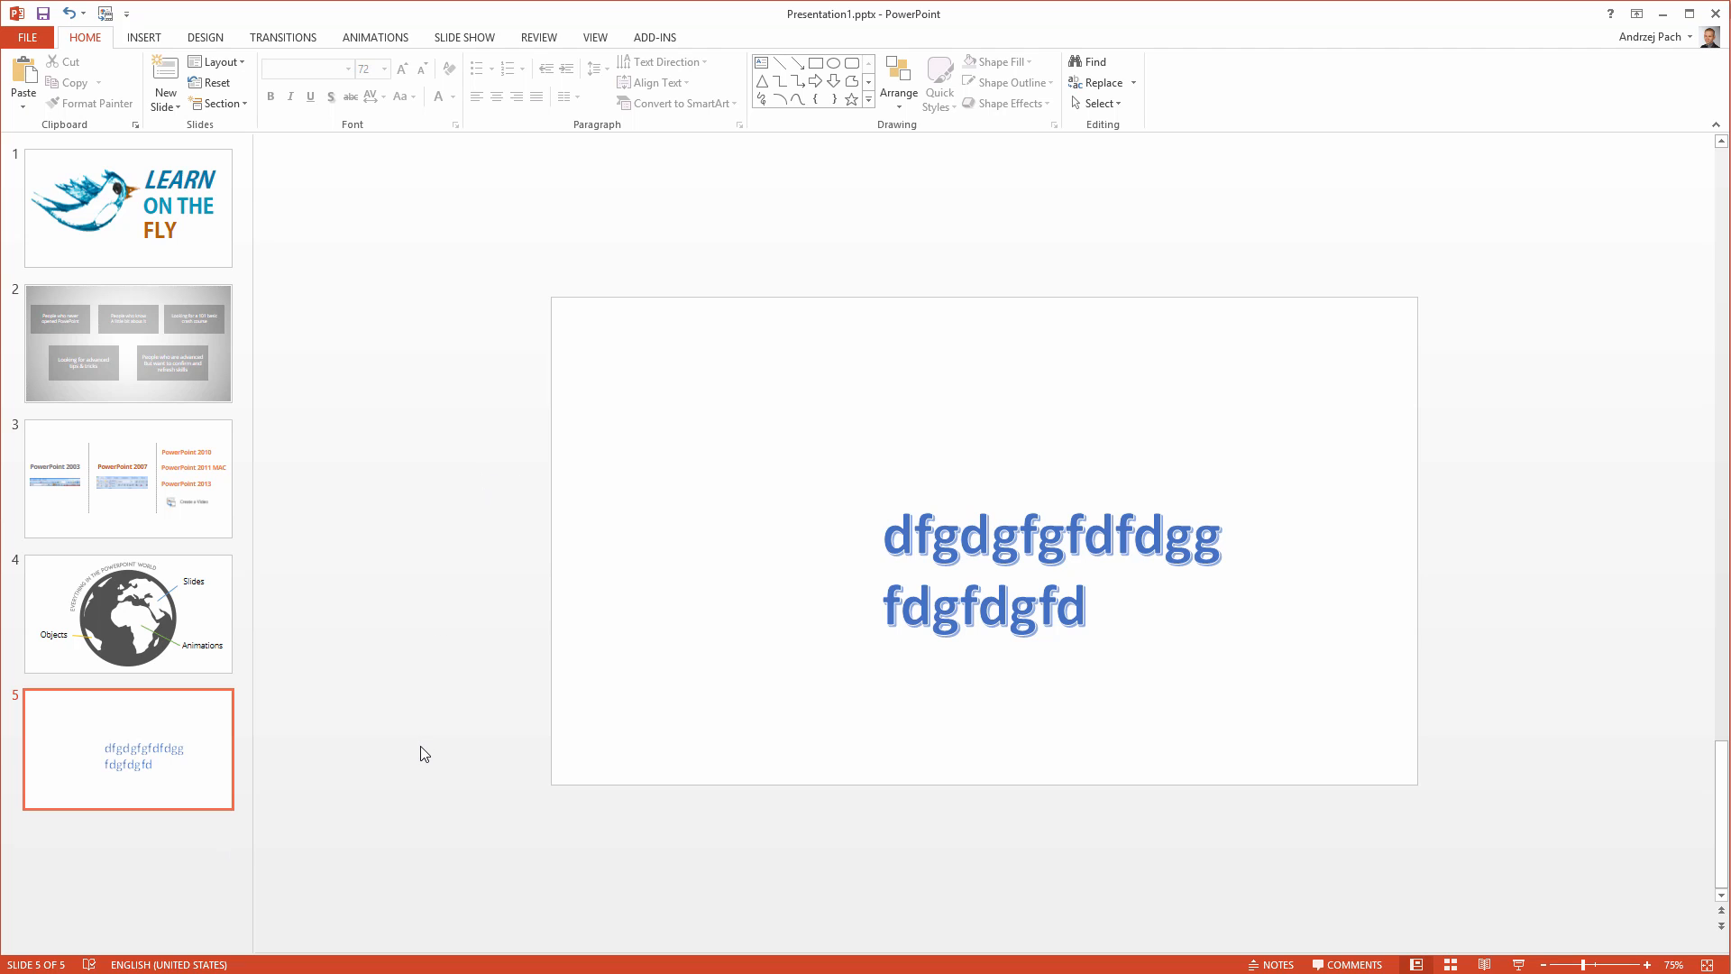
pyautogui.moveTo(222, 864)
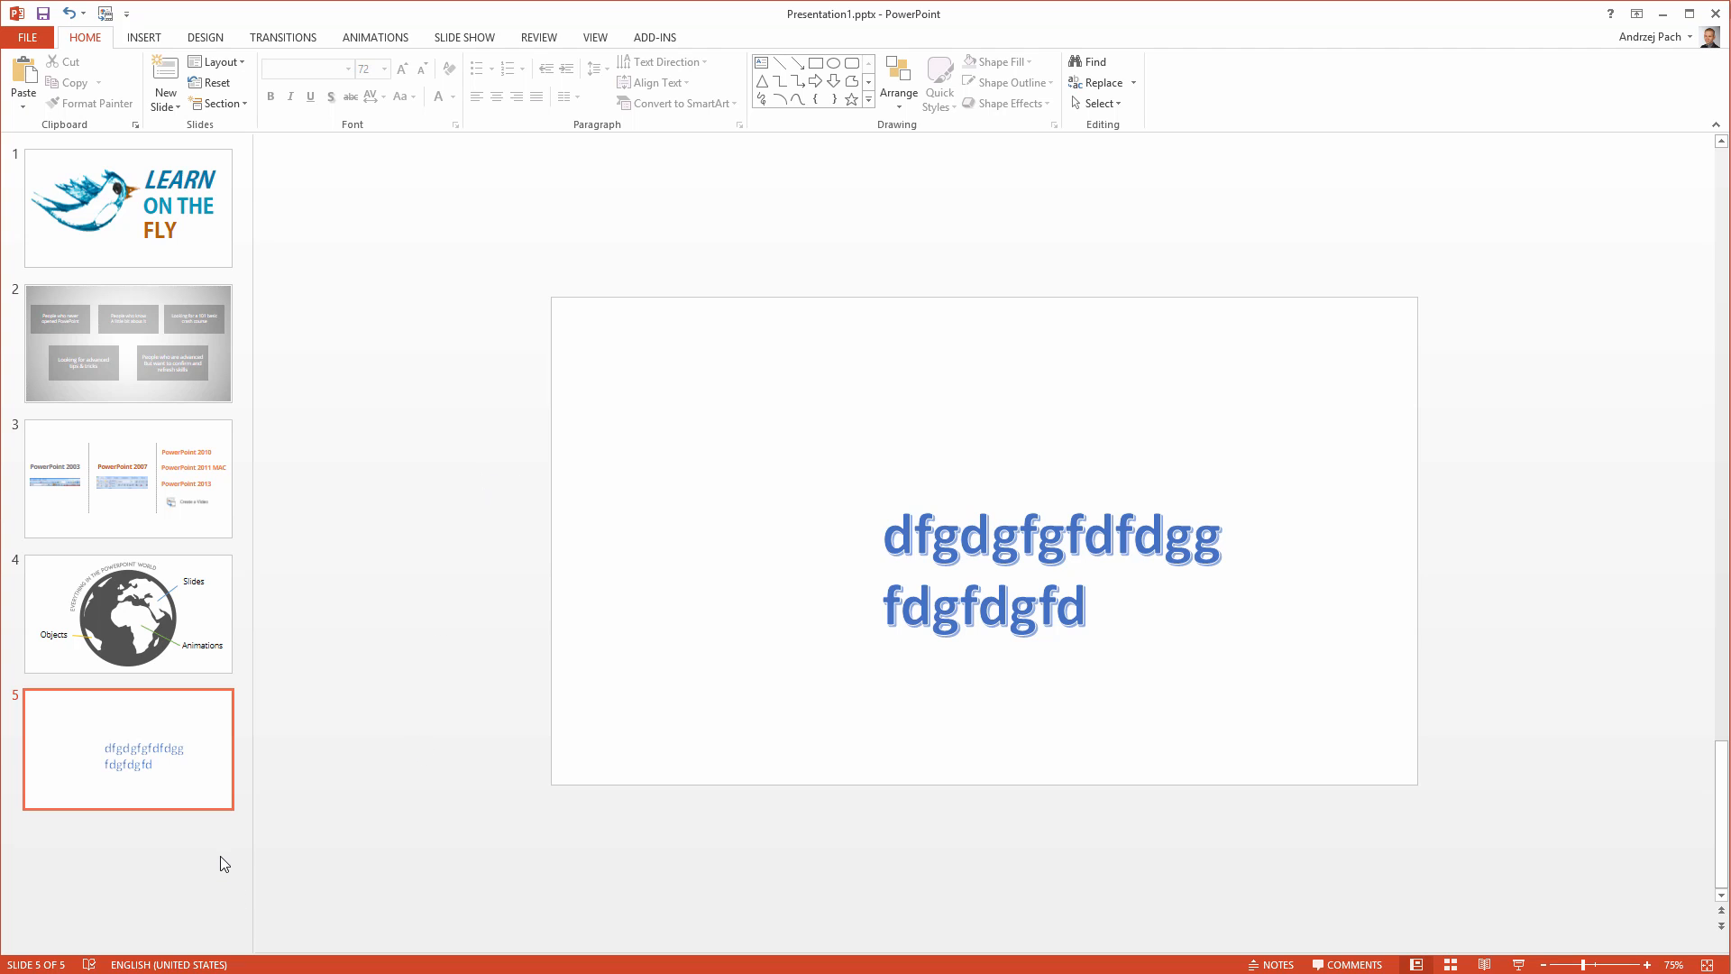
pyautogui.moveTo(469, 634)
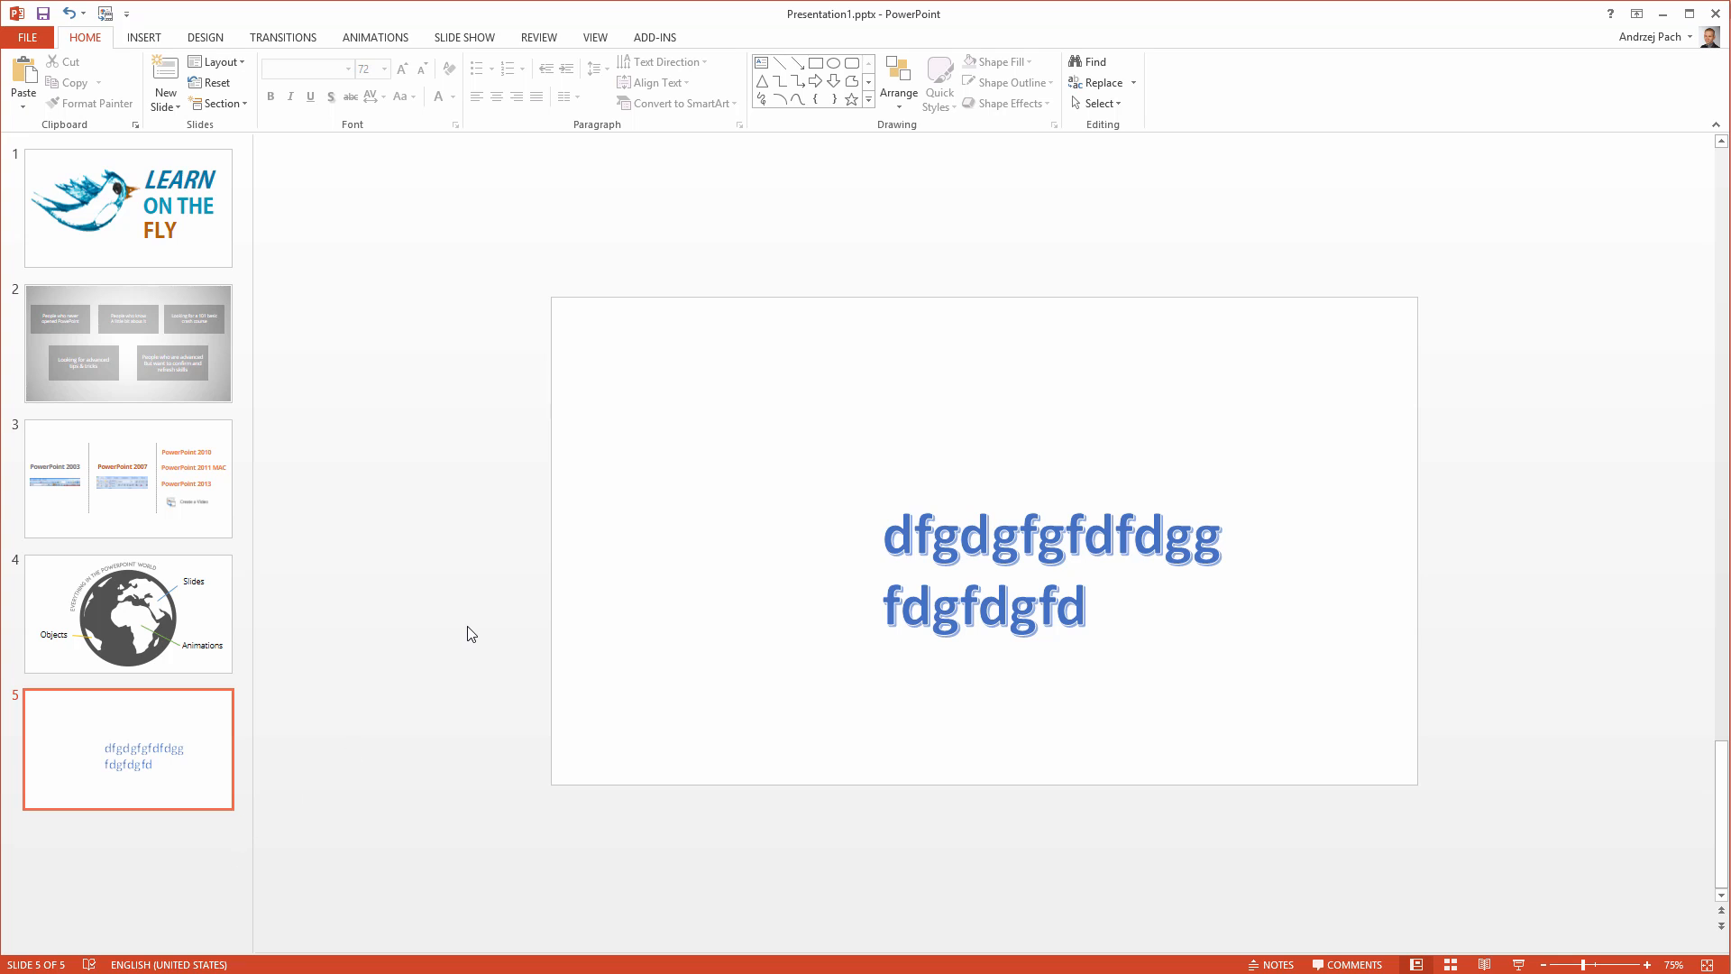